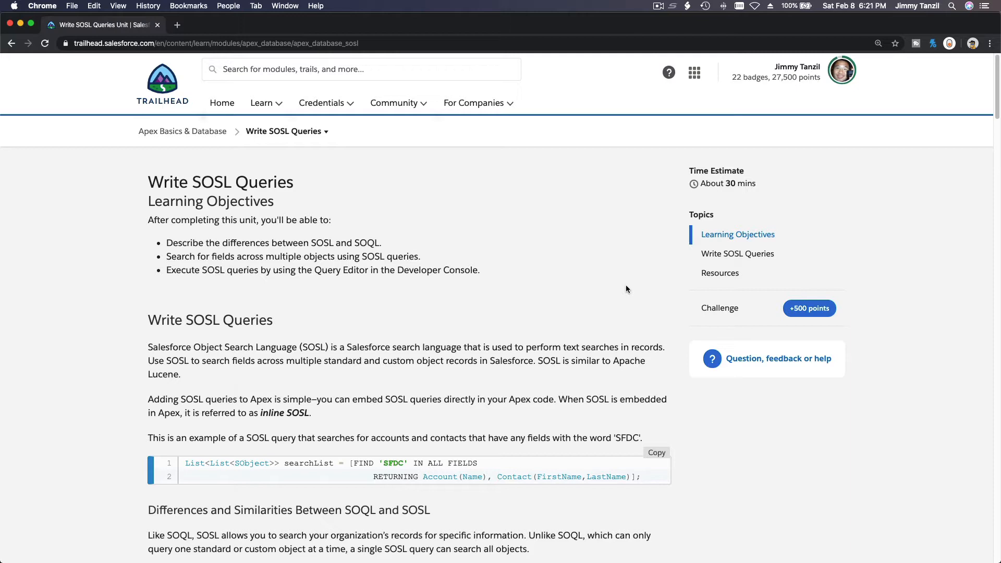
mouse_move(313, 325)
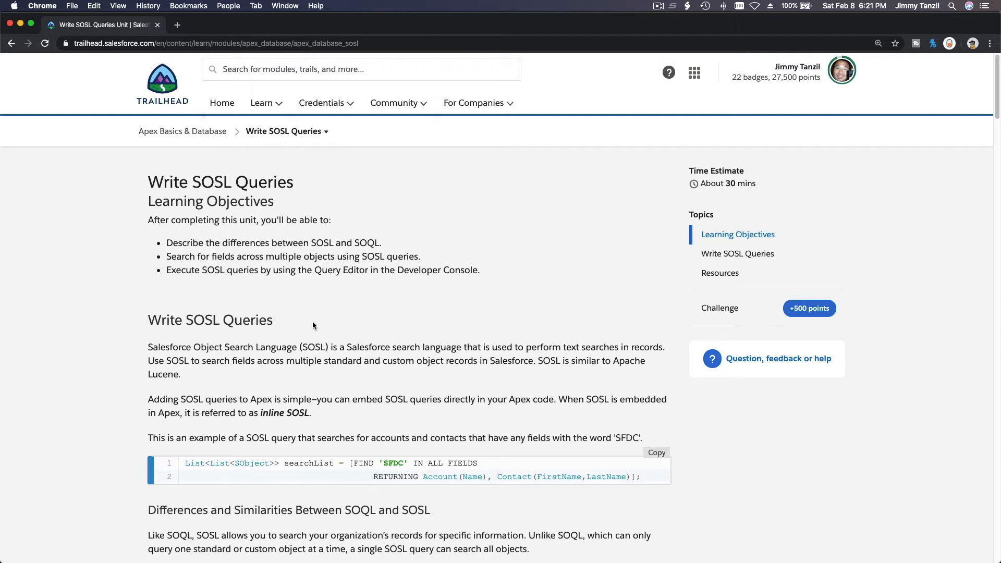
Read the SOSL introduction and sample FIND query, highlighting key words like Object and SOSL.
double_click(169, 347)
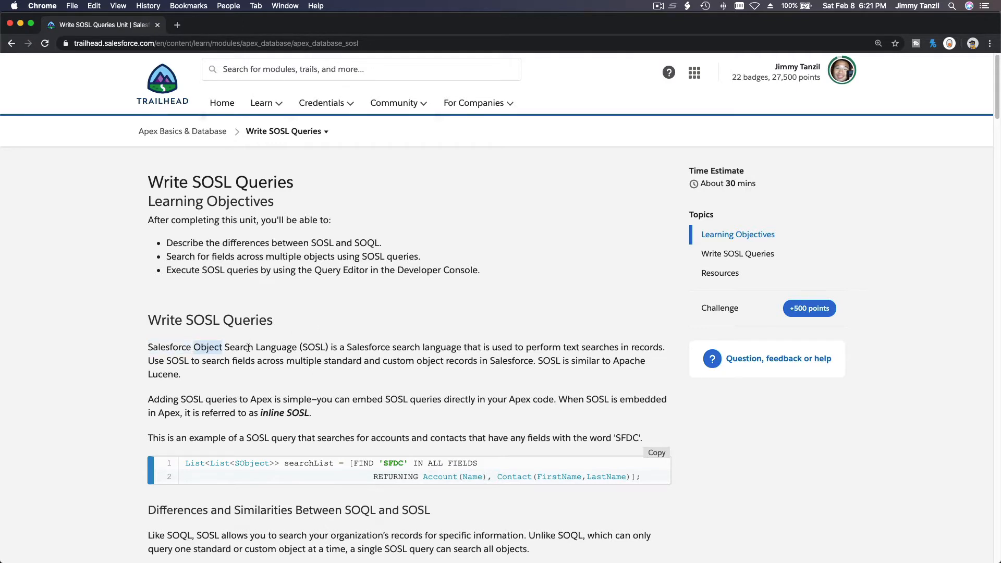
double_click(275, 347)
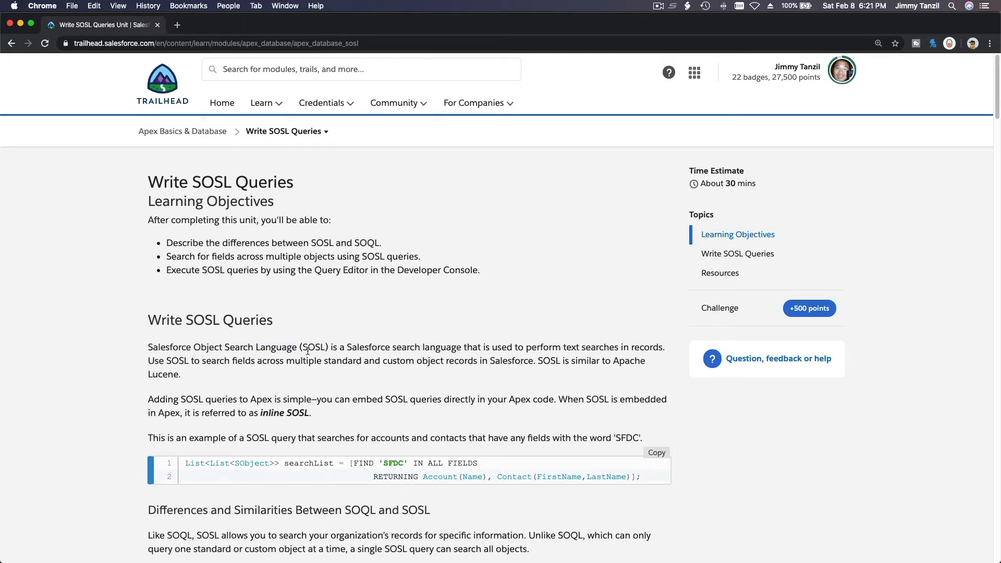
double_click(313, 347)
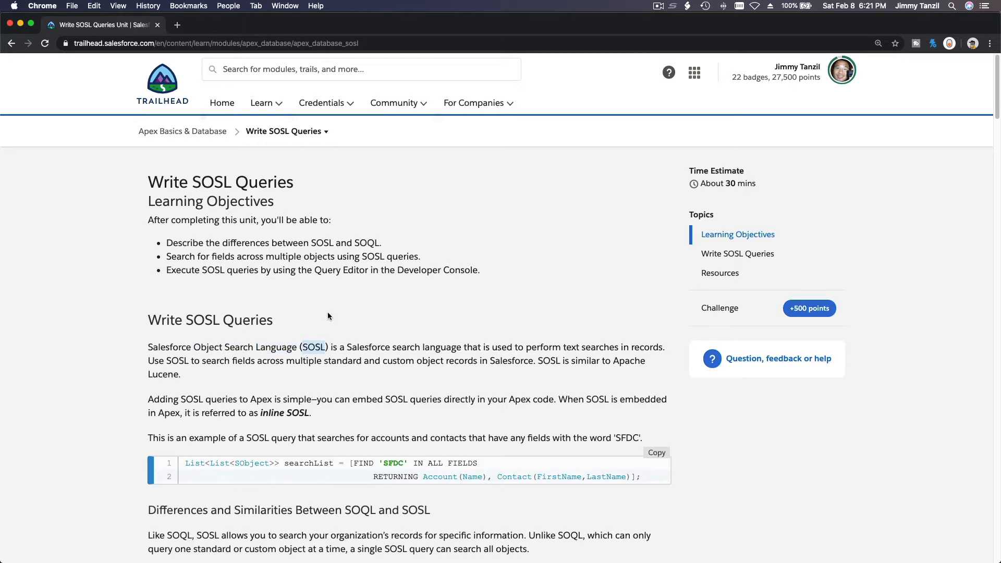
scroll("down", 3)
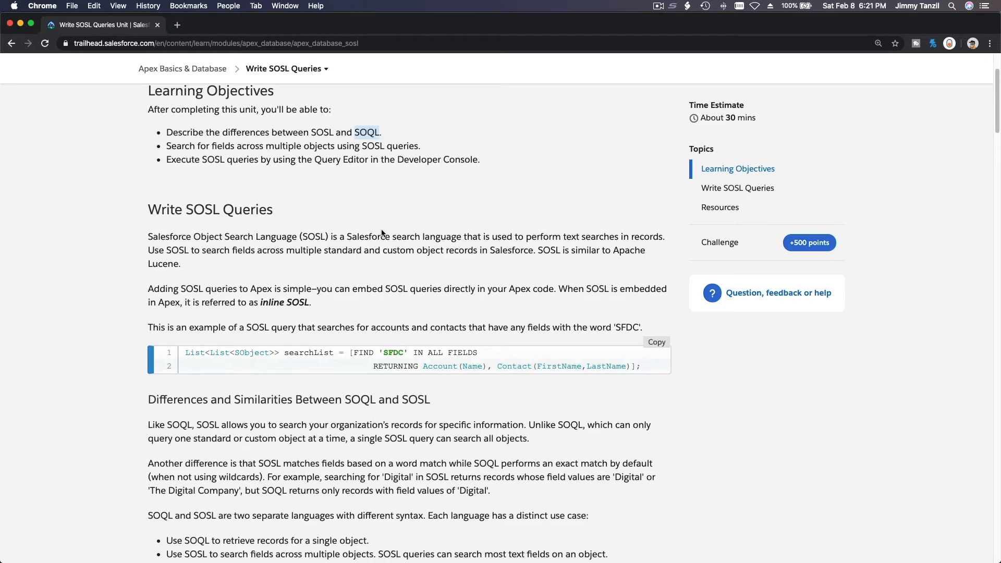
scroll("down", 3)
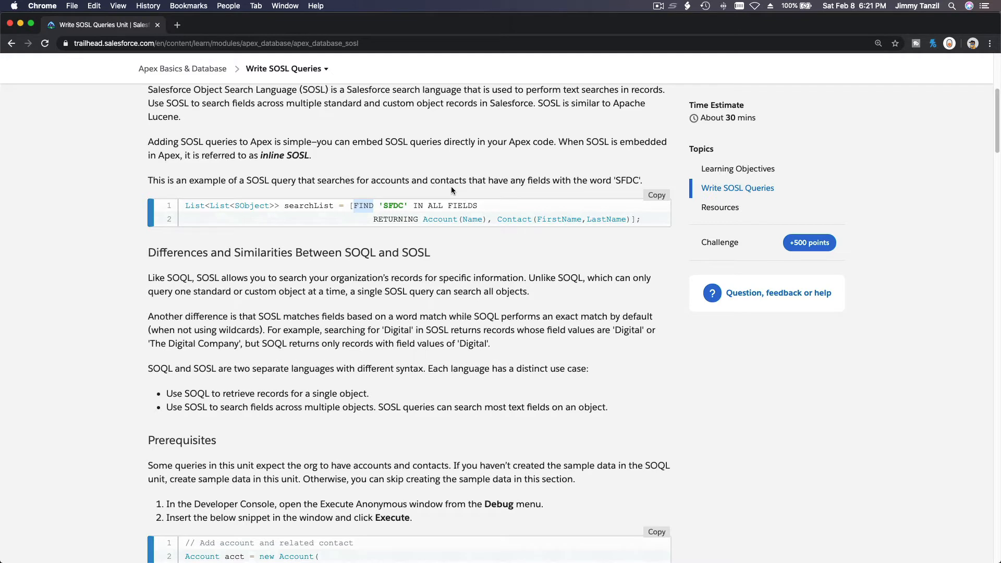
mouse_move(511, 215)
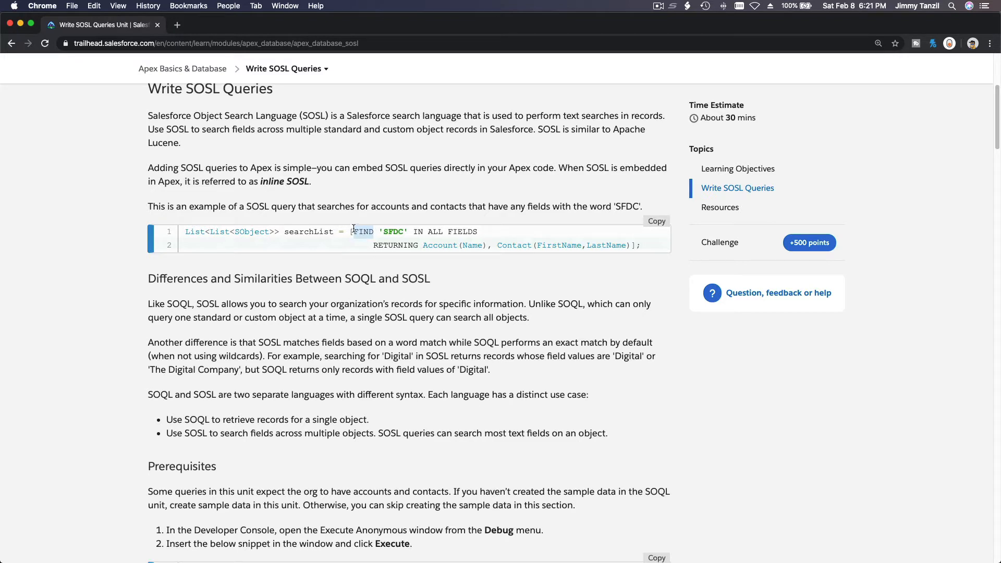
double_click(393, 231)
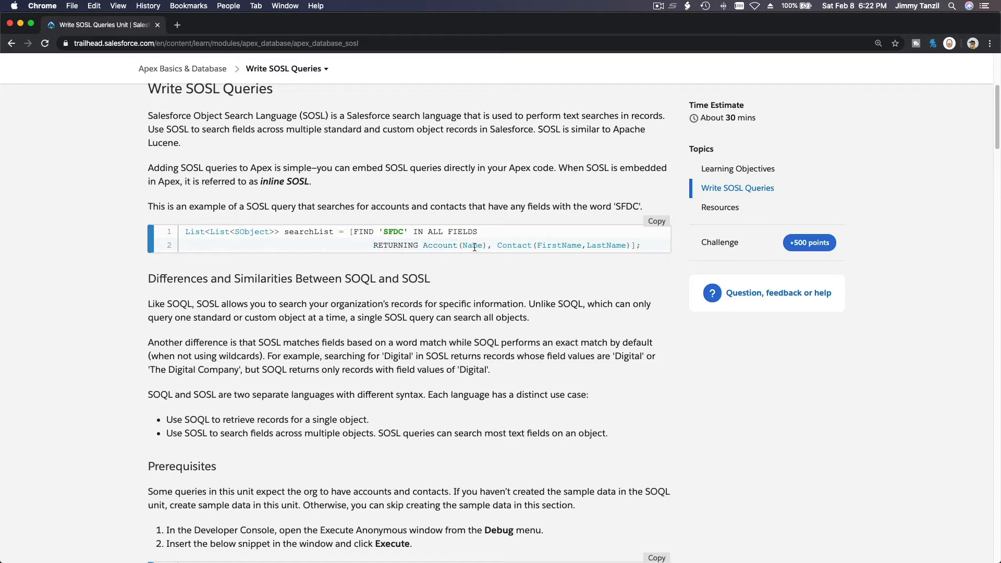
double_click(514, 245)
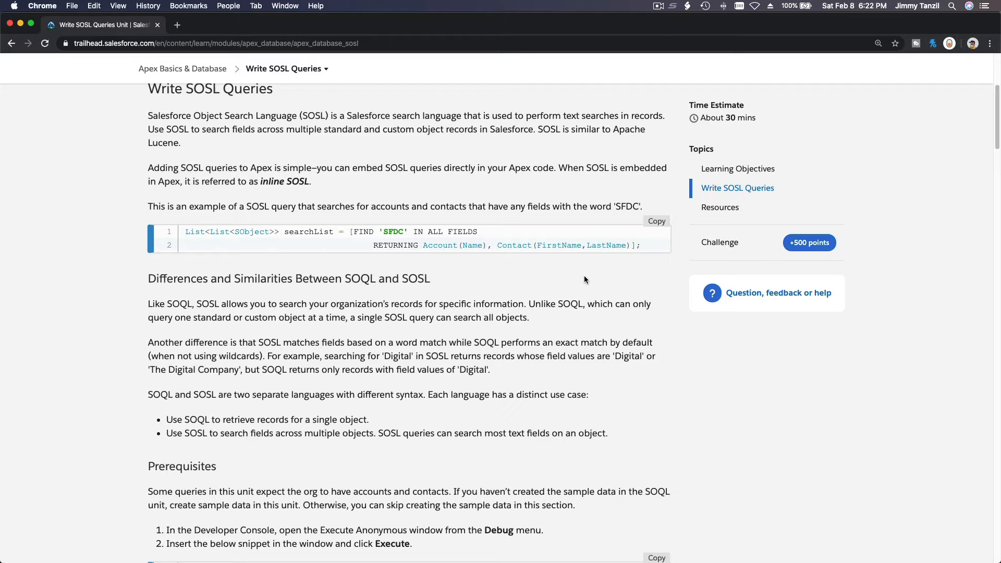
mouse_move(452, 244)
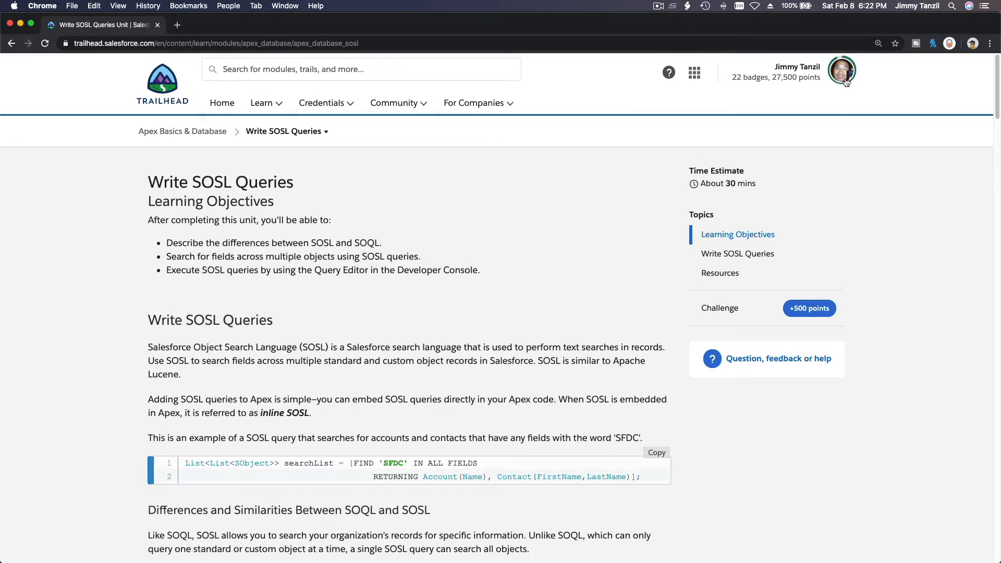
From Hands-on Orgs, launch the Developer Beginner playground org and open its Developer Console.
left_click(843, 72)
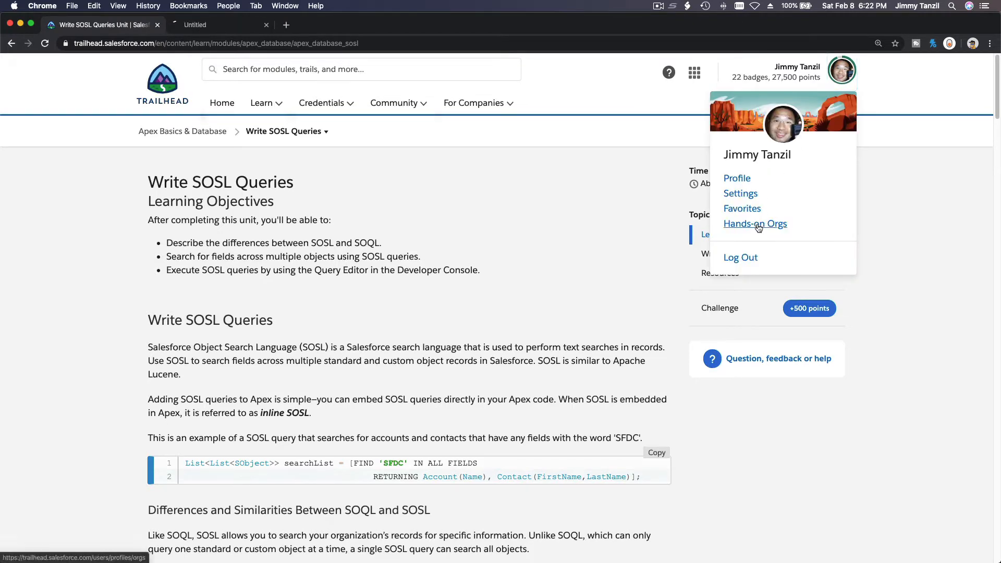
left_click(756, 224)
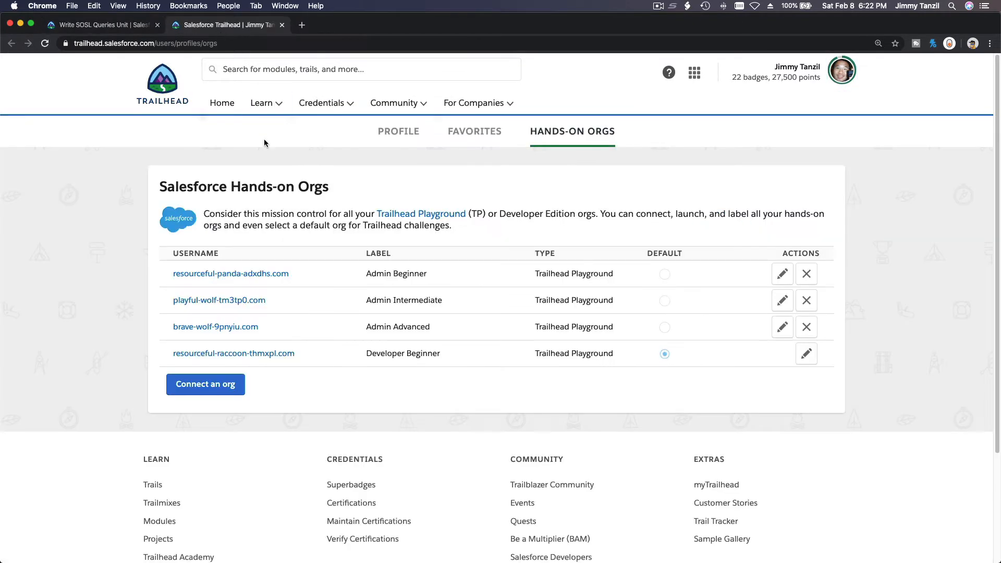
mouse_move(234, 353)
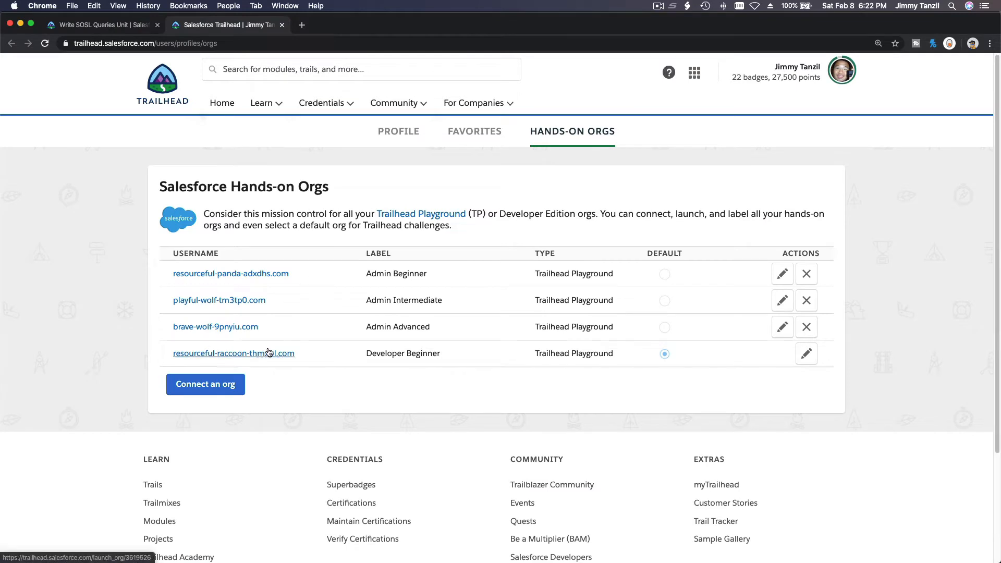
left_click(234, 353)
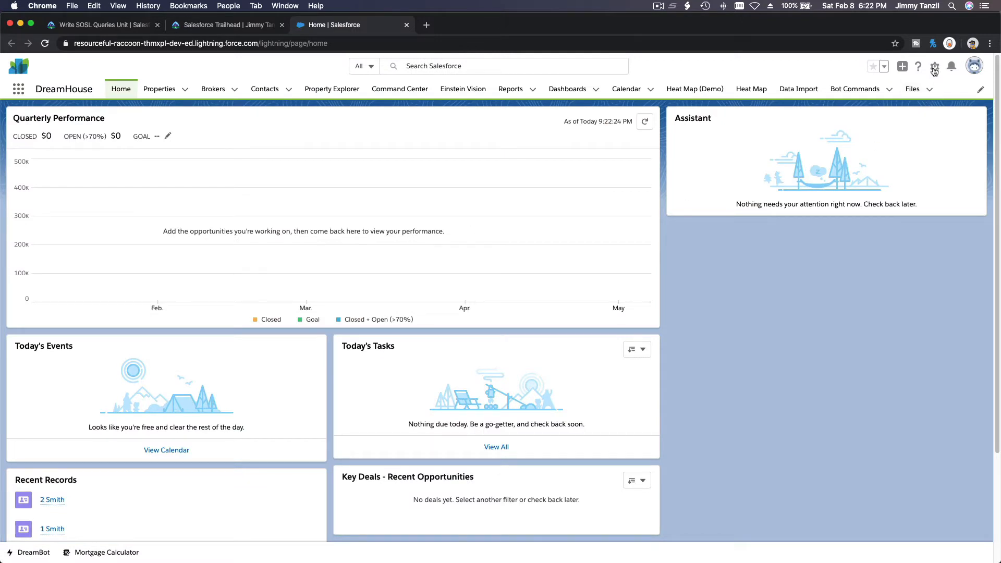
left_click(934, 66)
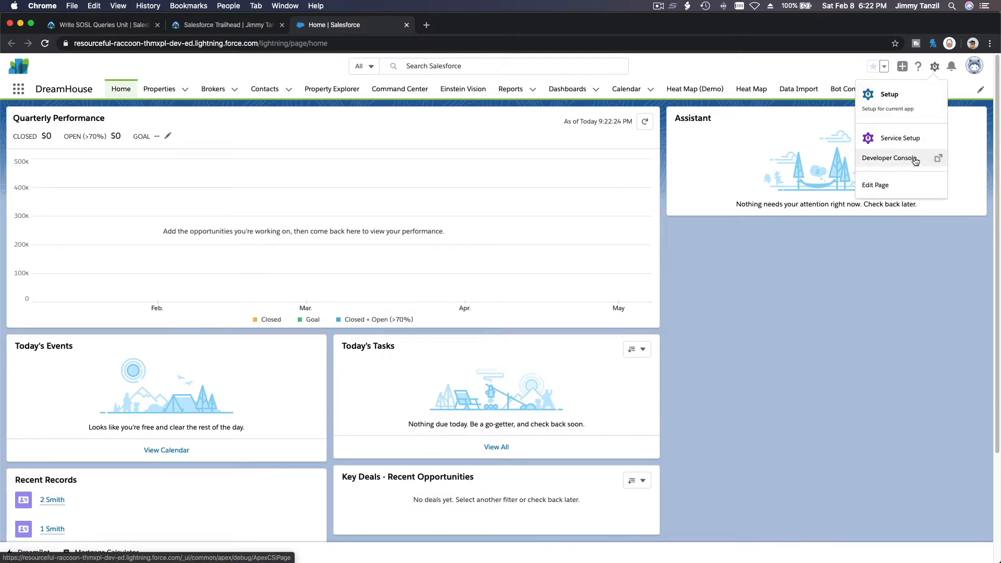
left_click(889, 157)
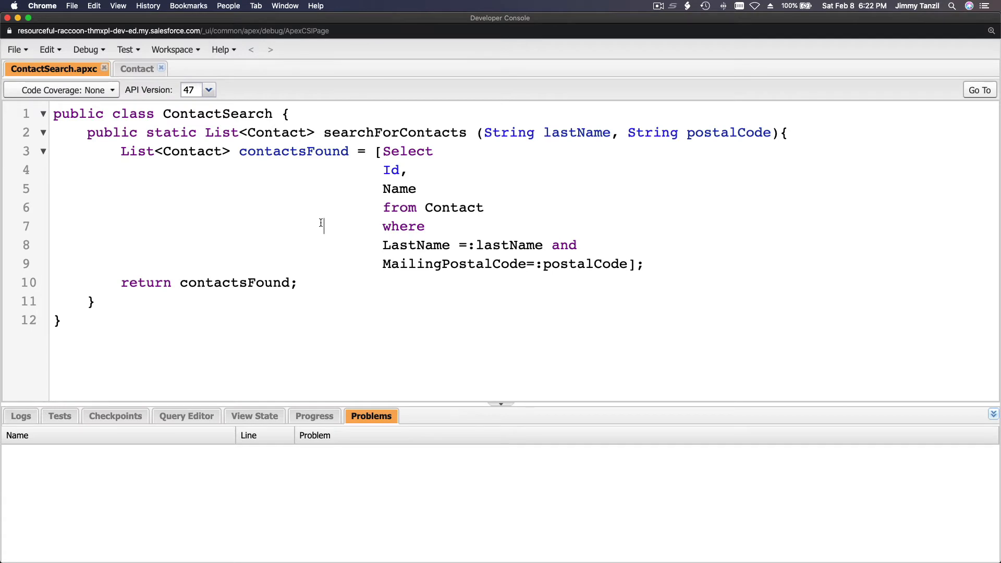
Close the ContactSearch.apxc and Contact tabs and show the empty Query Editor panel.
key("cmd+a")
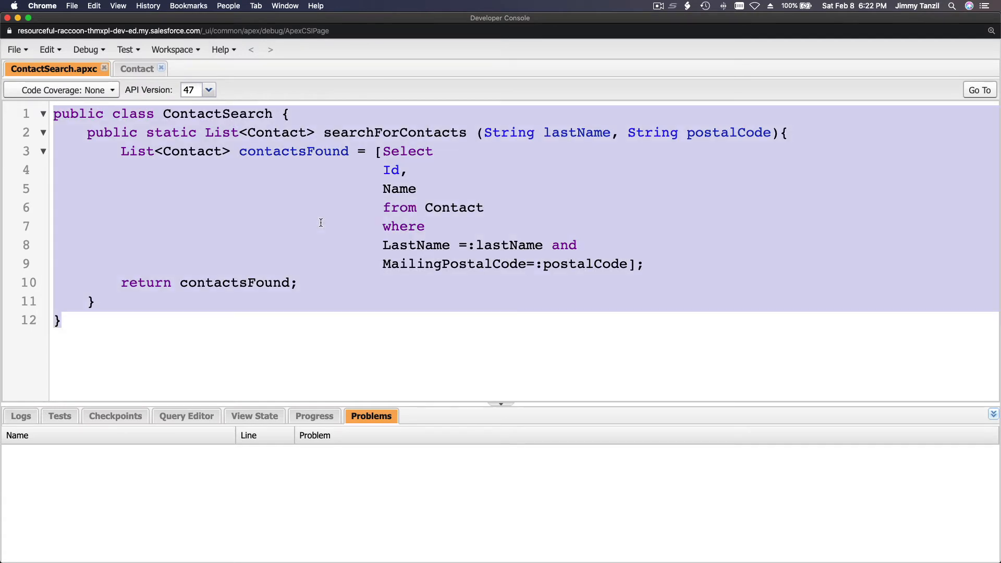
left_click(137, 69)
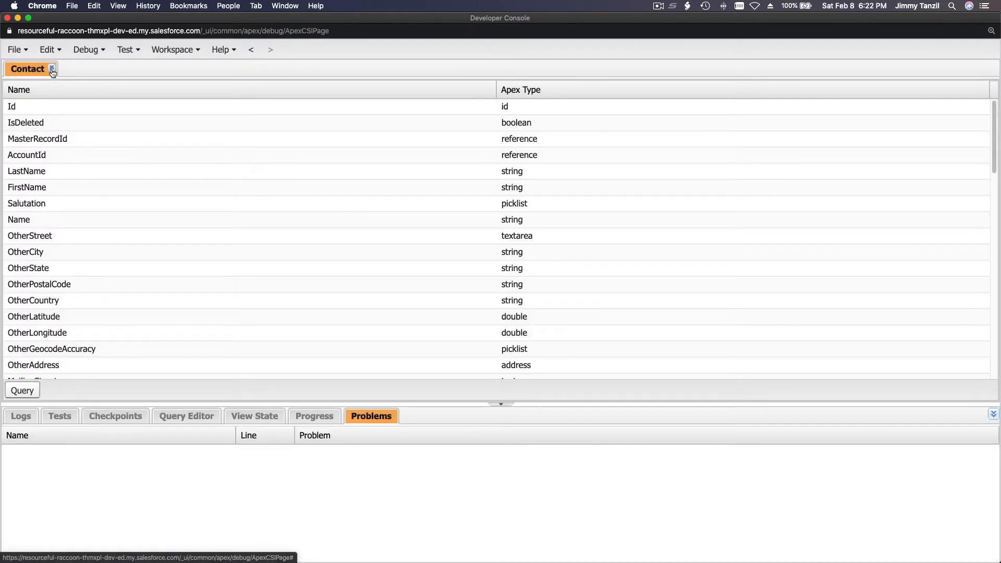
left_click(52, 69)
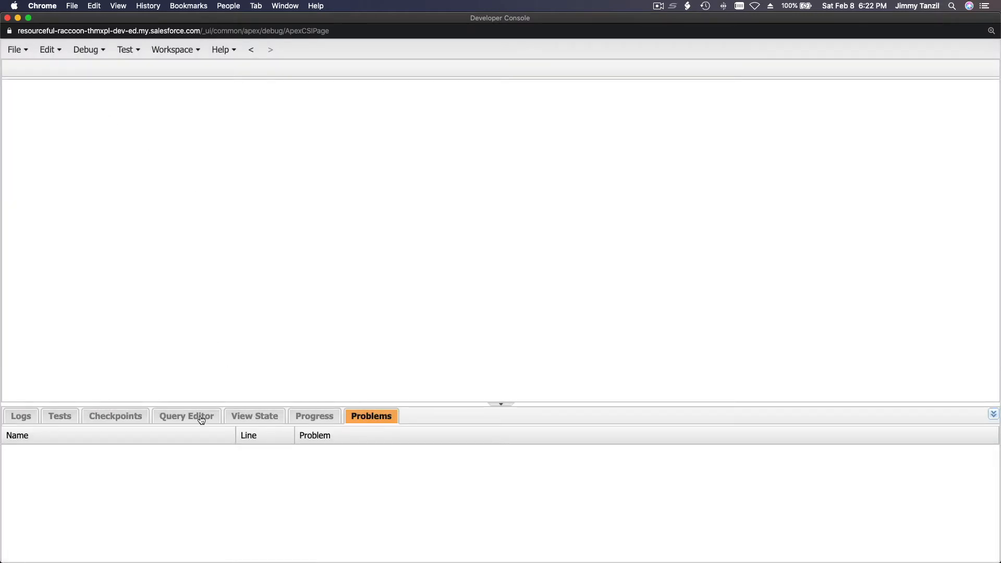
left_click(187, 416)
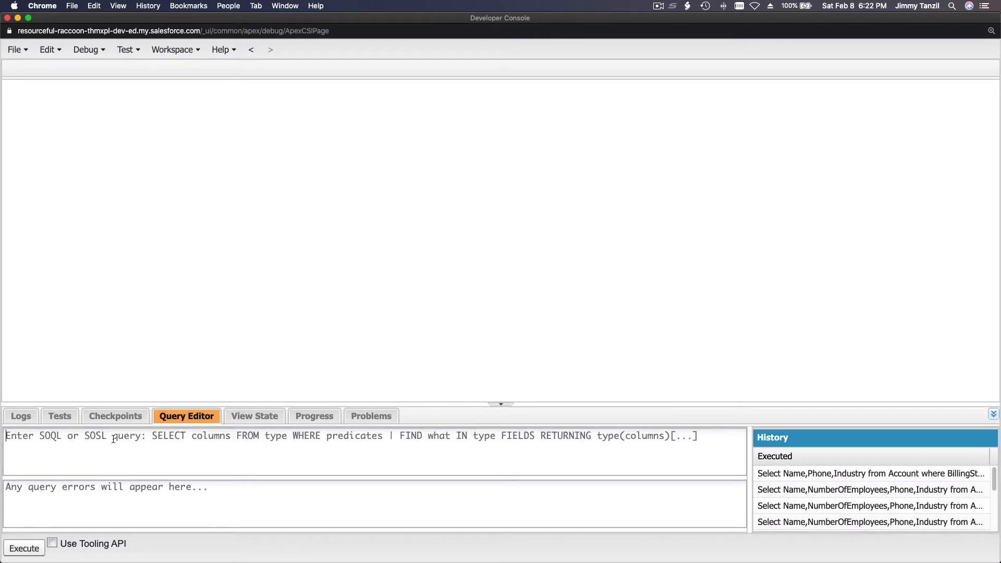
mouse_move(217, 306)
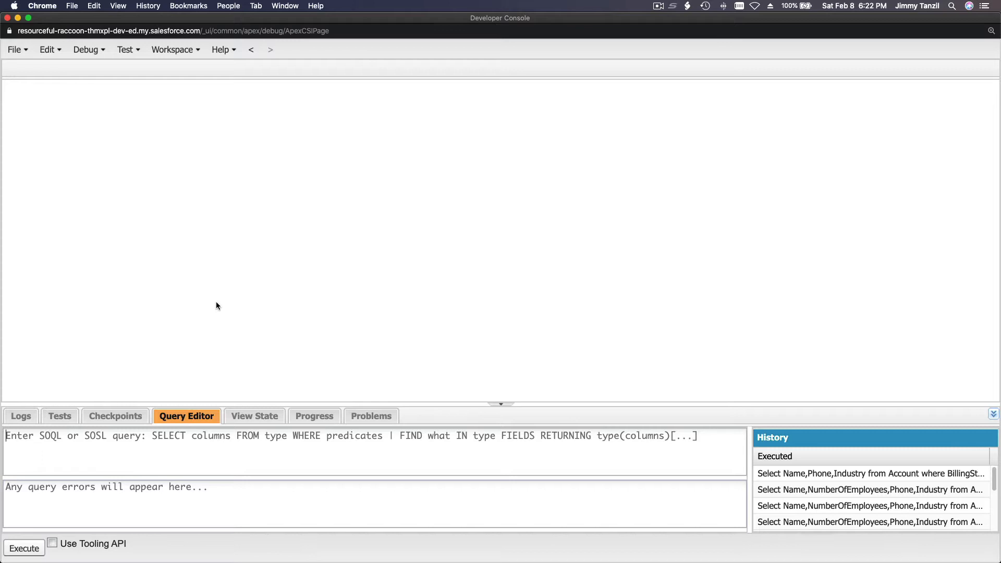
left_click(328, 25)
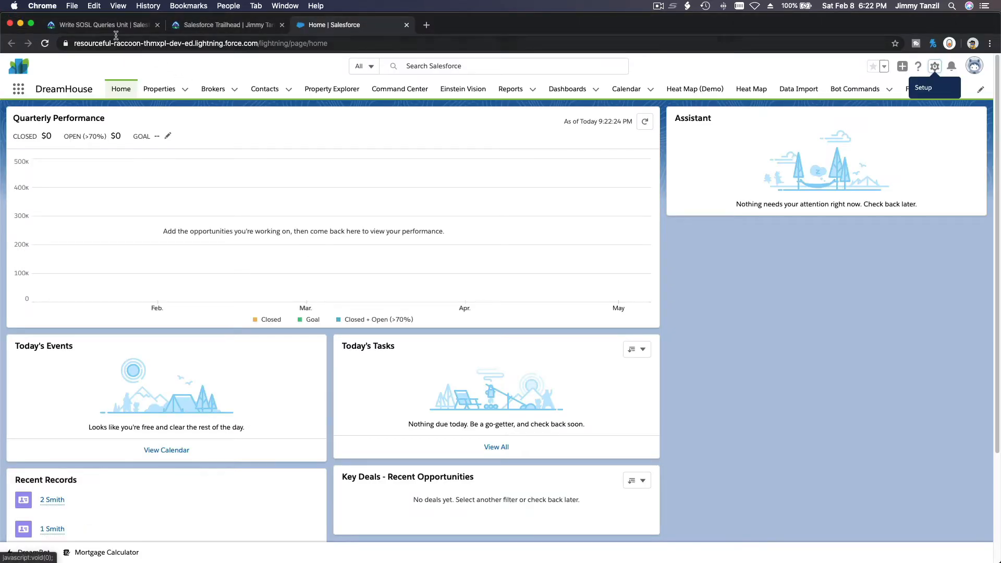
left_click(96, 25)
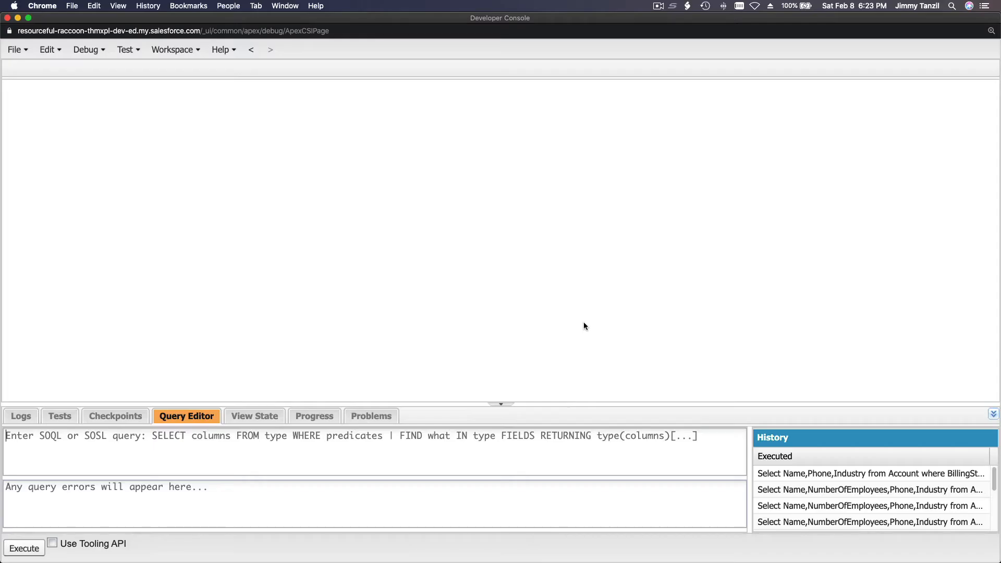
Paste the SFDC search, strip the Apex assignment, brace SFDC, and execute it.
type("List<List<SObject>> searchList = [FIND 'SFDC' IN ALL FIELDS RETURNING Account(Name), Contact(FirstName,LastName)];")
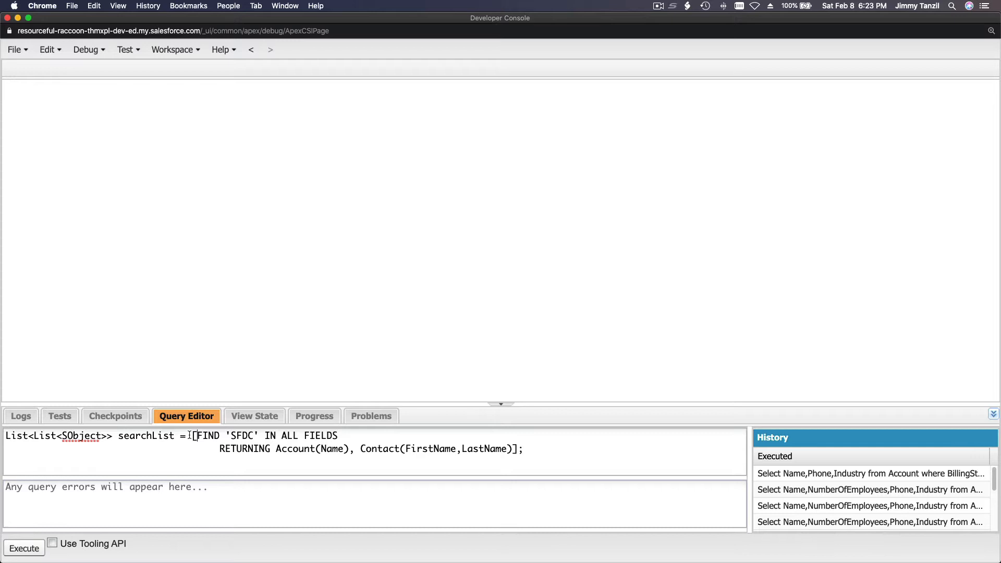
left_click_drag(191, 435, 5, 436)
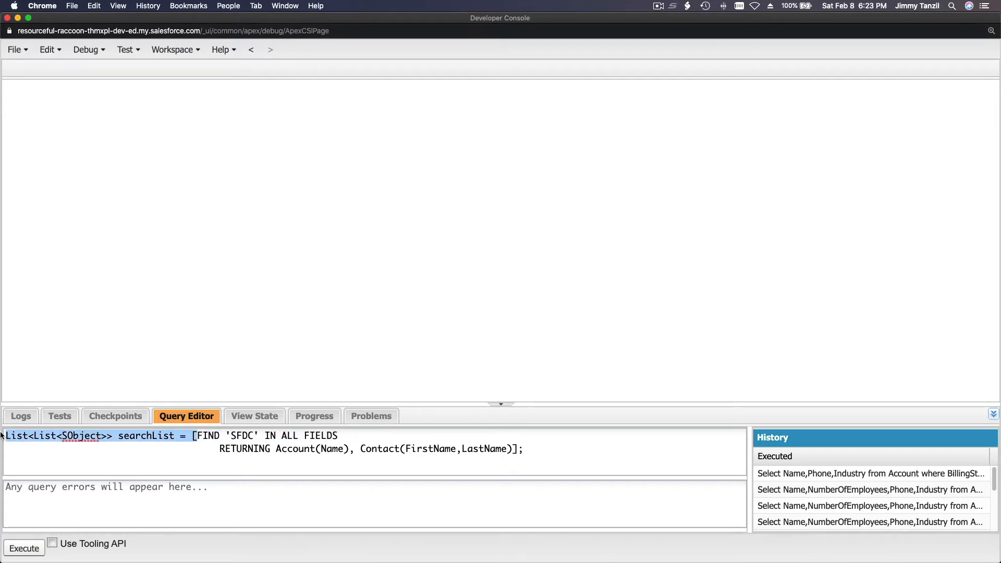
key("Backspace")
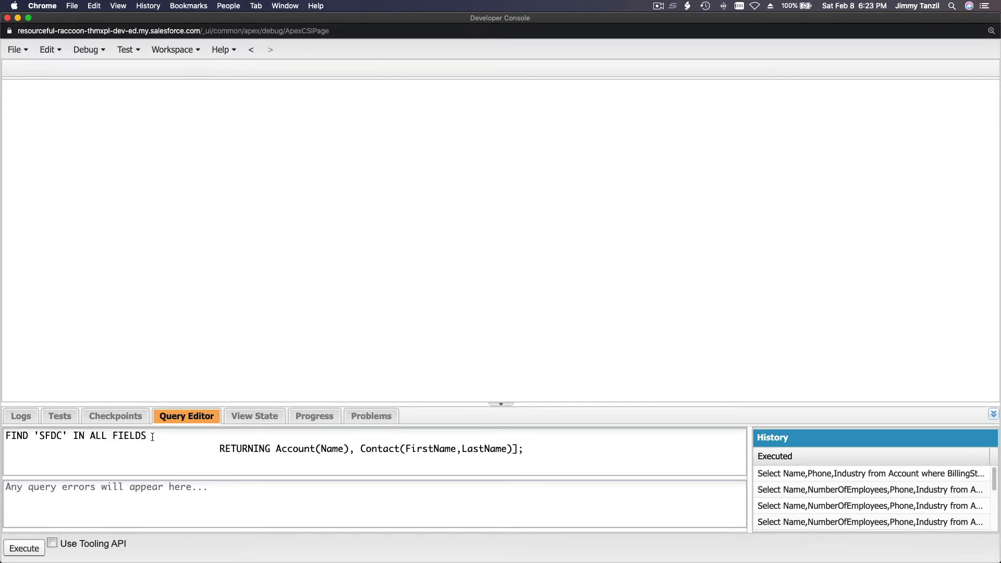
left_click_drag(152, 436, 217, 448)
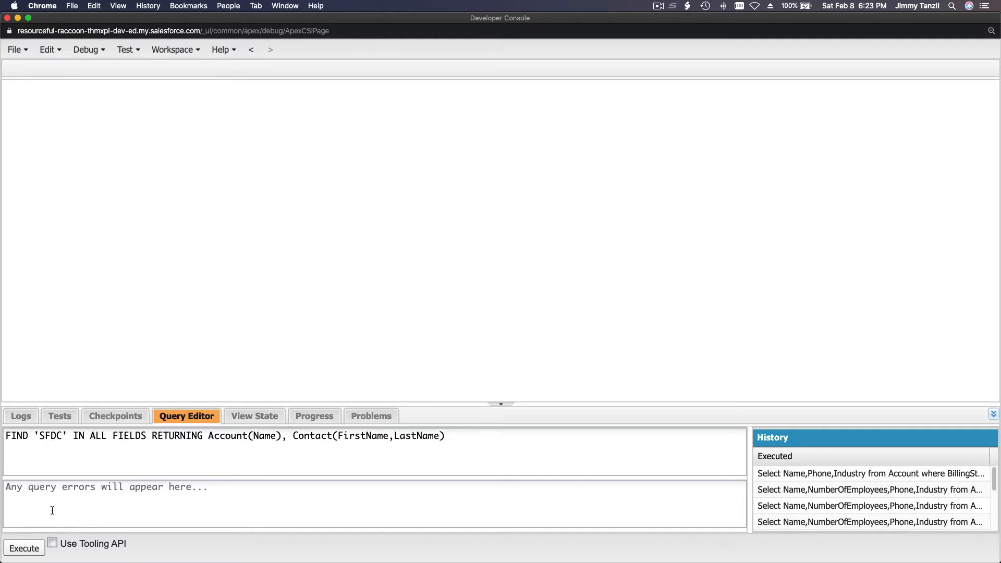
left_click(23, 549)
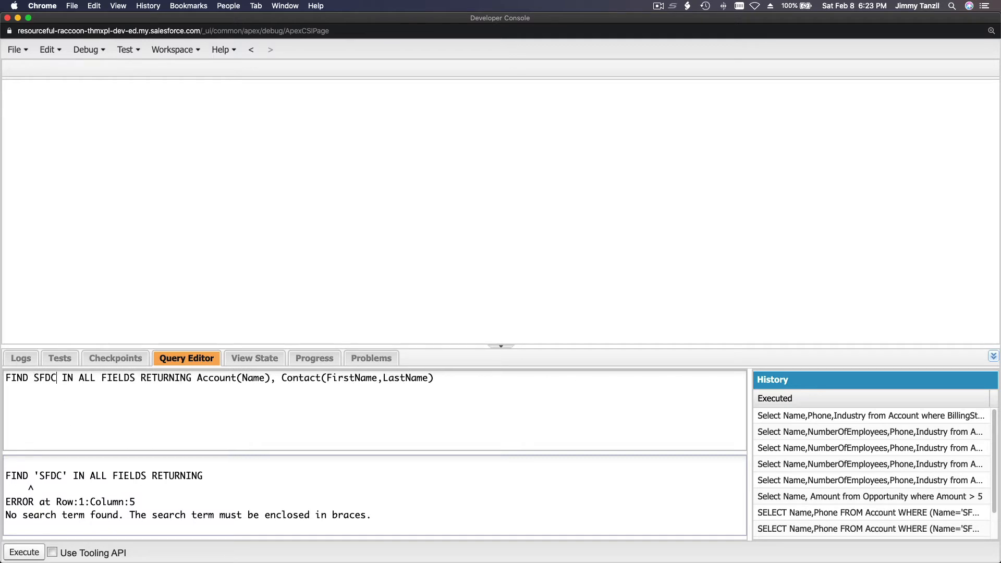
type("}")
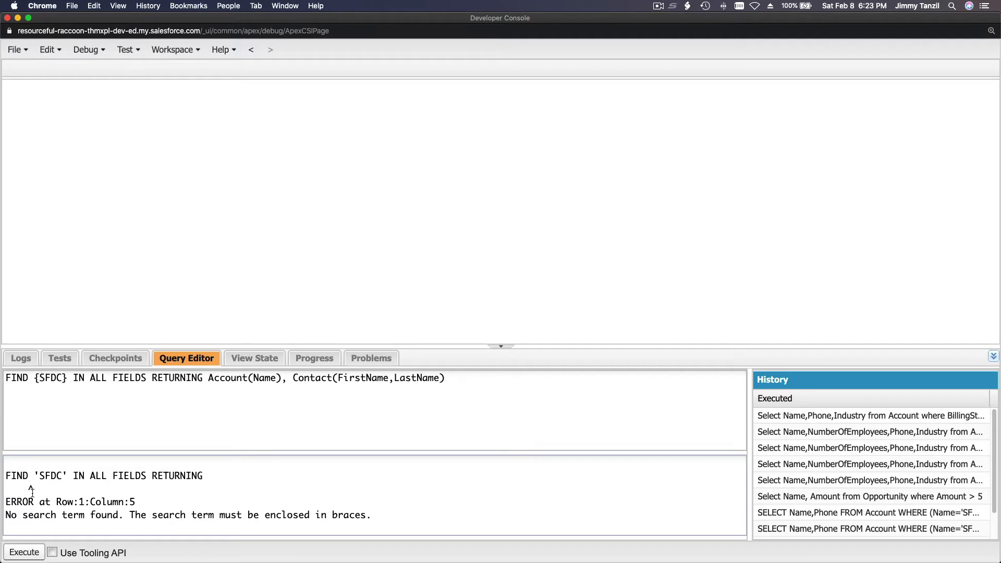
left_click(23, 553)
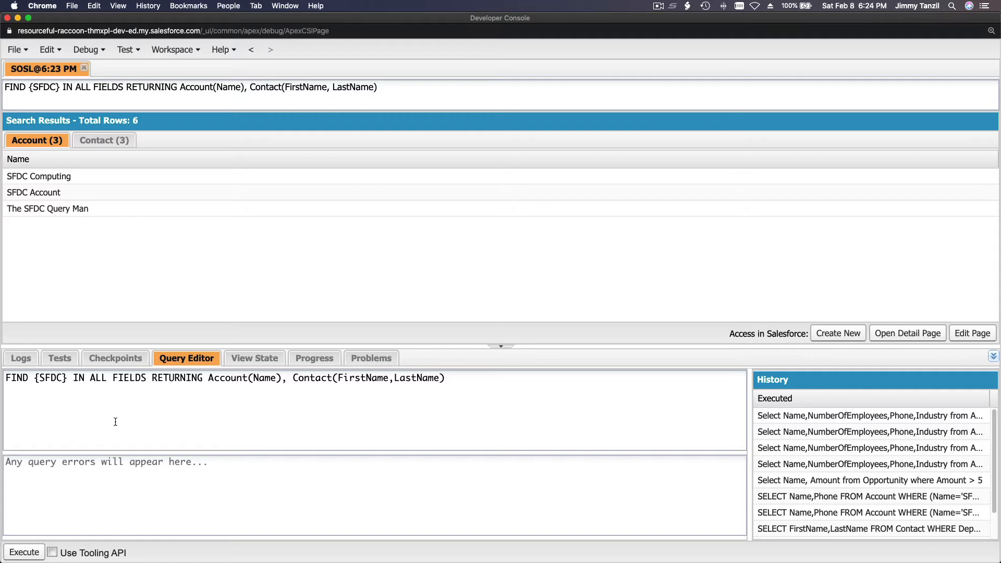
mouse_move(173, 274)
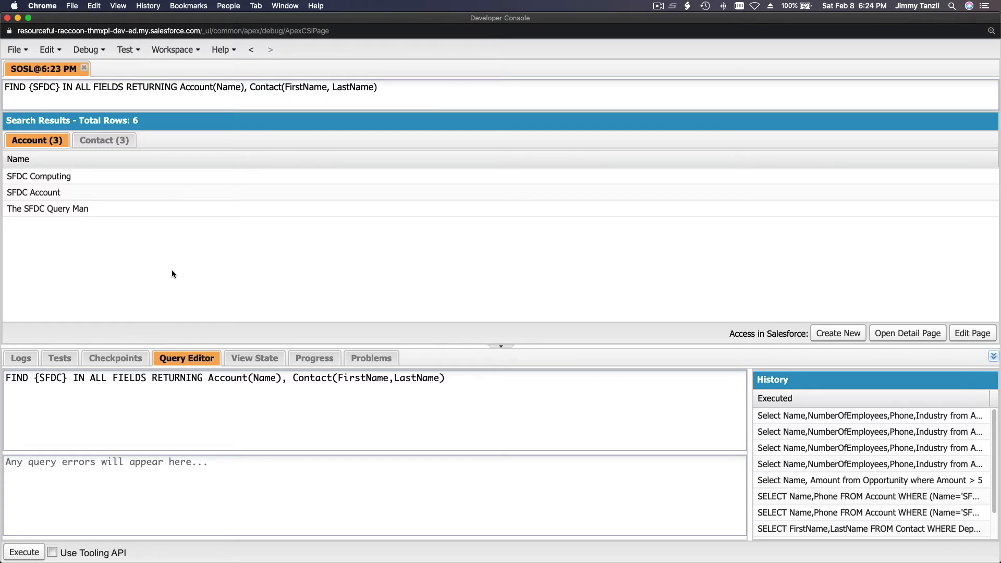
mouse_move(211, 373)
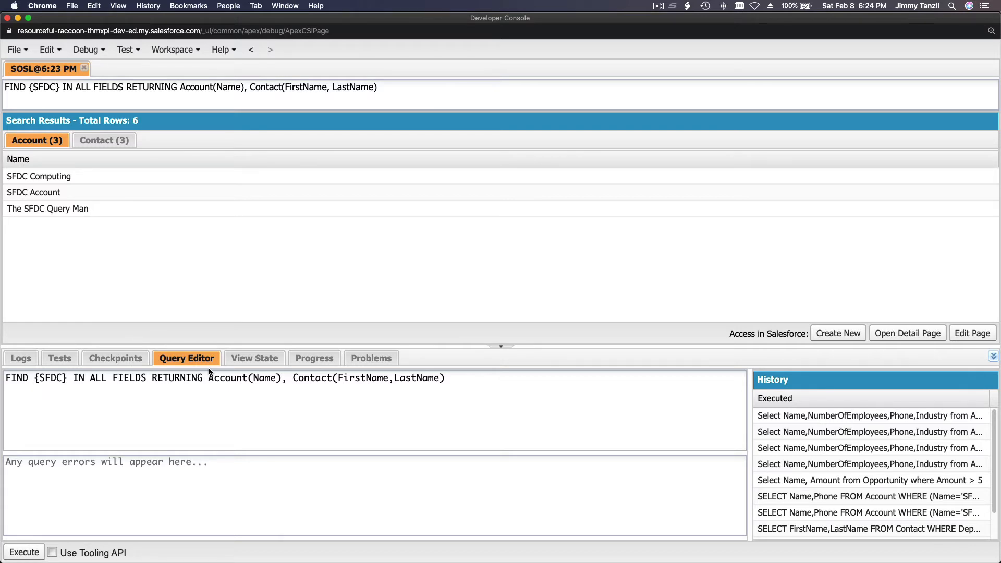
Review the SFDC Computing account result, then display the three Contact results.
left_click(38, 176)
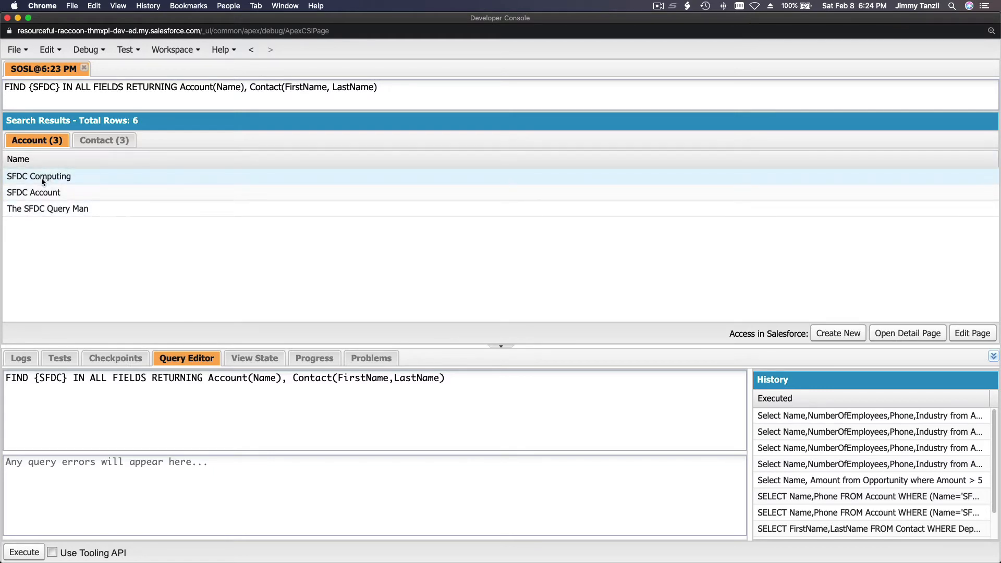
left_click(47, 208)
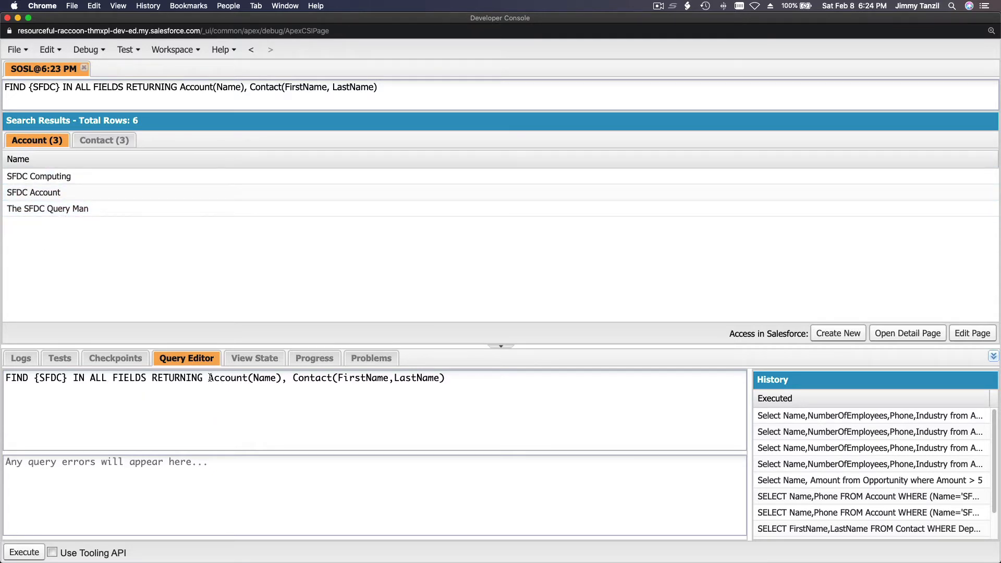
double_click(242, 378)
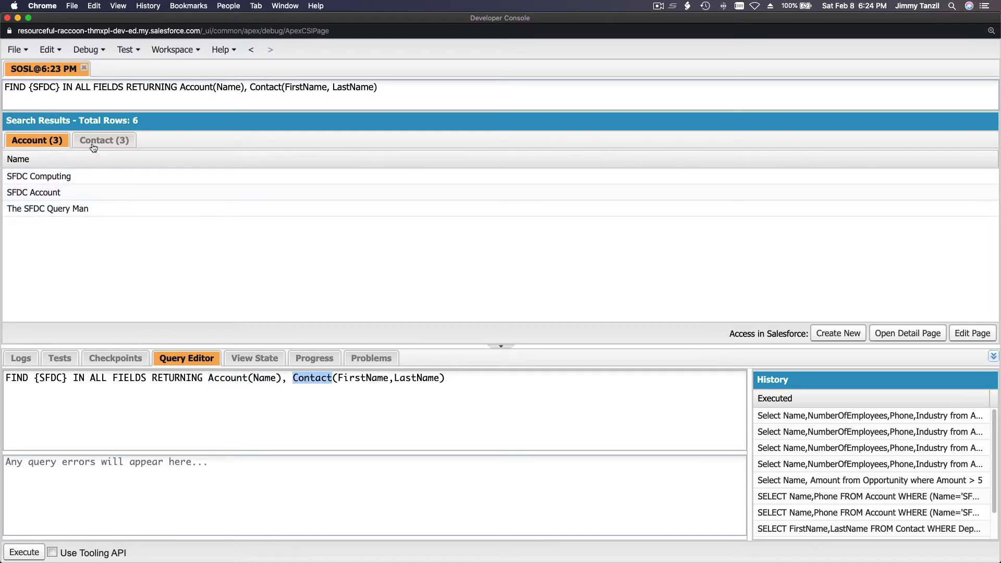
left_click(105, 139)
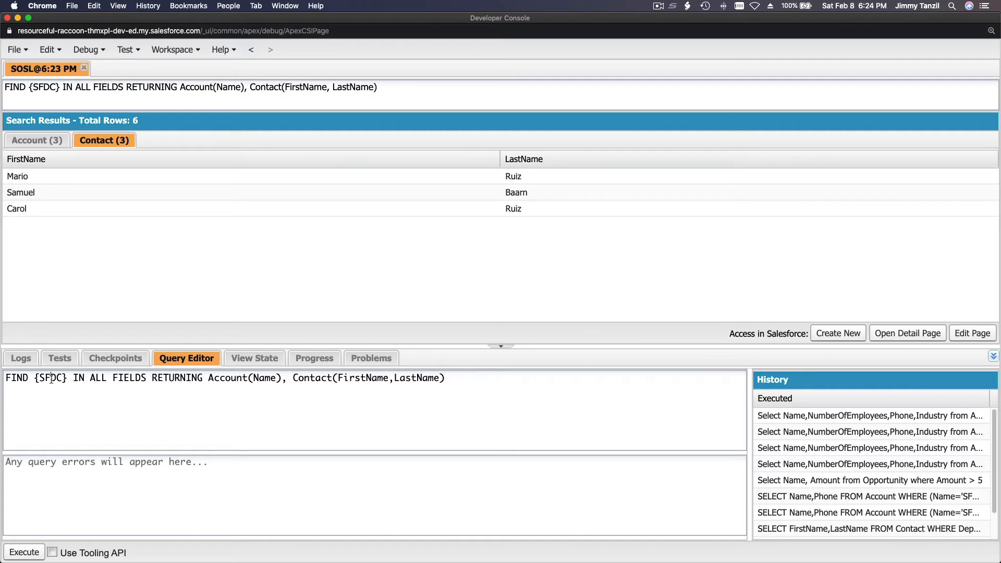
double_click(50, 377)
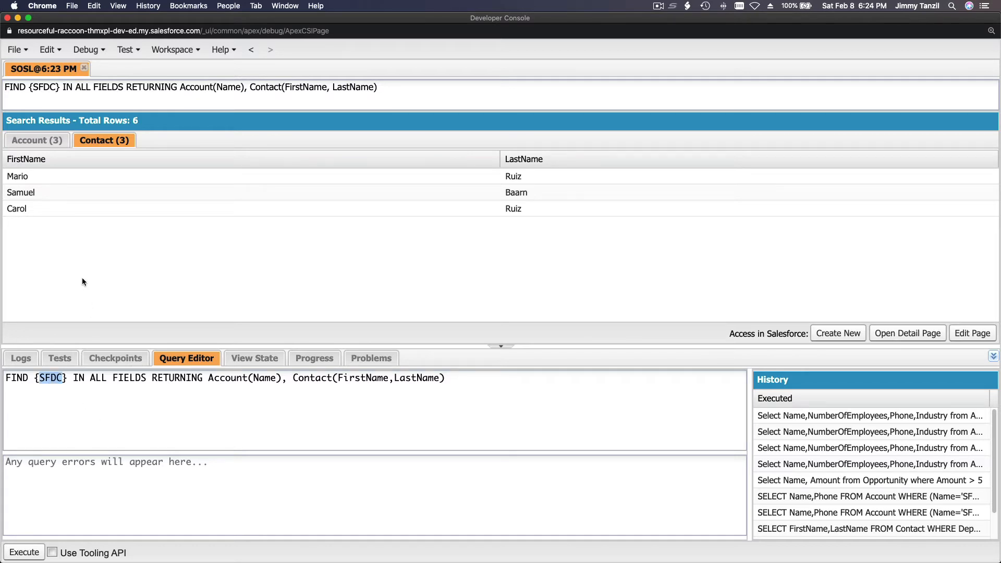
mouse_move(124, 267)
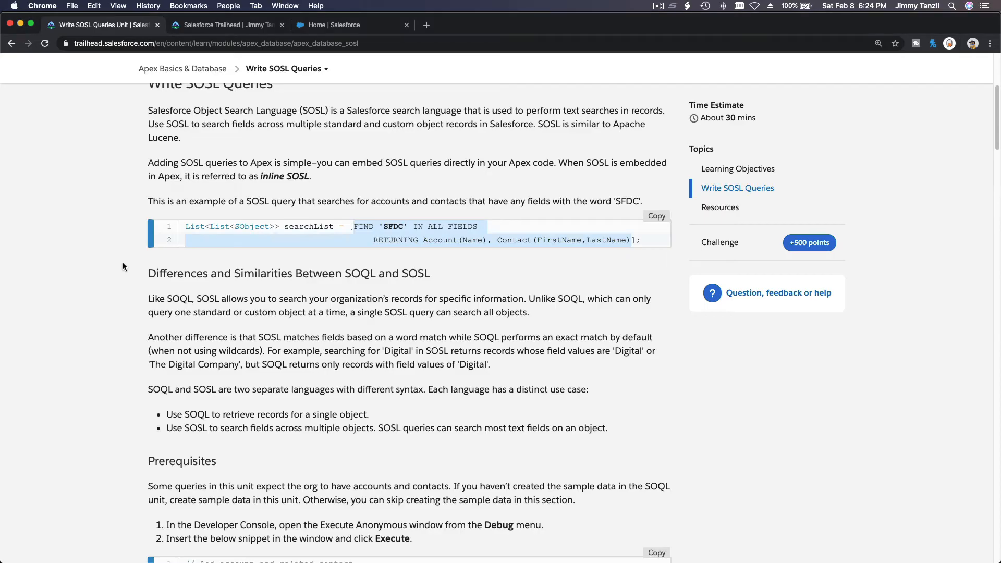
Scroll through the SOQL versus SOSL comparison down to the Prerequisites sample-data snippet.
scroll("down", 3)
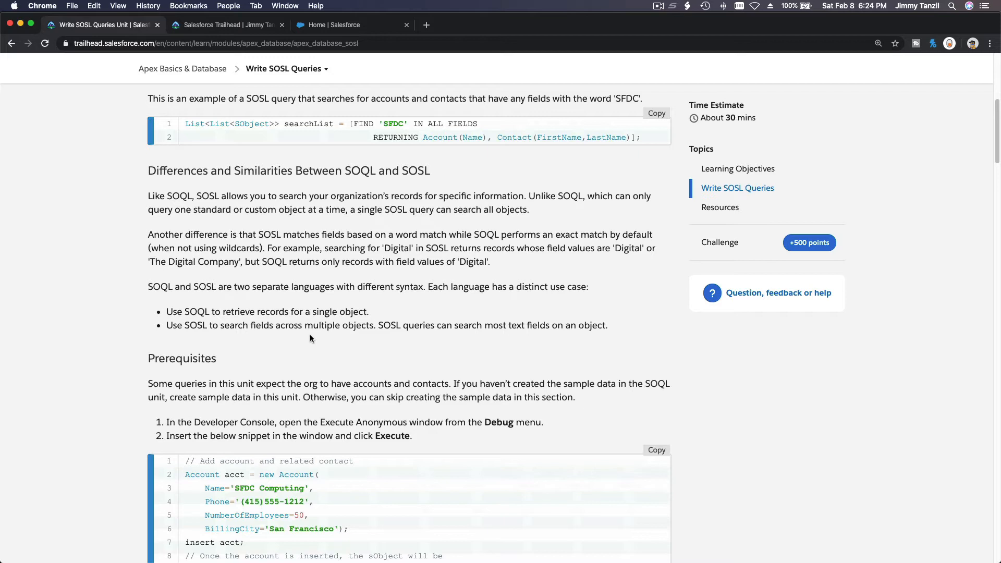
mouse_move(324, 171)
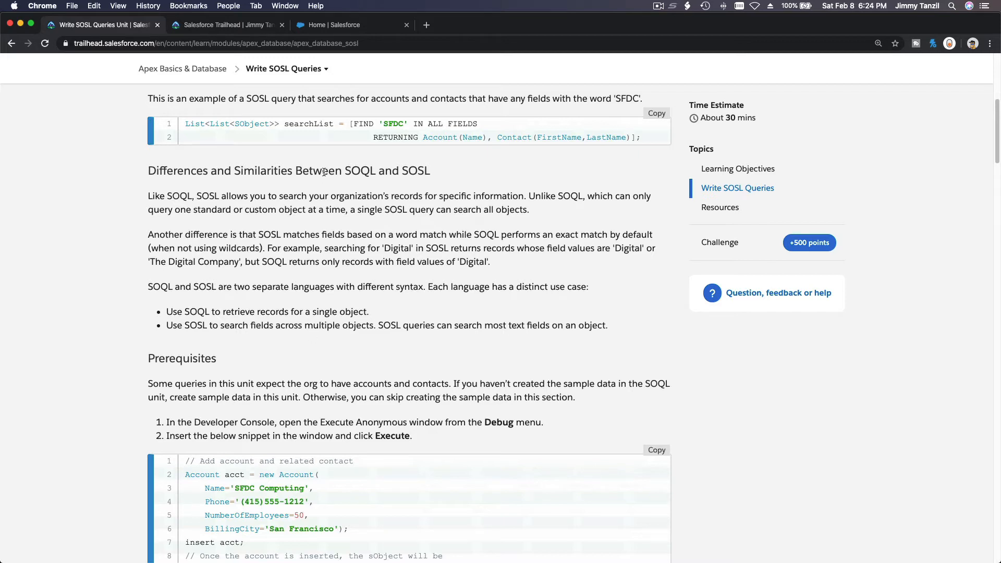
scroll("down", 3)
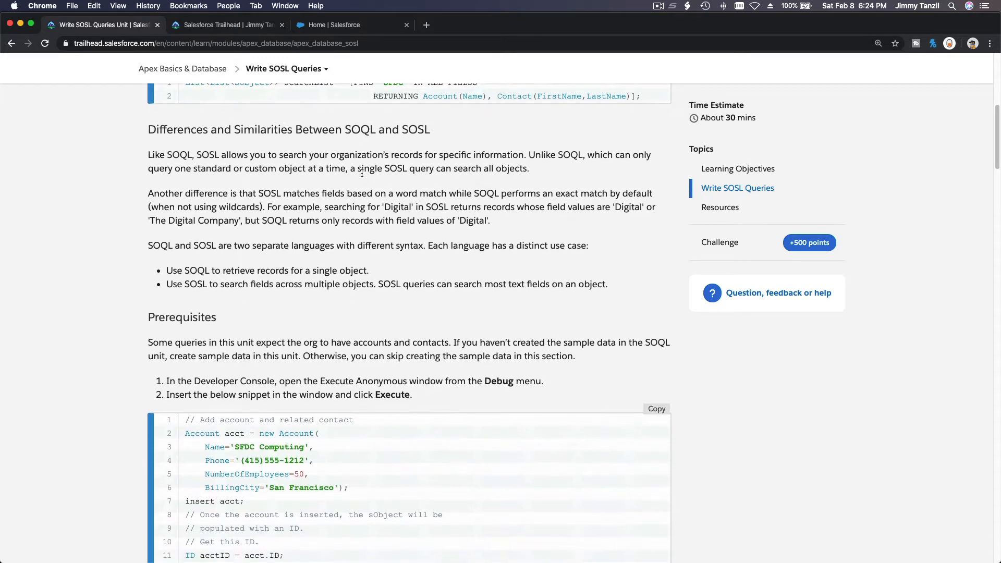
scroll("down", 3)
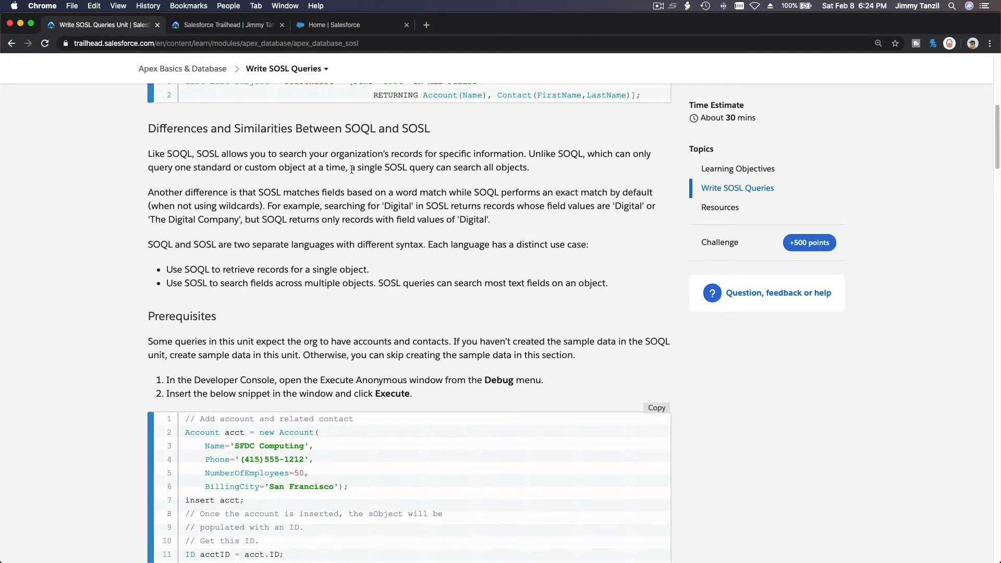
mouse_move(507, 157)
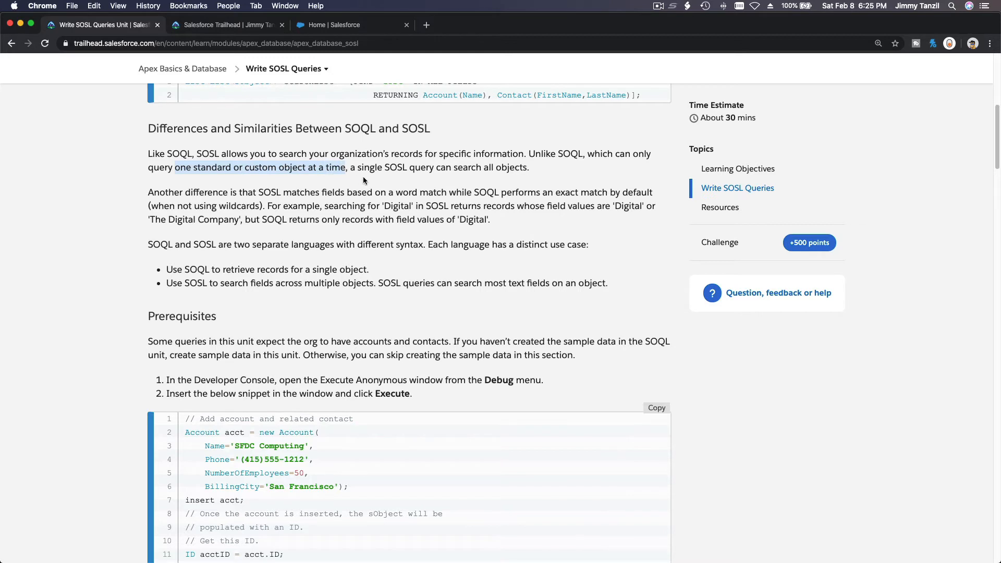
mouse_move(438, 181)
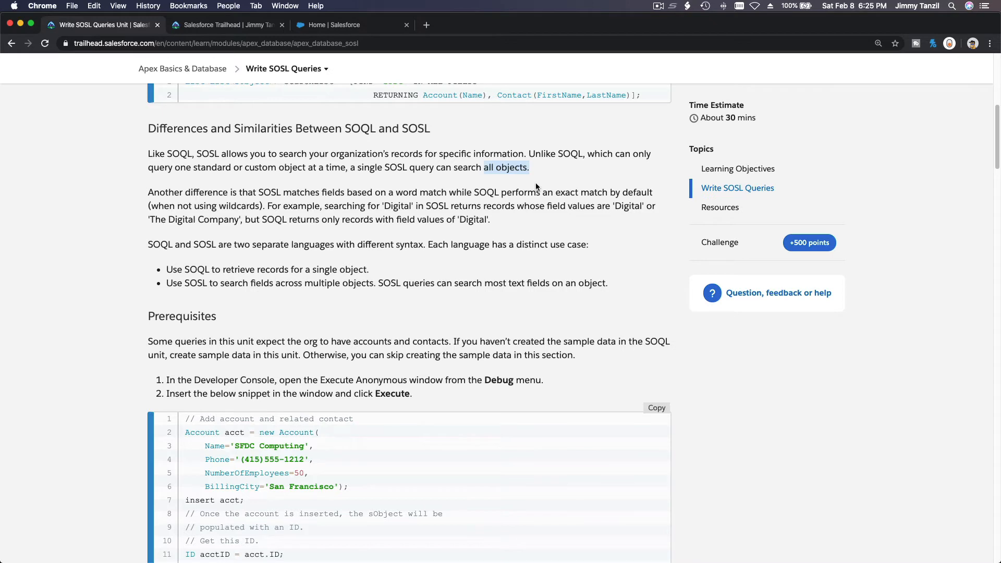
scroll("down", 3)
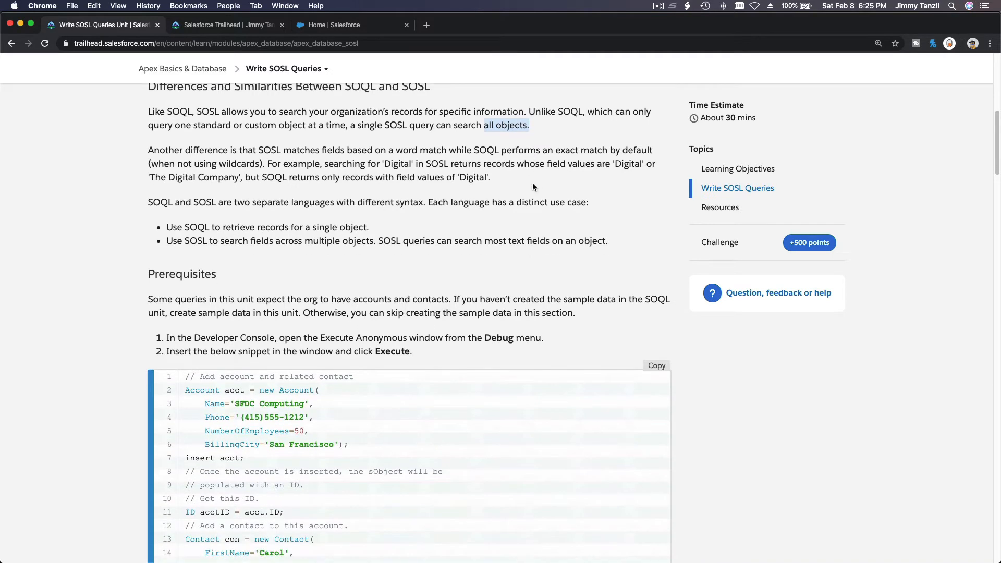
mouse_move(313, 156)
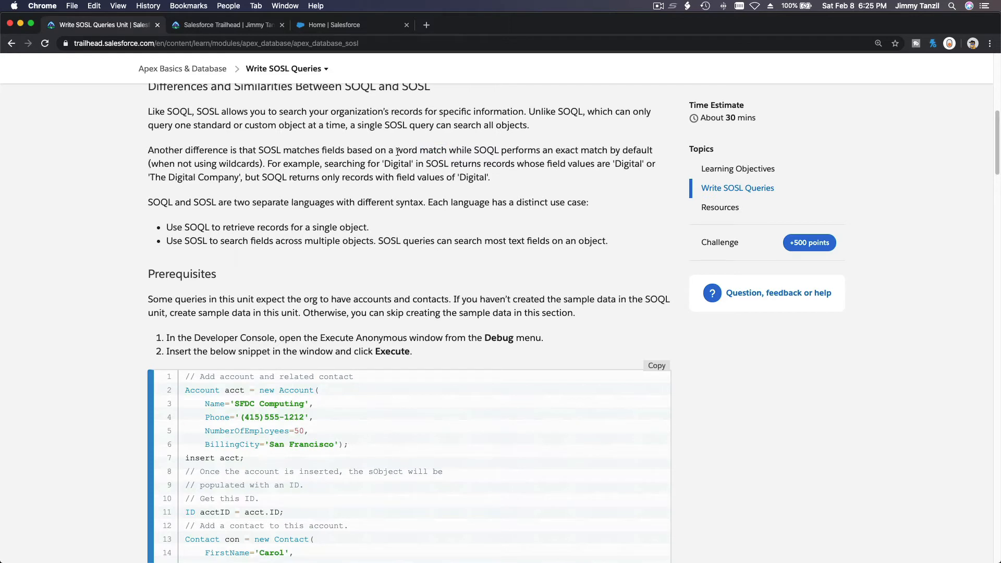
mouse_move(490, 159)
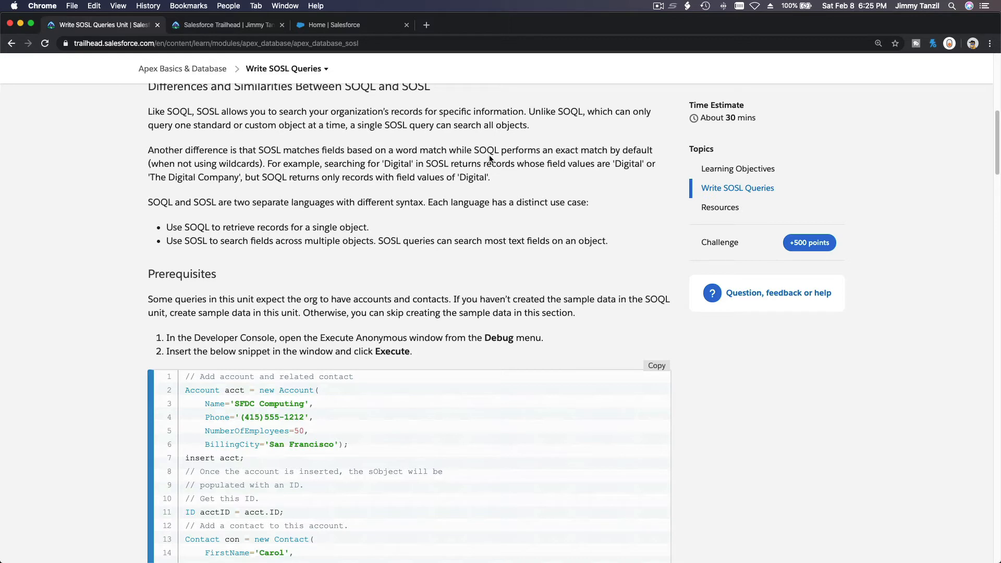
mouse_move(529, 153)
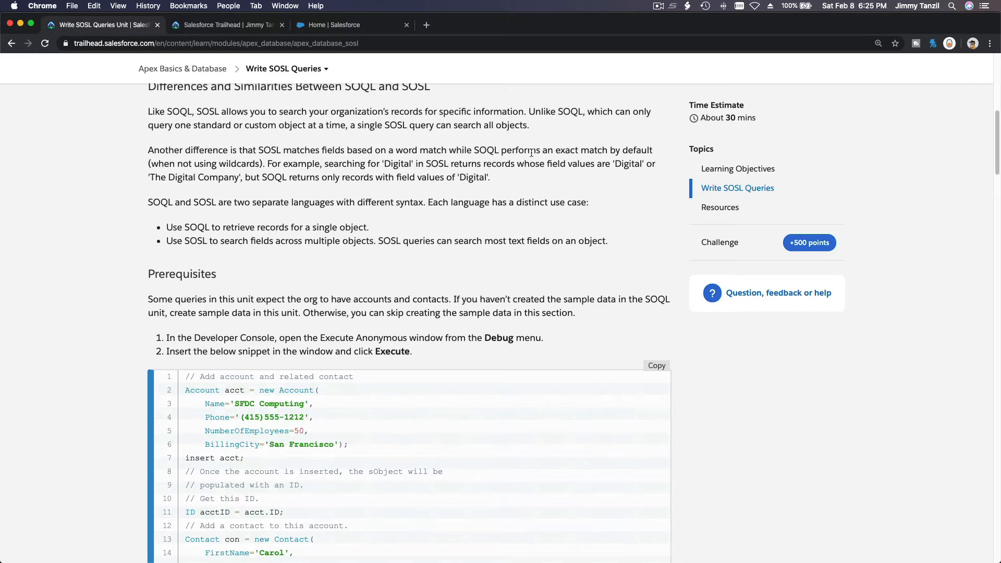
double_click(565, 150)
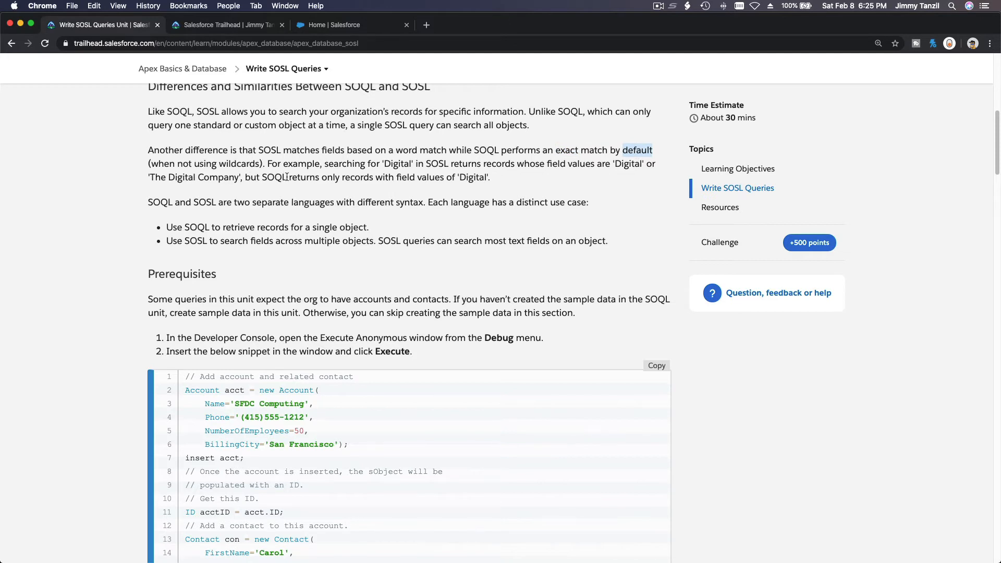
scroll("down", 3)
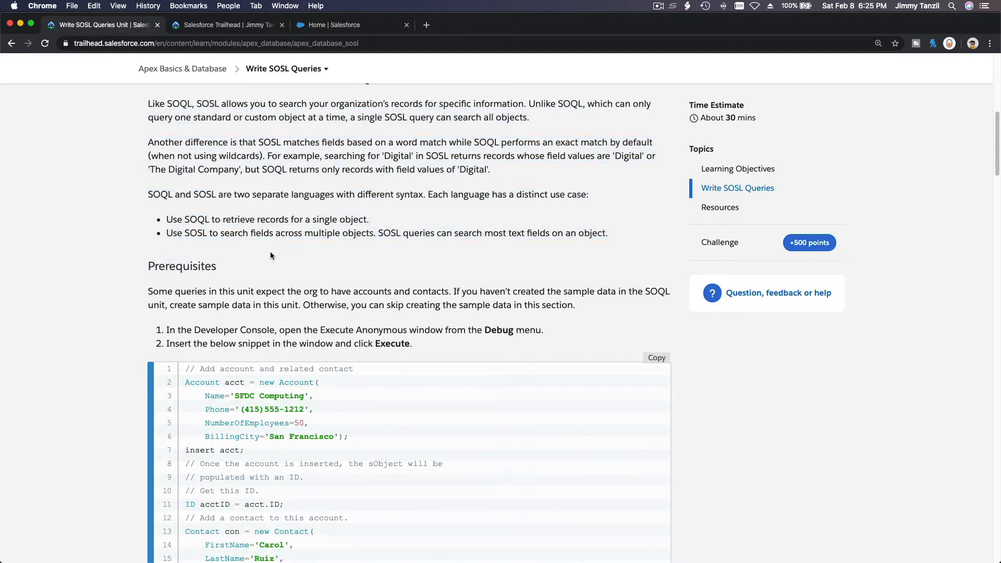
scroll("down", 3)
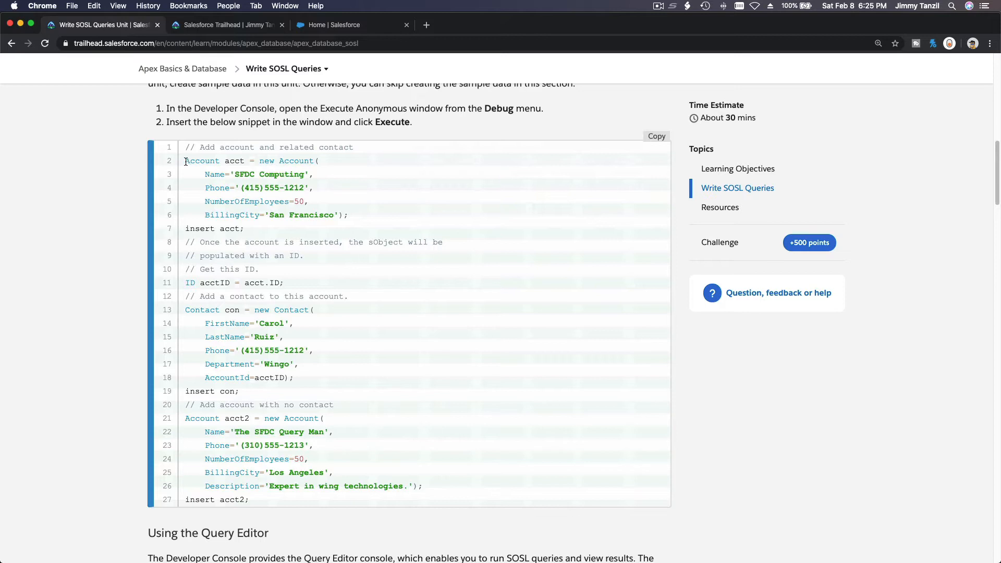
Select the sample data snippet and scroll past the Wingo example to Basic SOSL Syntax.
left_click_drag(186, 160, 282, 486)
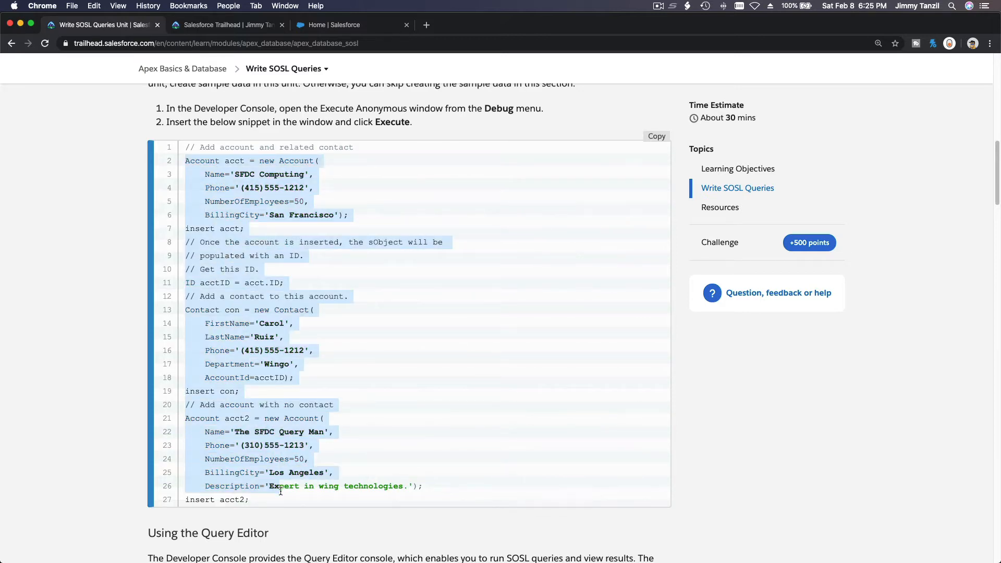
scroll("down", 3)
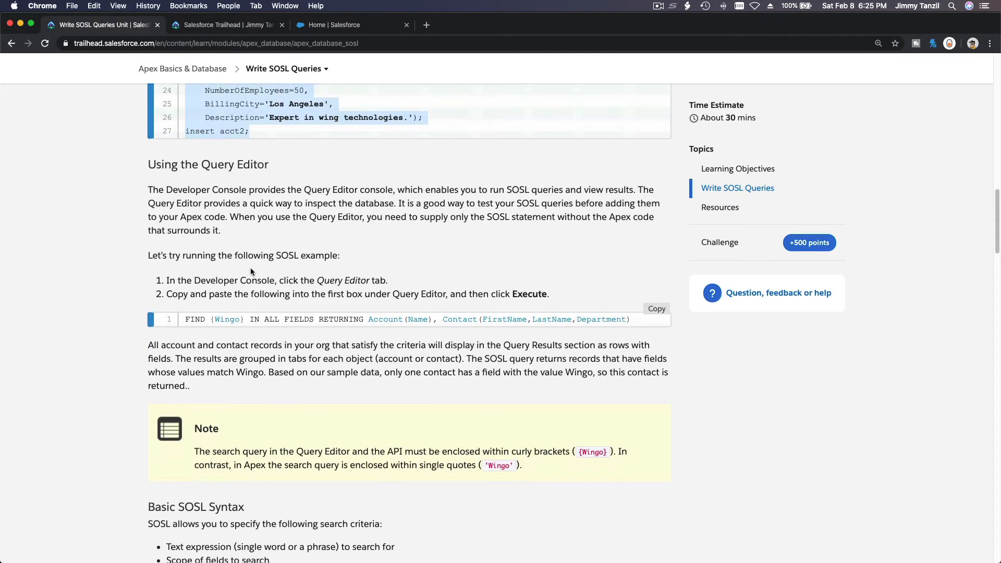
double_click(298, 319)
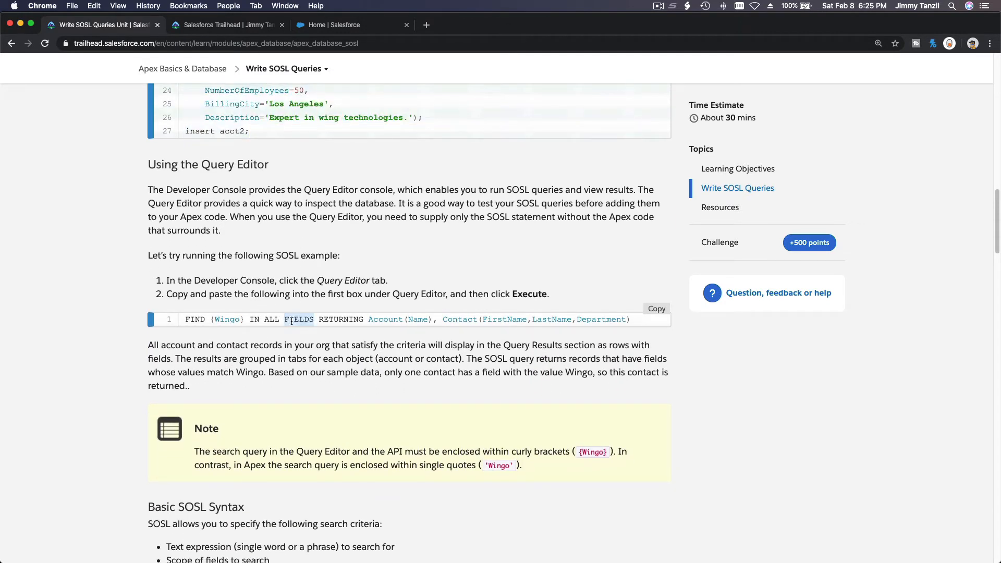
scroll("down", 3)
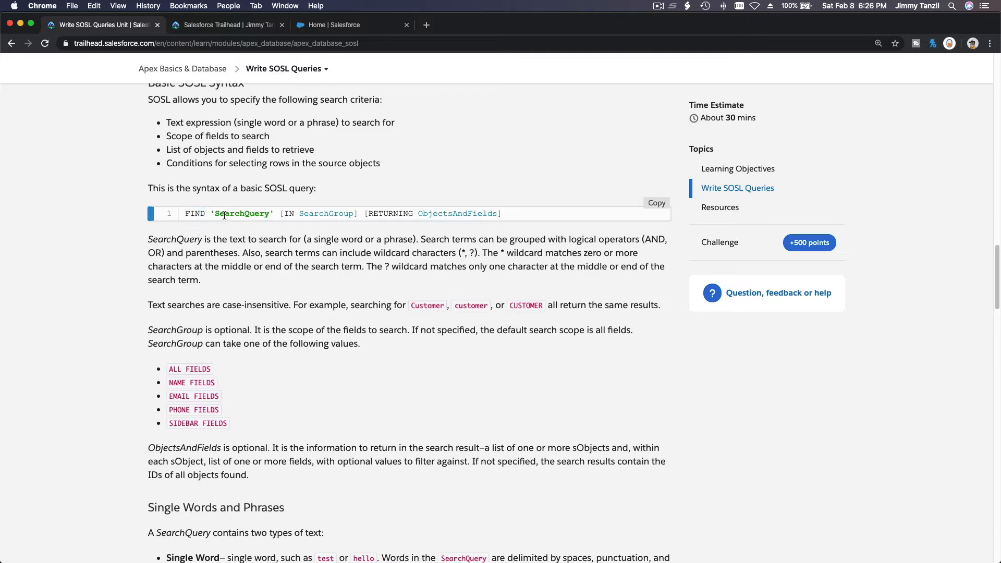
double_click(243, 213)
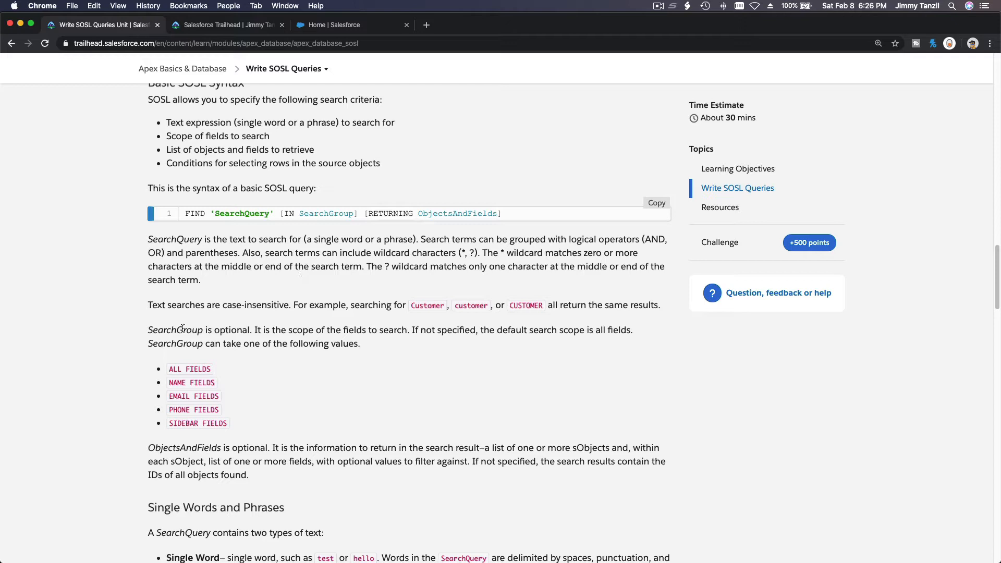
double_click(327, 213)
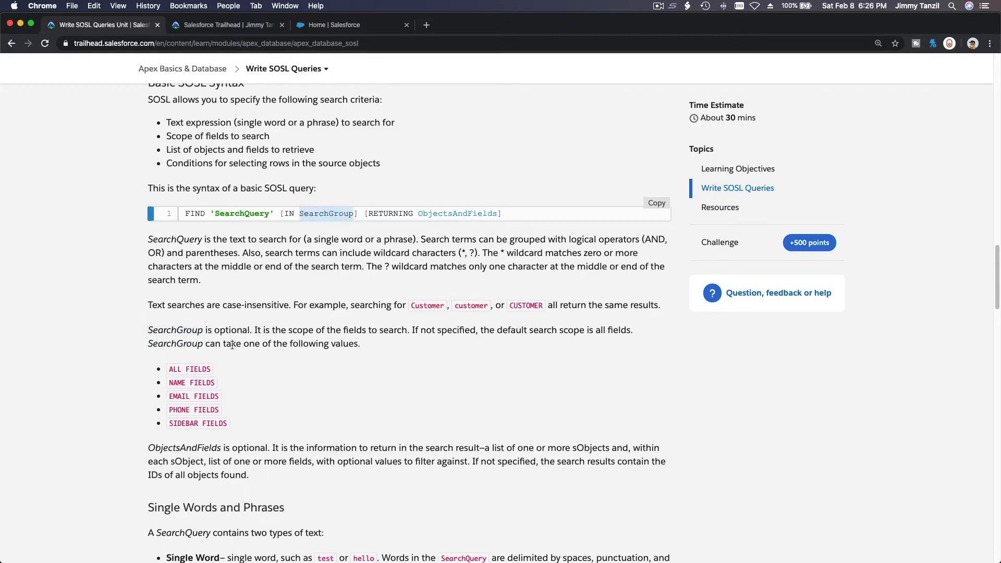
mouse_move(288, 337)
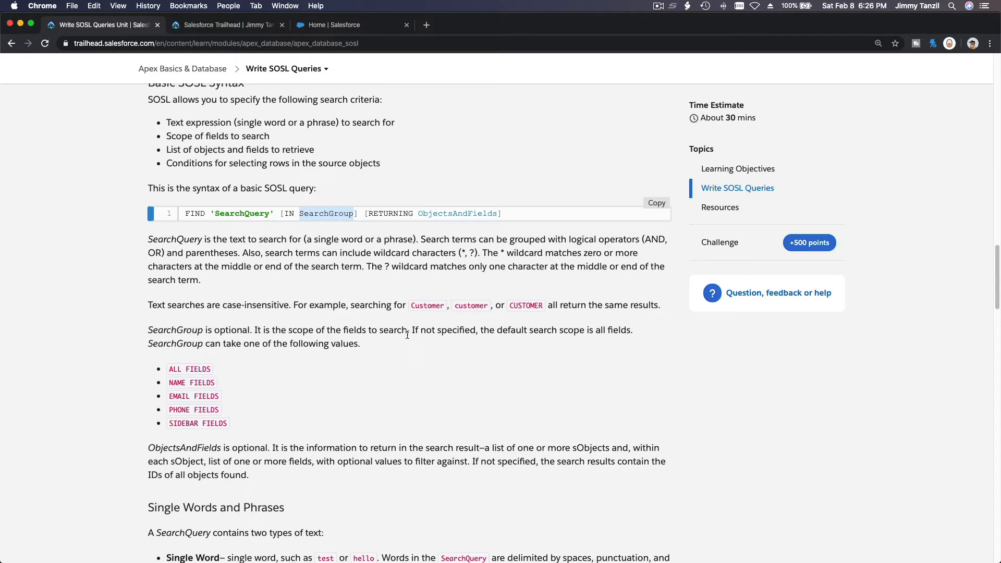
mouse_move(458, 344)
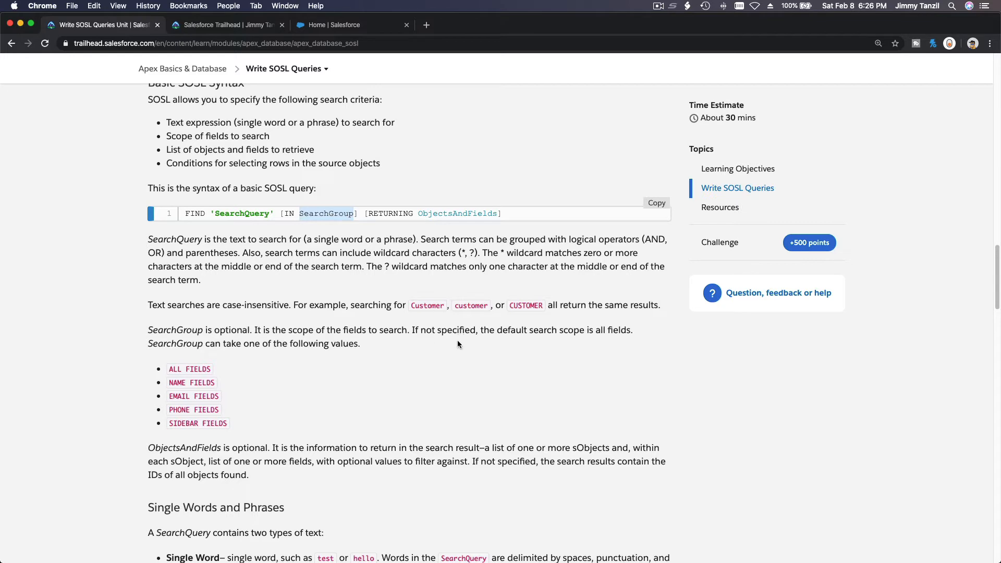
mouse_move(558, 342)
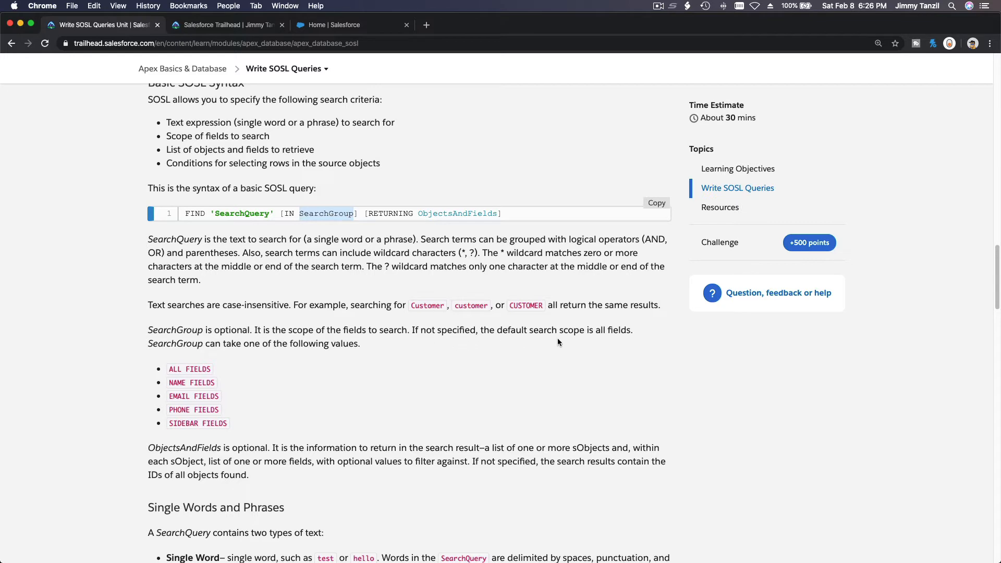
mouse_move(213, 342)
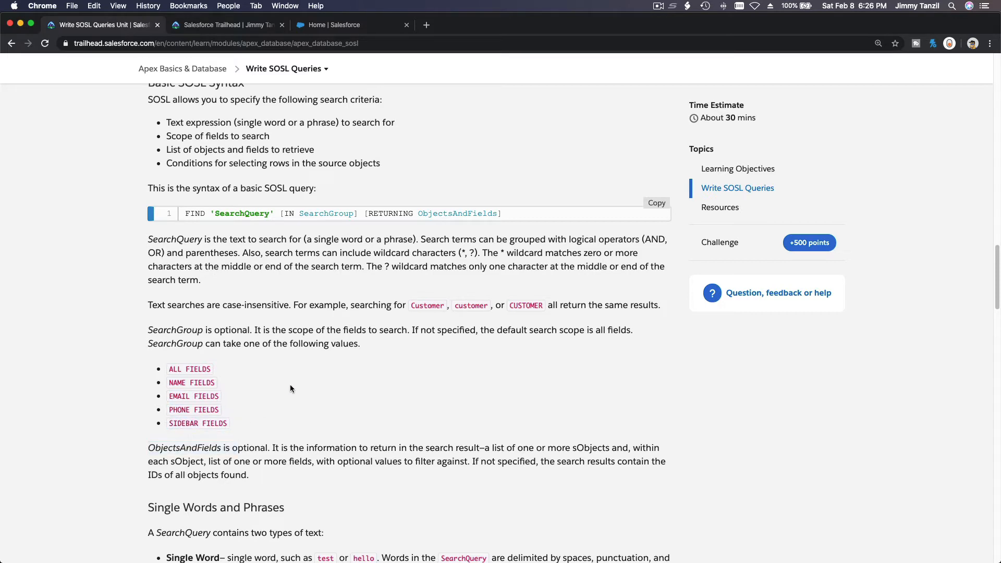
scroll("down", 3)
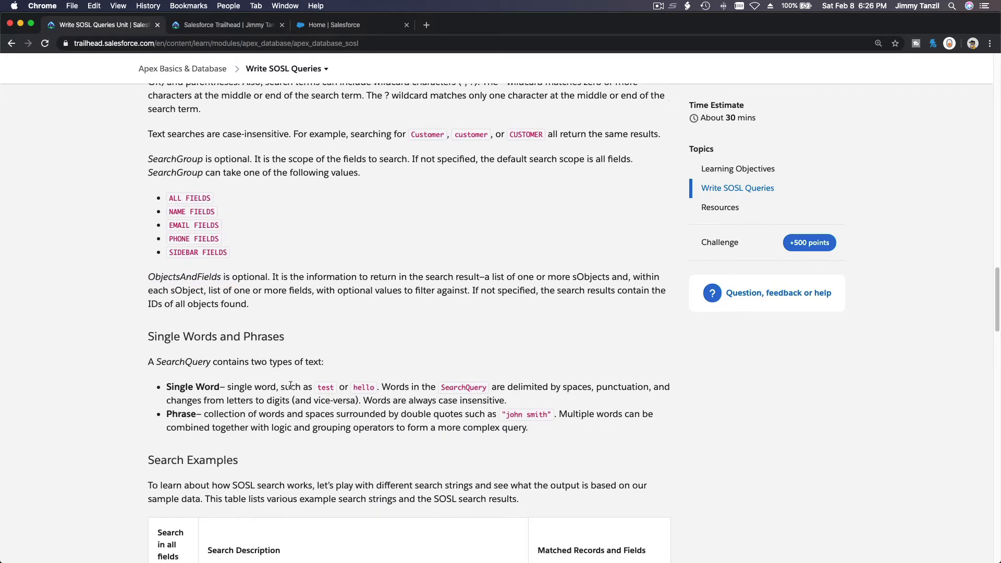
scroll("down", 3)
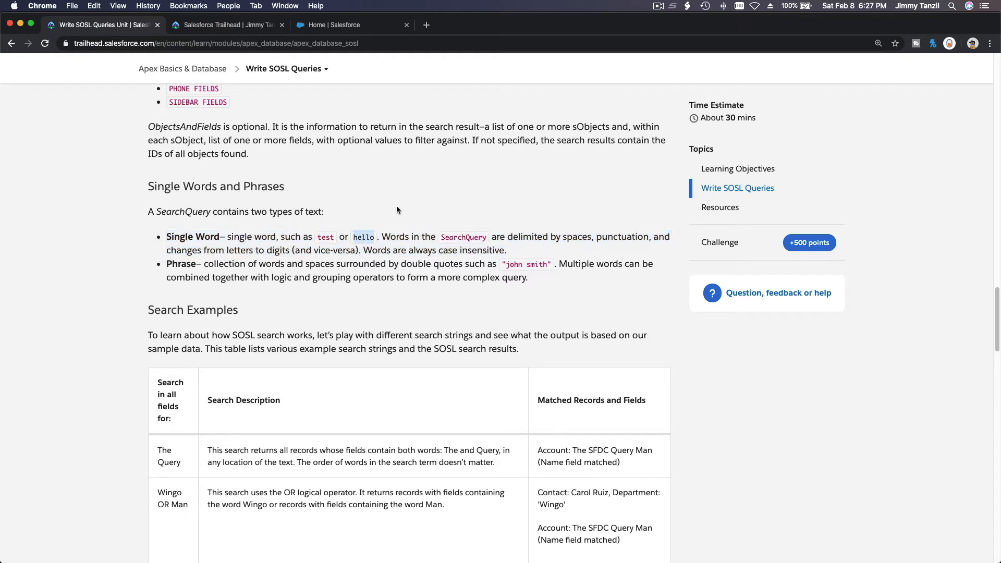
mouse_move(426, 228)
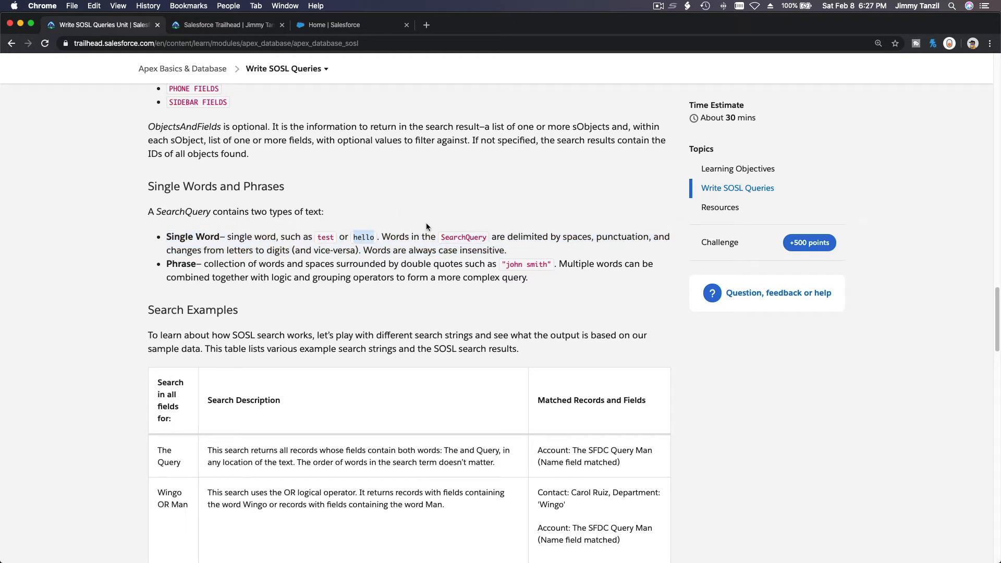
mouse_move(489, 249)
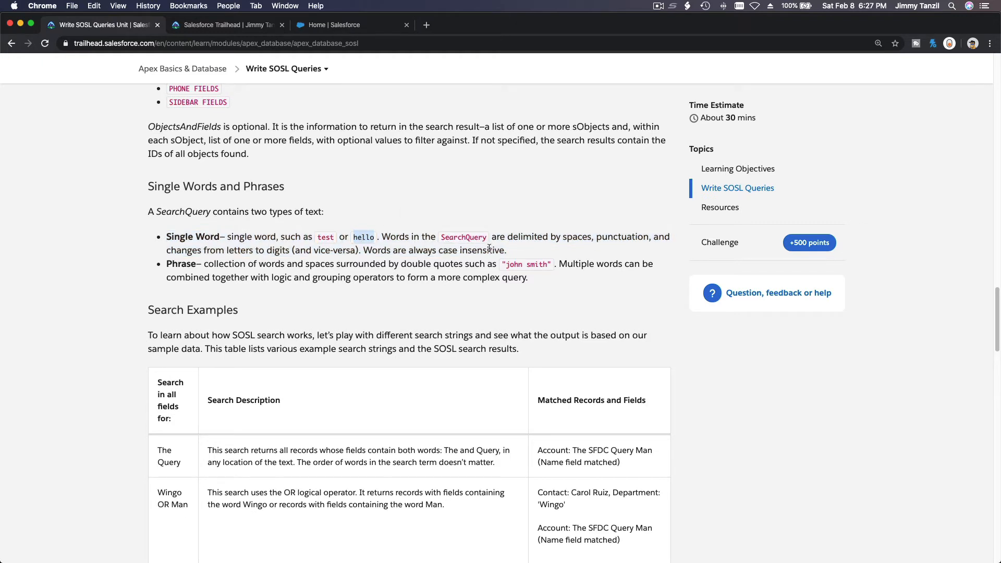
mouse_move(580, 242)
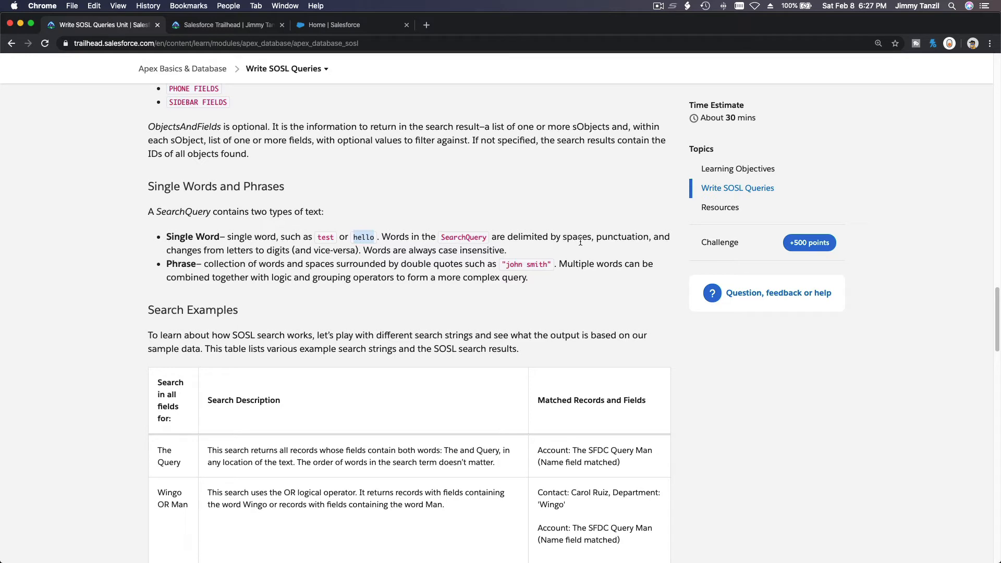
mouse_move(287, 268)
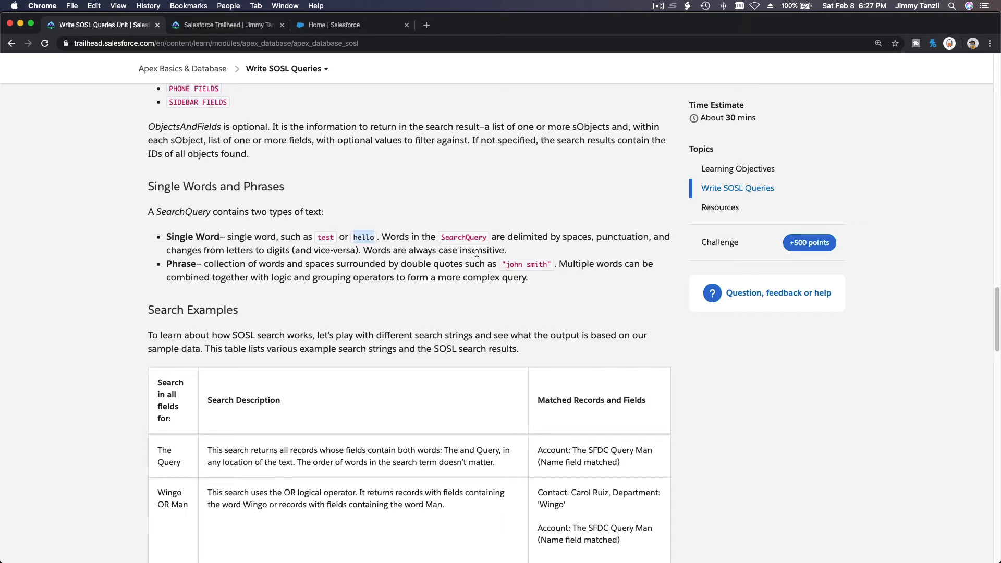
double_click(484, 250)
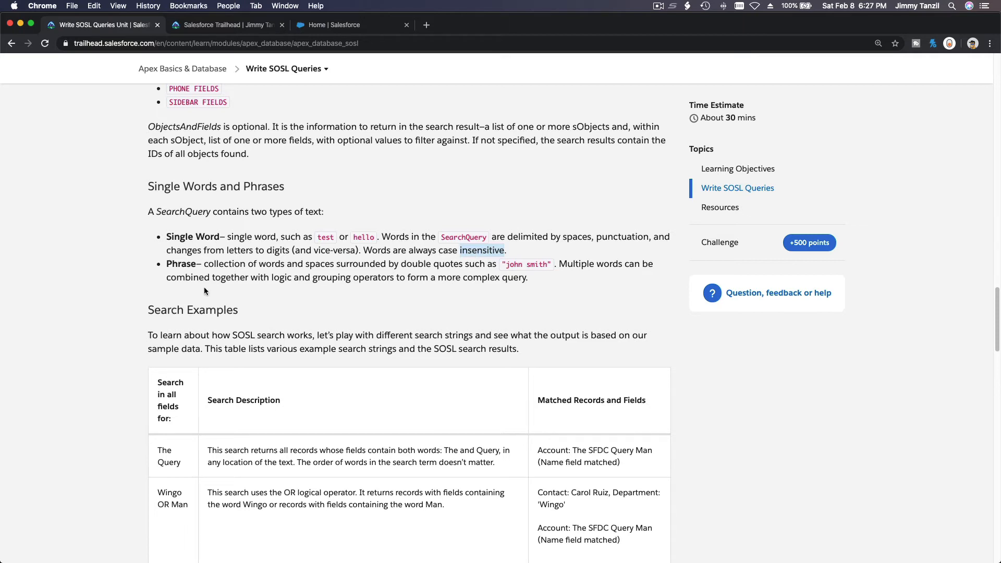
scroll("down", 3)
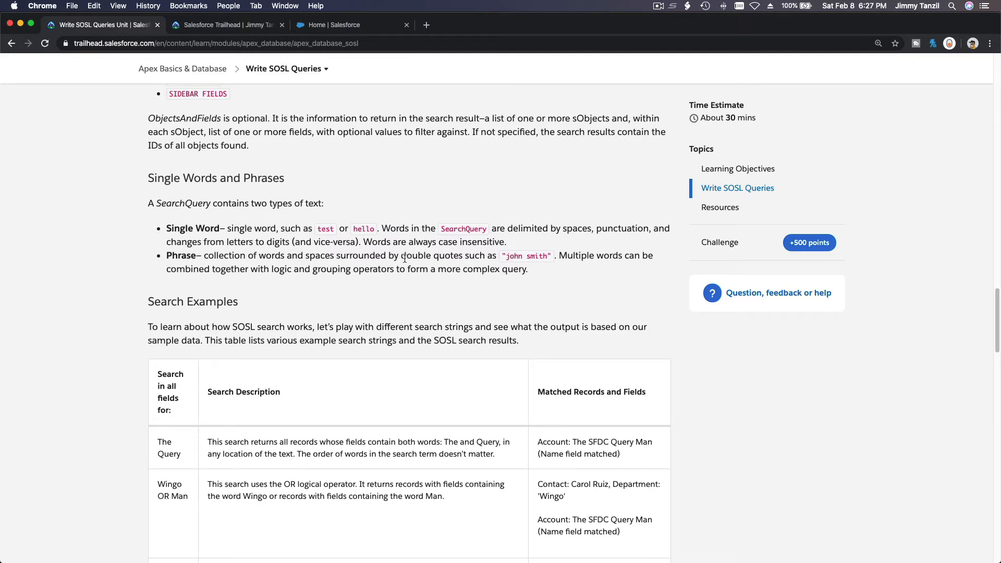
mouse_move(502, 255)
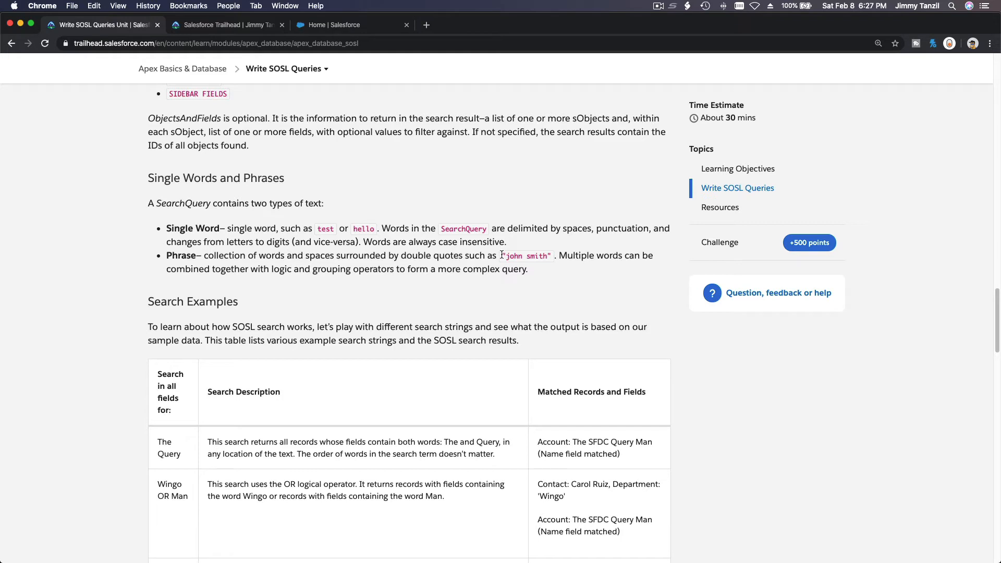
double_click(524, 256)
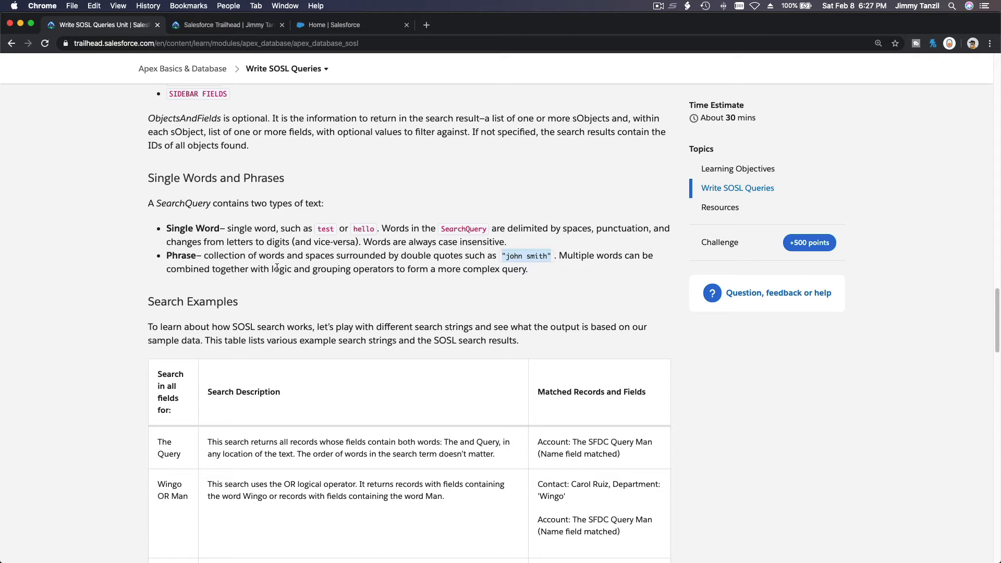
mouse_move(464, 282)
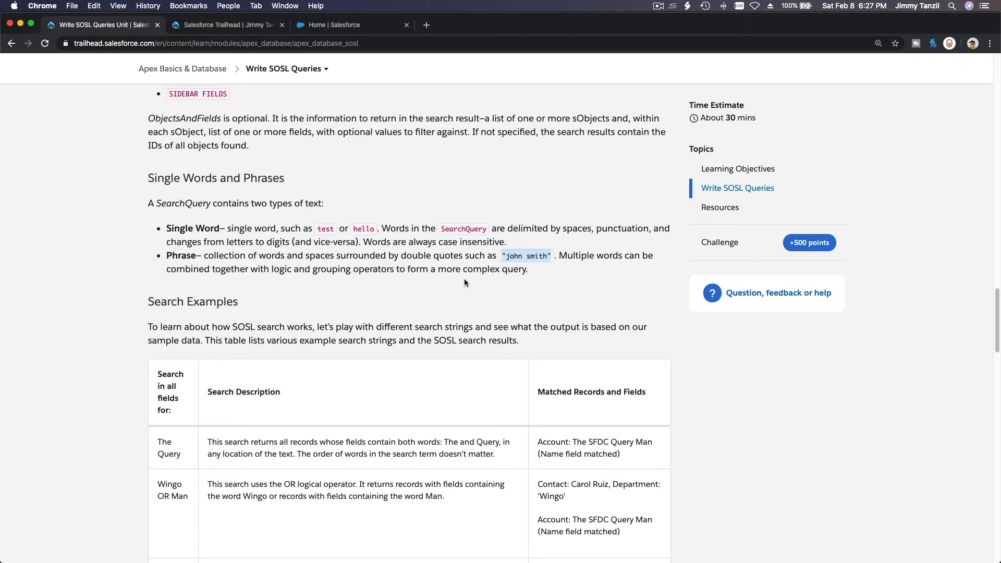
mouse_move(493, 280)
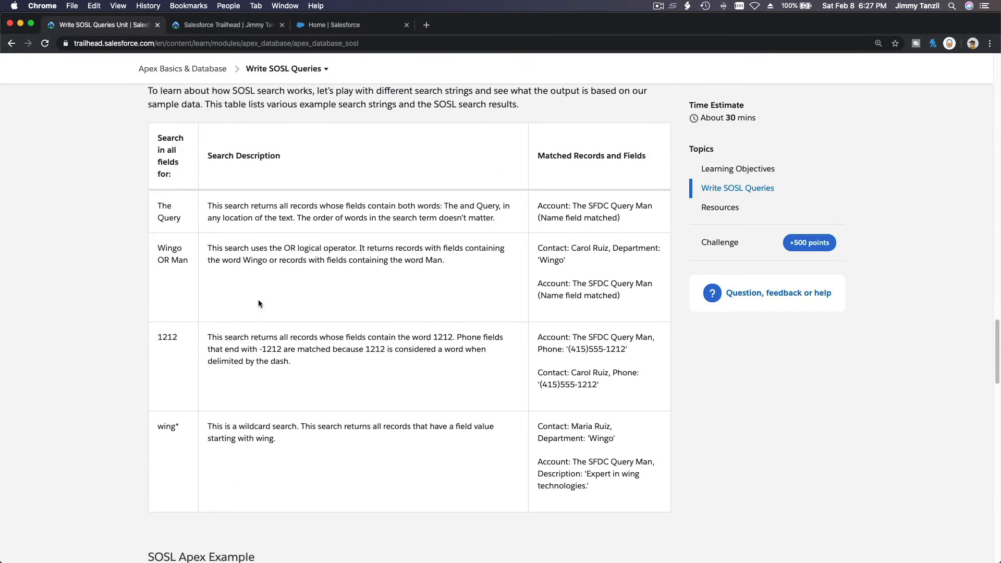
double_click(170, 248)
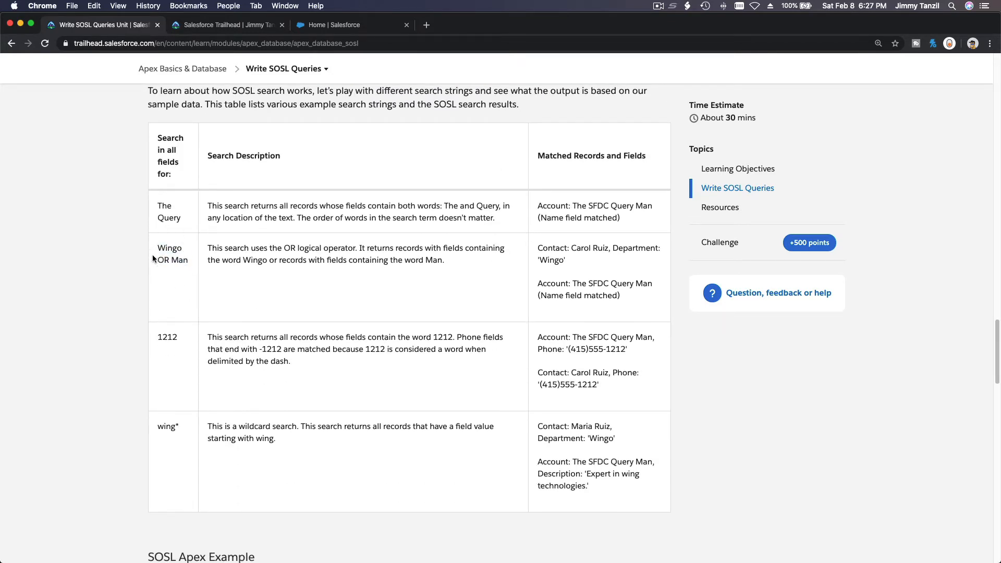
mouse_move(185, 254)
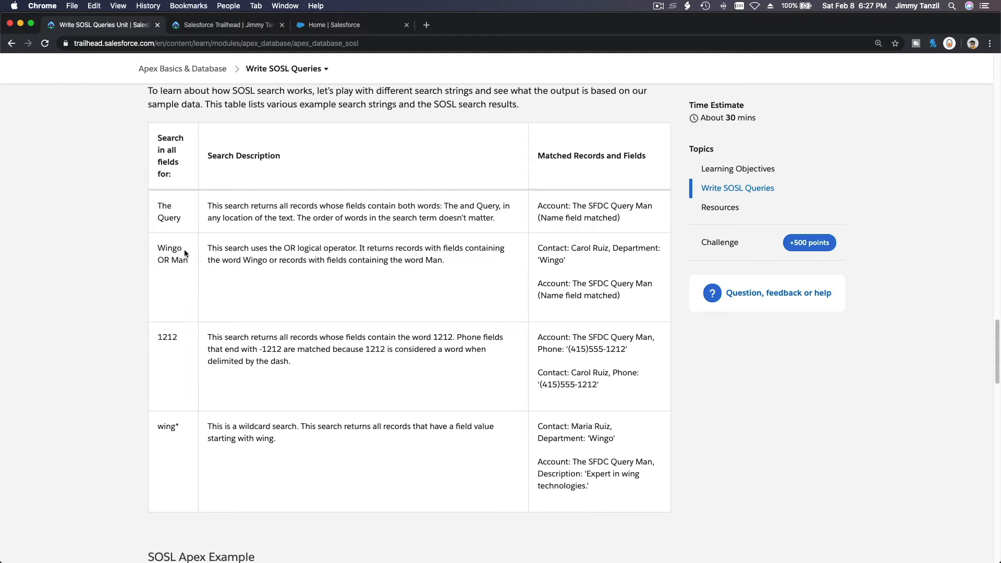
double_click(167, 338)
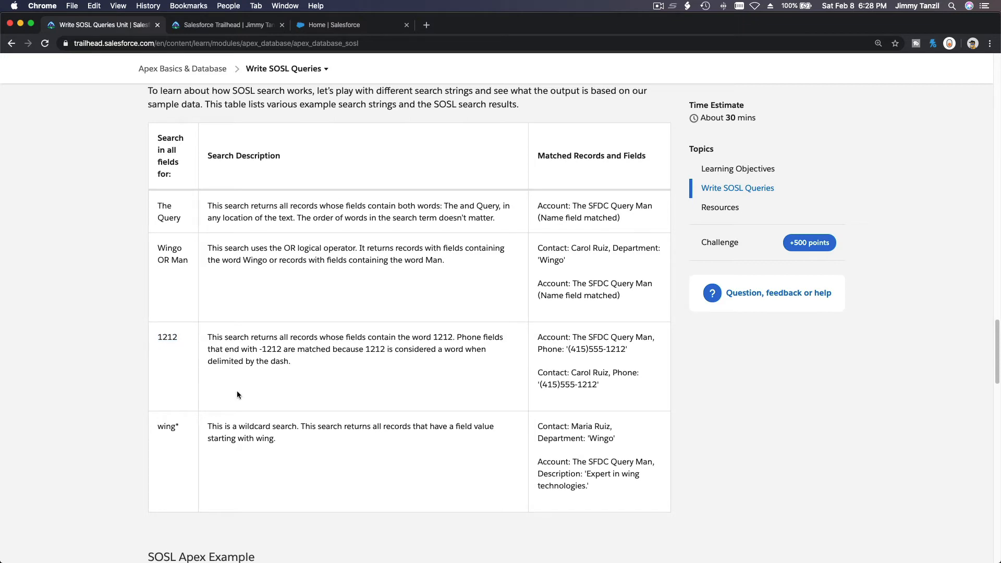
scroll("down", 3)
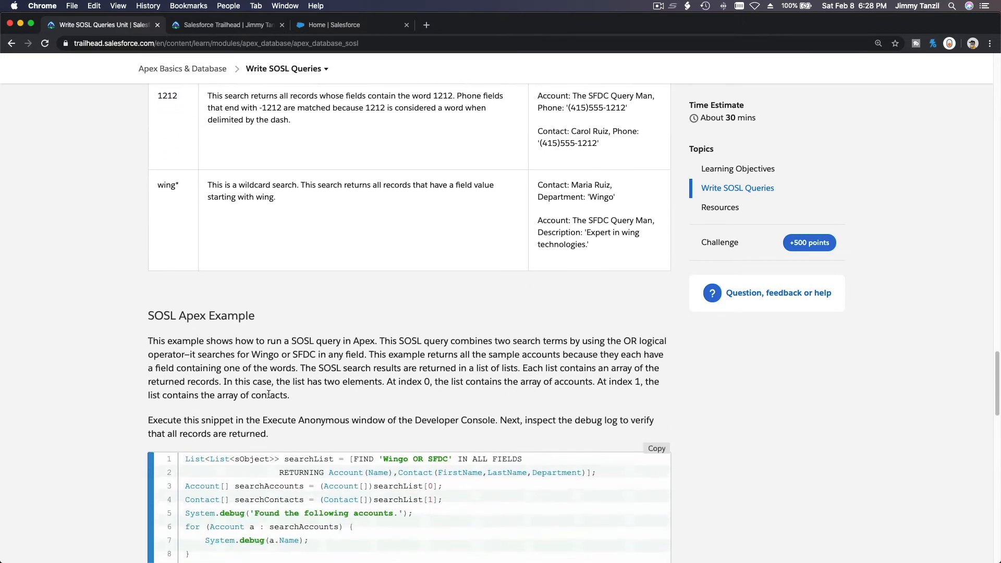
scroll("down", 3)
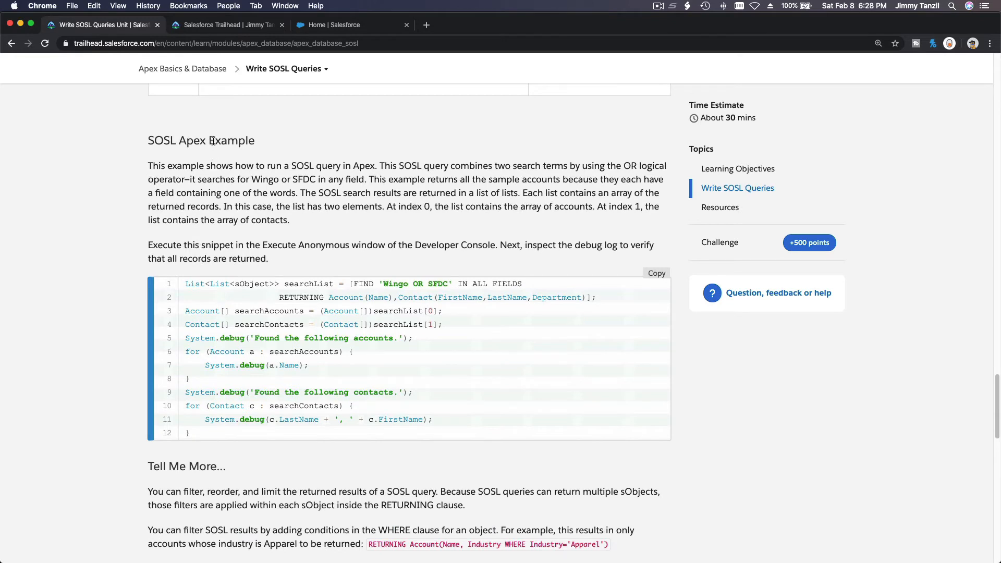
scroll("down", 3)
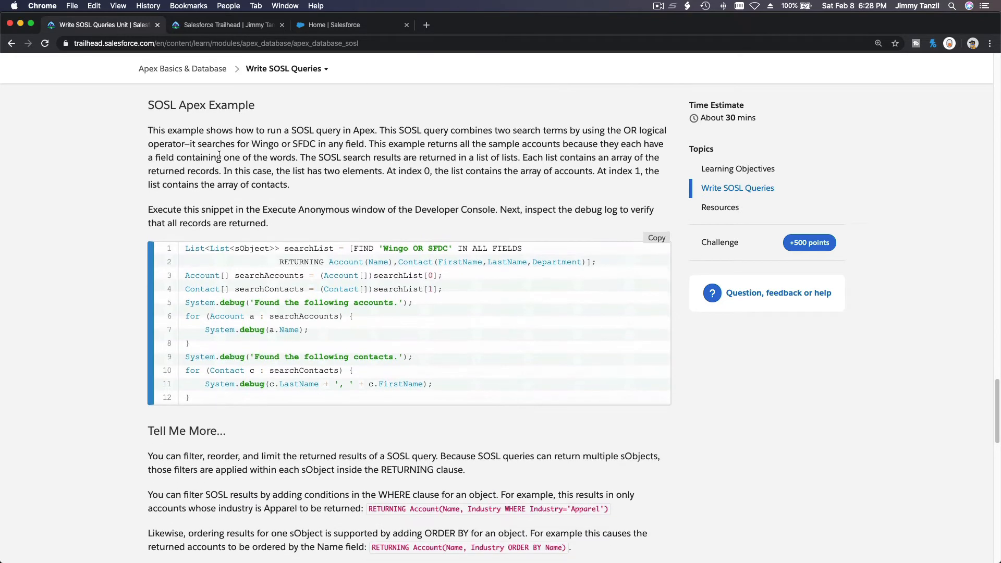
mouse_move(555, 256)
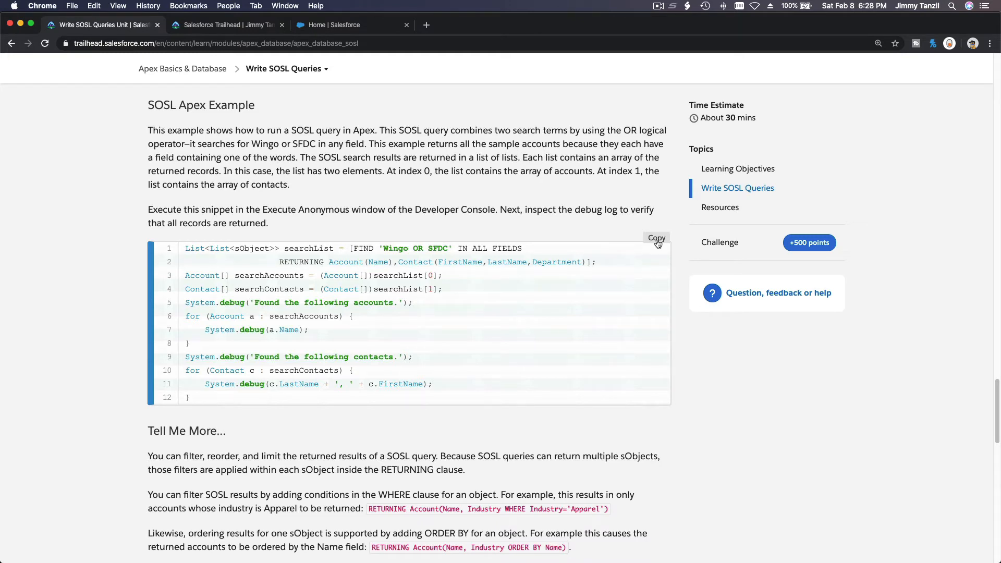
Paste the SOSL Apex example and walk through its SFDC search term and RETURNING fields.
left_click(657, 238)
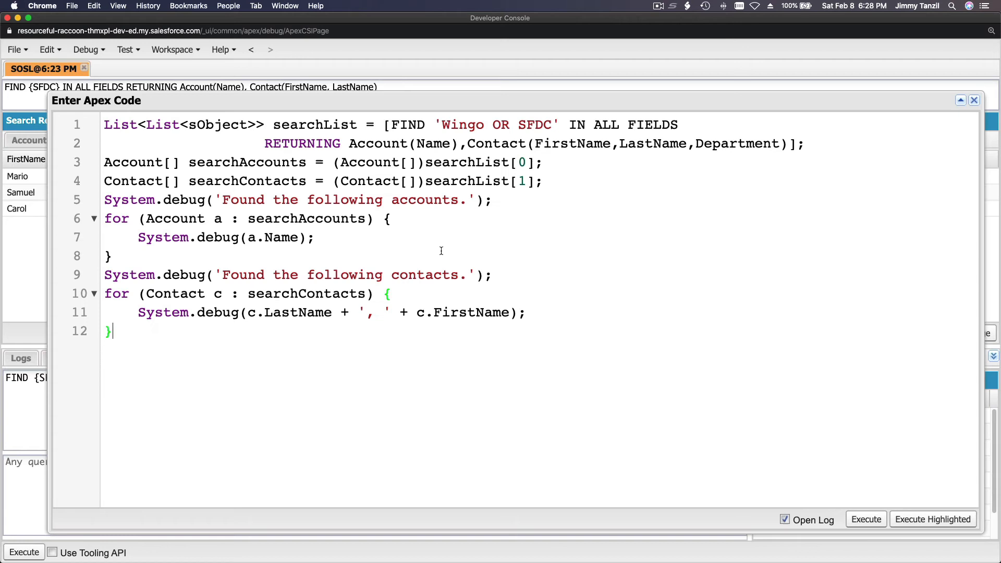
left_click(806, 143)
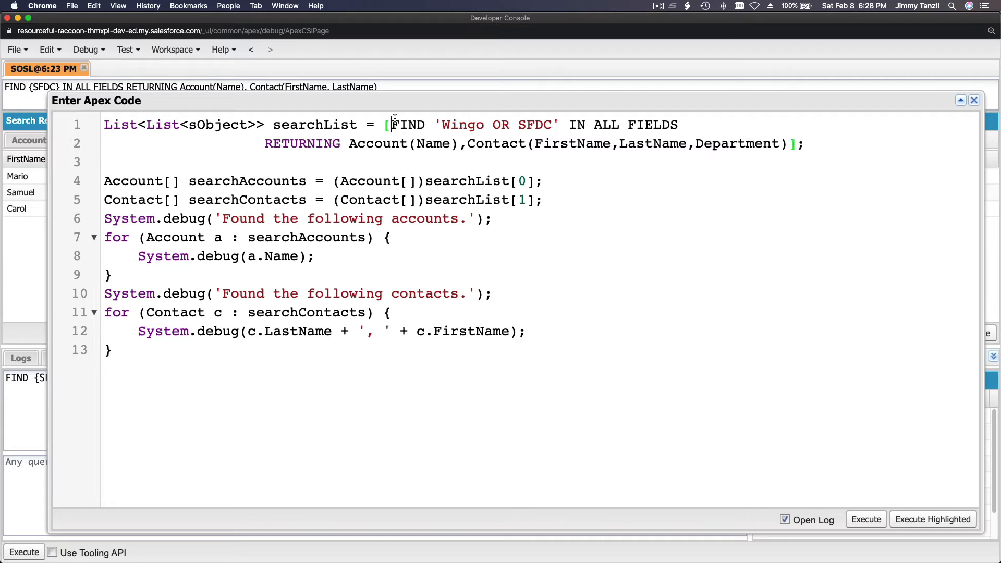
double_click(407, 124)
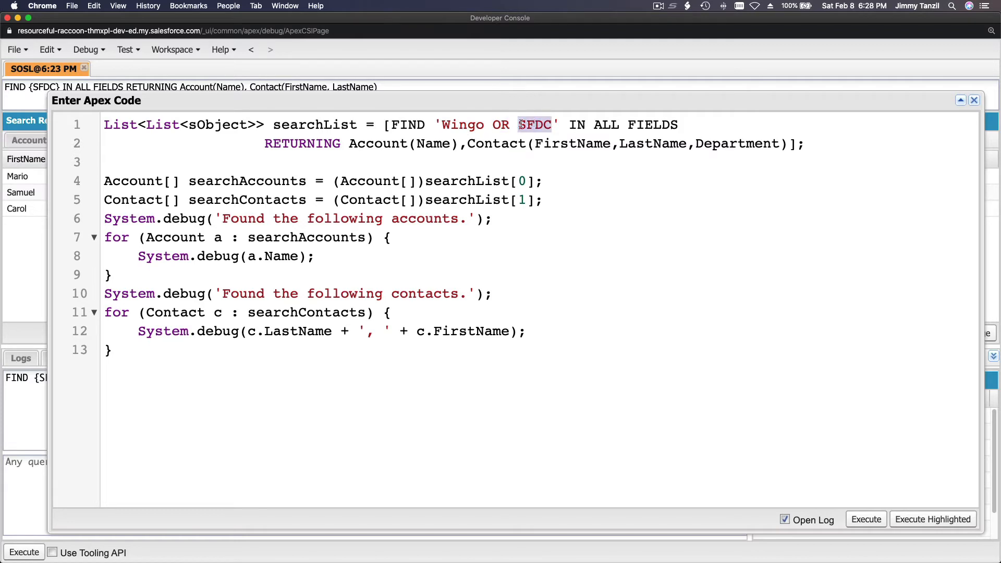
double_click(461, 125)
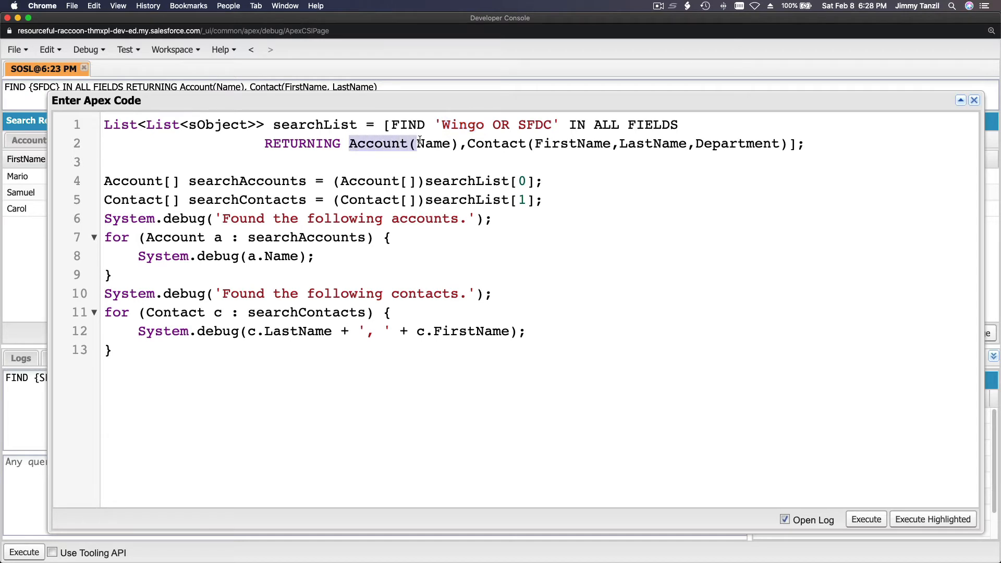
double_click(434, 143)
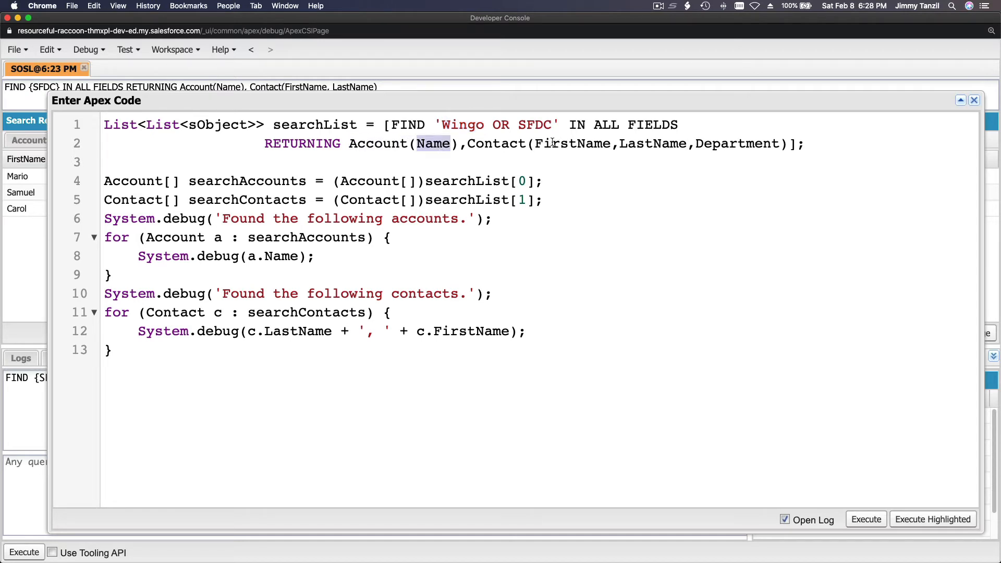
double_click(572, 143)
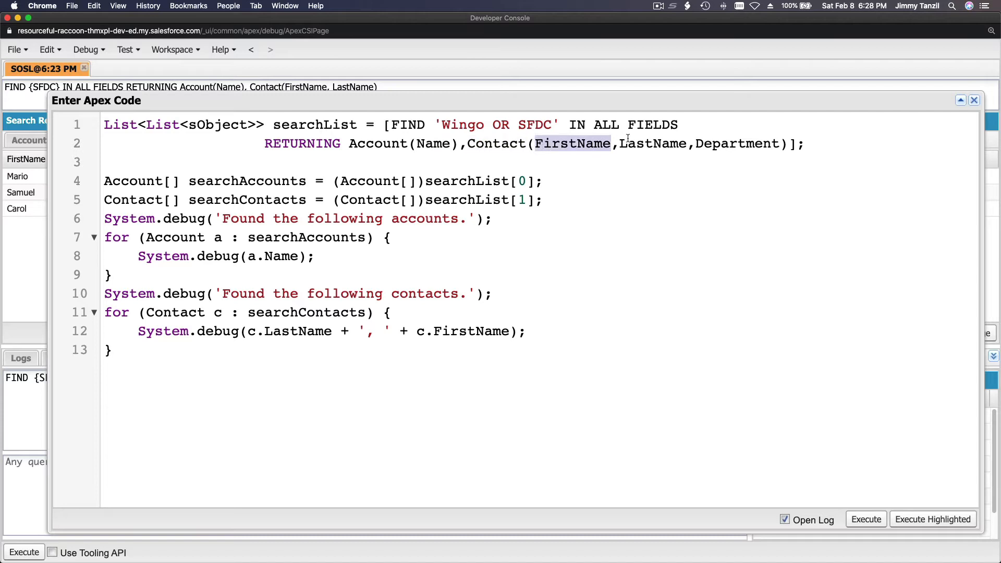
double_click(737, 143)
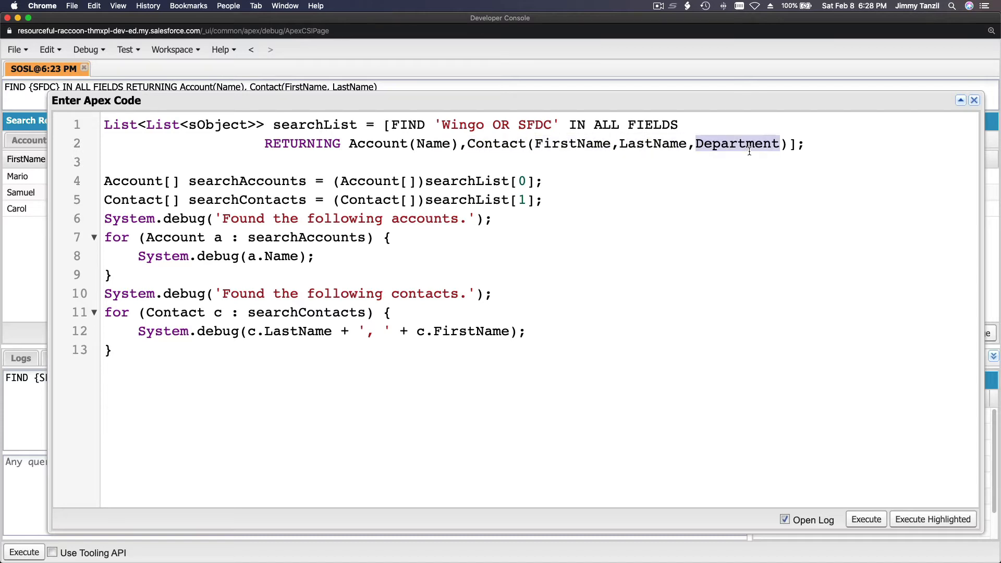
mouse_move(540, 196)
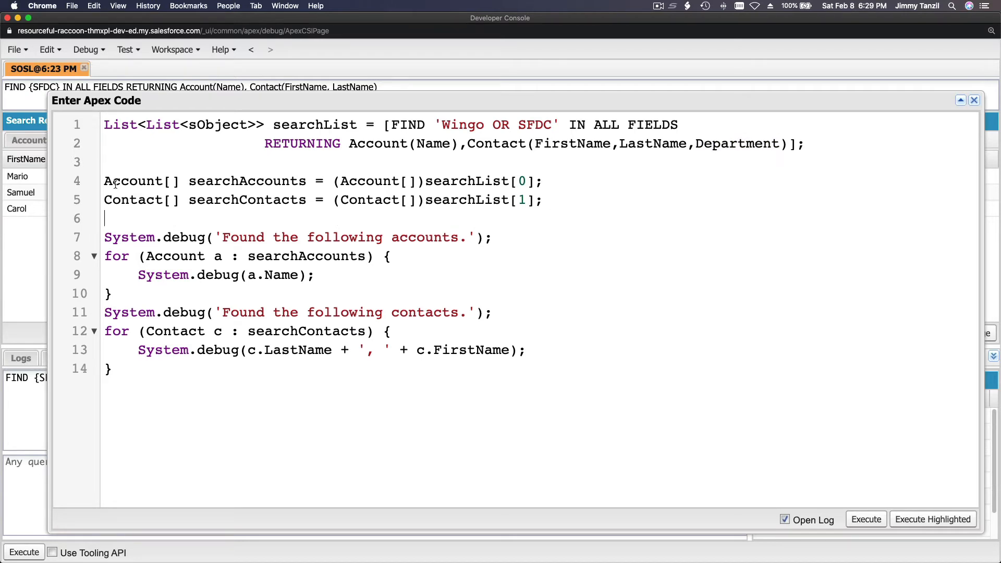
Walk through line 4's searchAccounts assignment from searchList index 0.
double_click(133, 181)
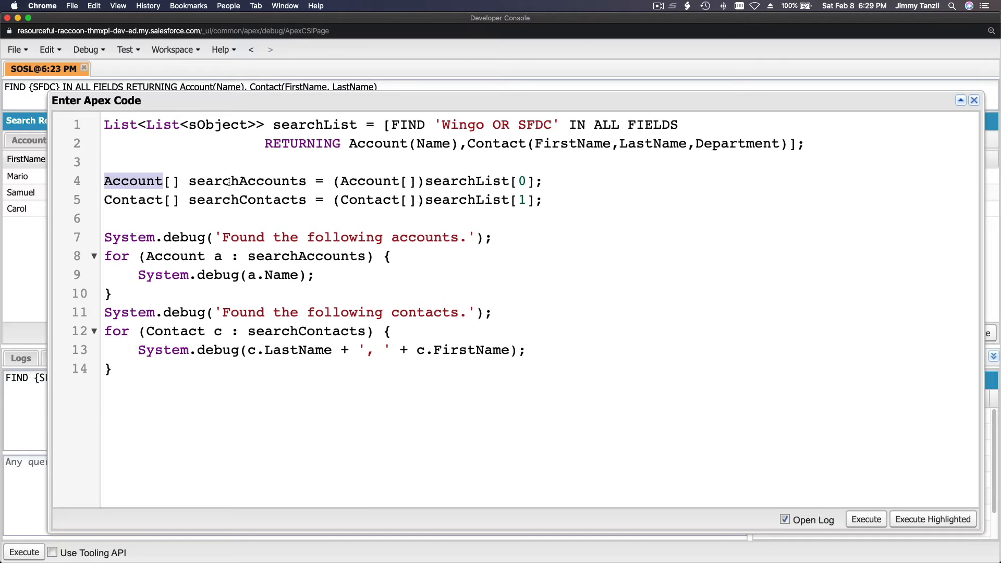
double_click(246, 181)
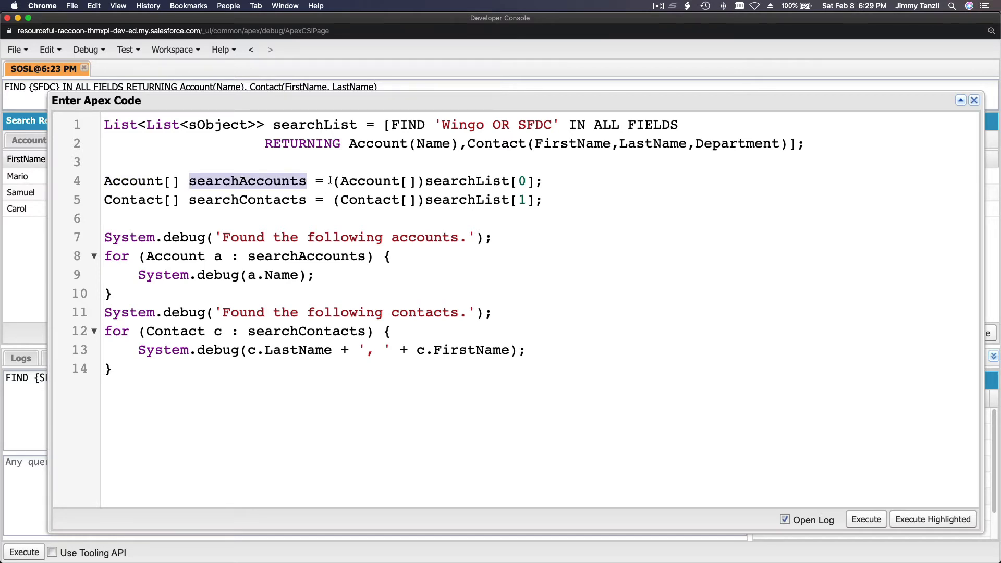
left_click(364, 181)
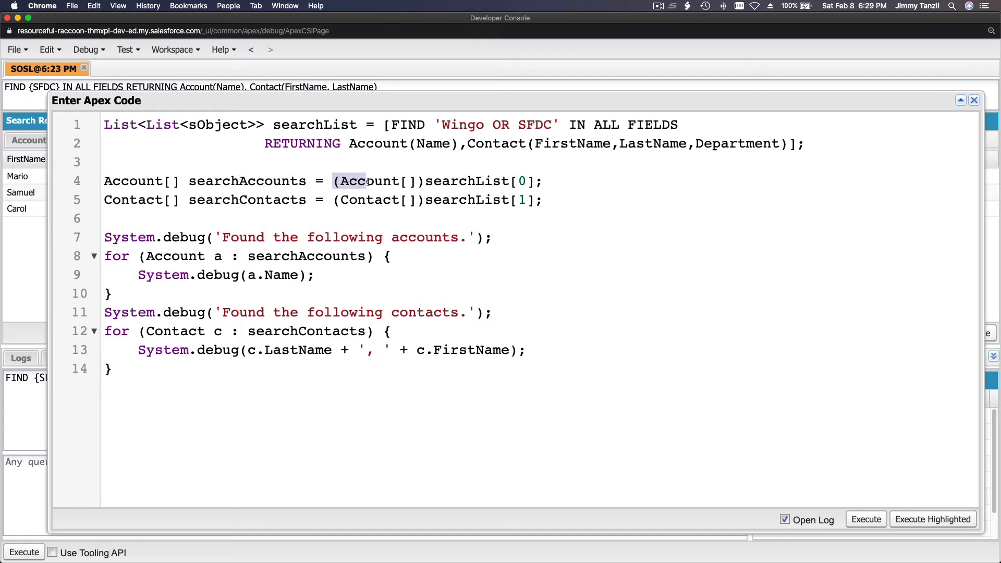
double_click(465, 181)
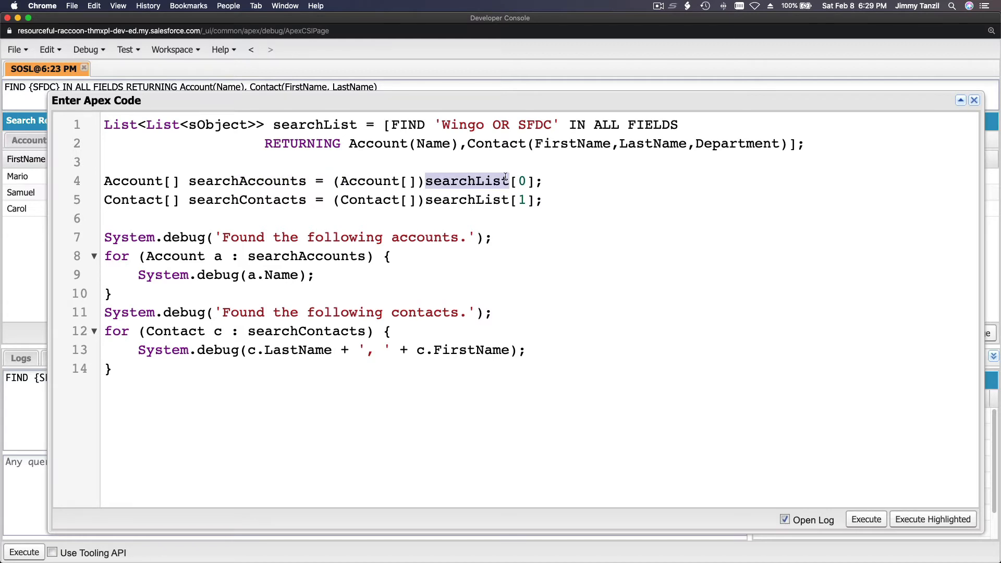
left_click(521, 181)
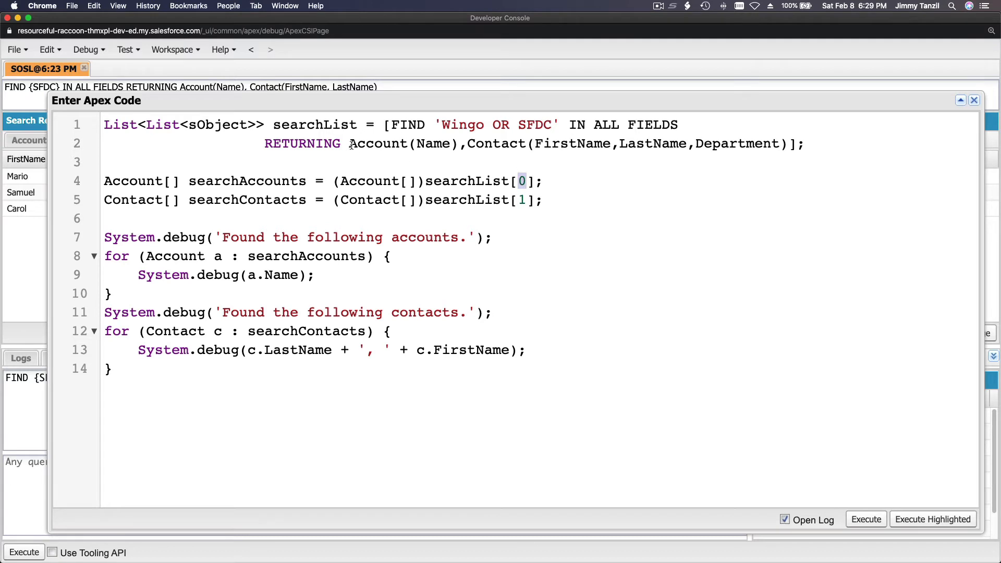
left_click_drag(350, 143, 458, 142)
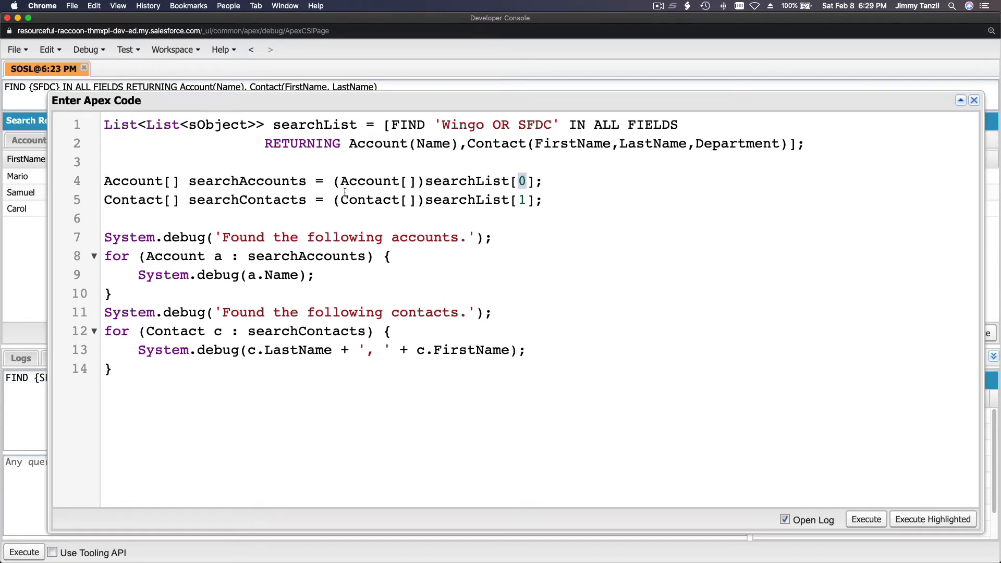
Examine line 5's Contact cast and searchList assignment, typing 1 there.
double_click(369, 199)
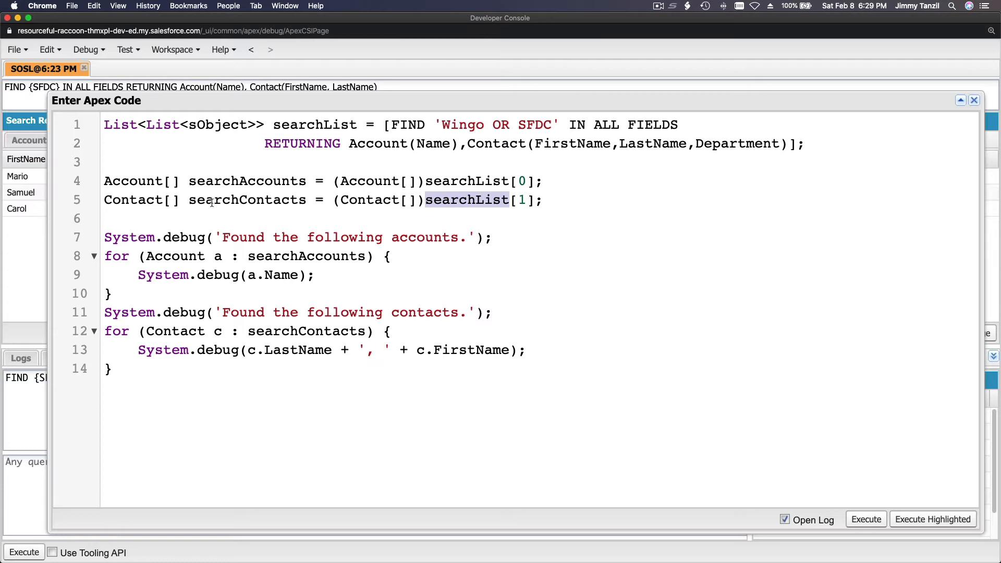
left_click(231, 200)
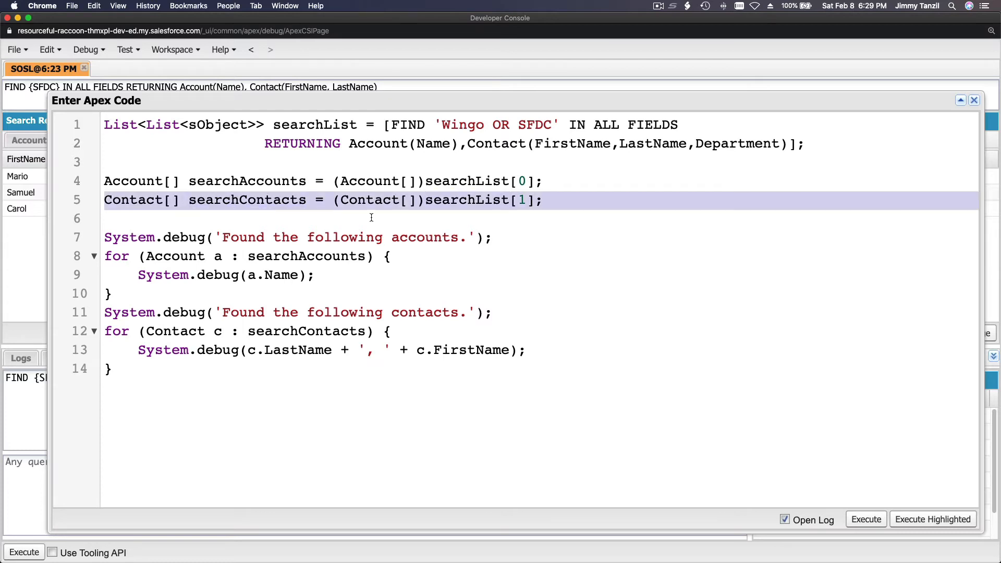
double_click(370, 200)
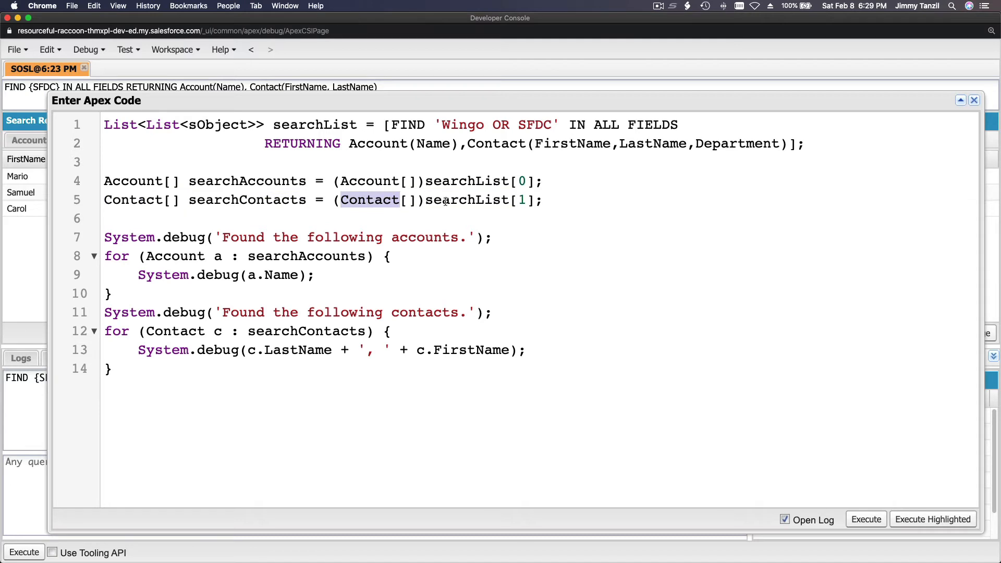
mouse_move(526, 200)
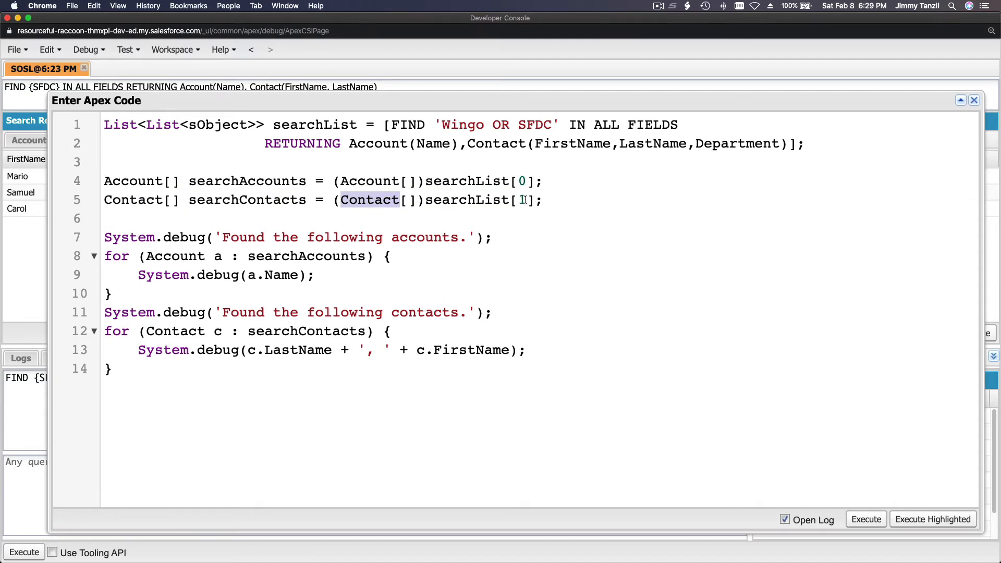
type("1")
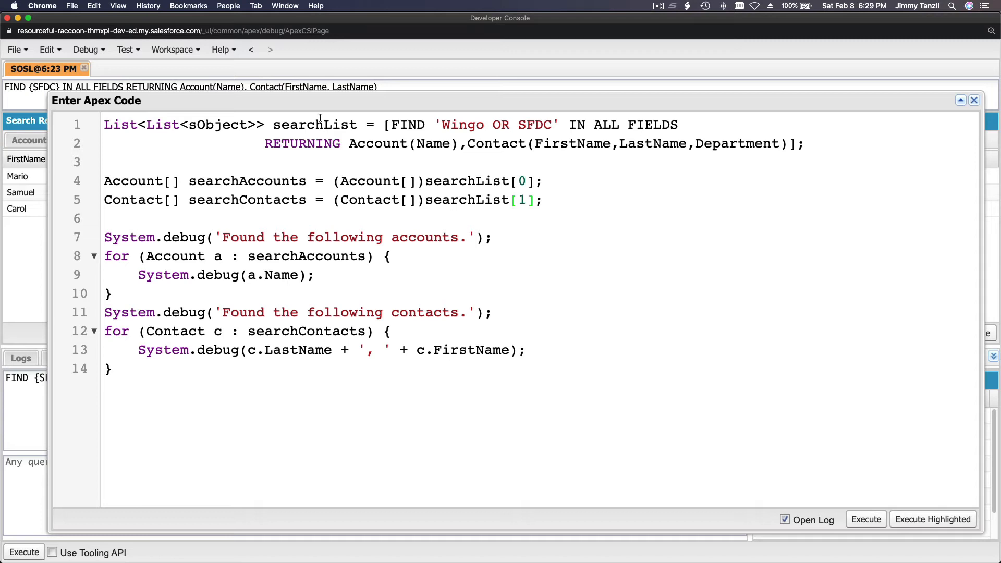
double_click(314, 125)
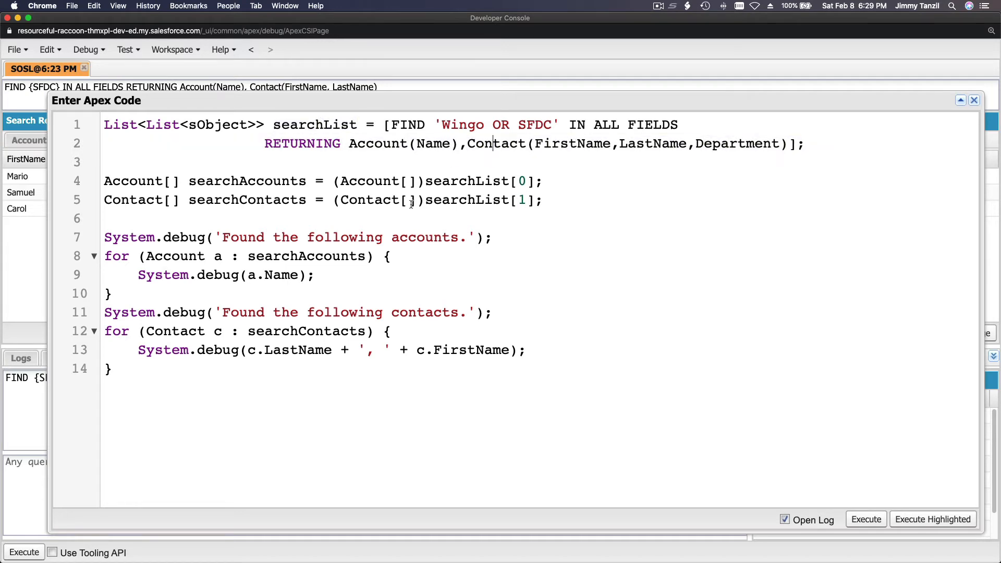
double_click(369, 199)
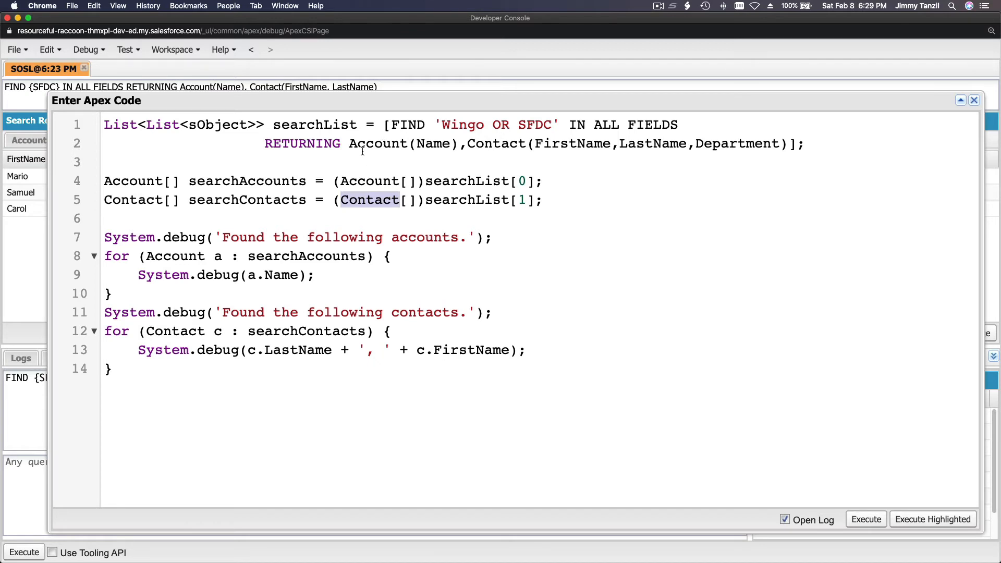
mouse_move(408, 200)
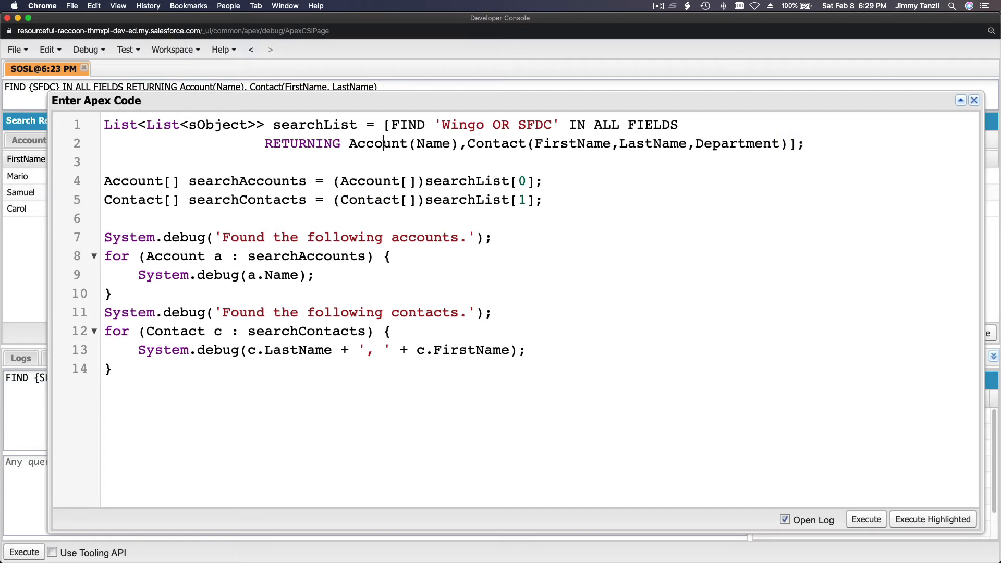
Rewrite the RETURNING clause to list Contact first, followed by Account(Name).
key("backspace")
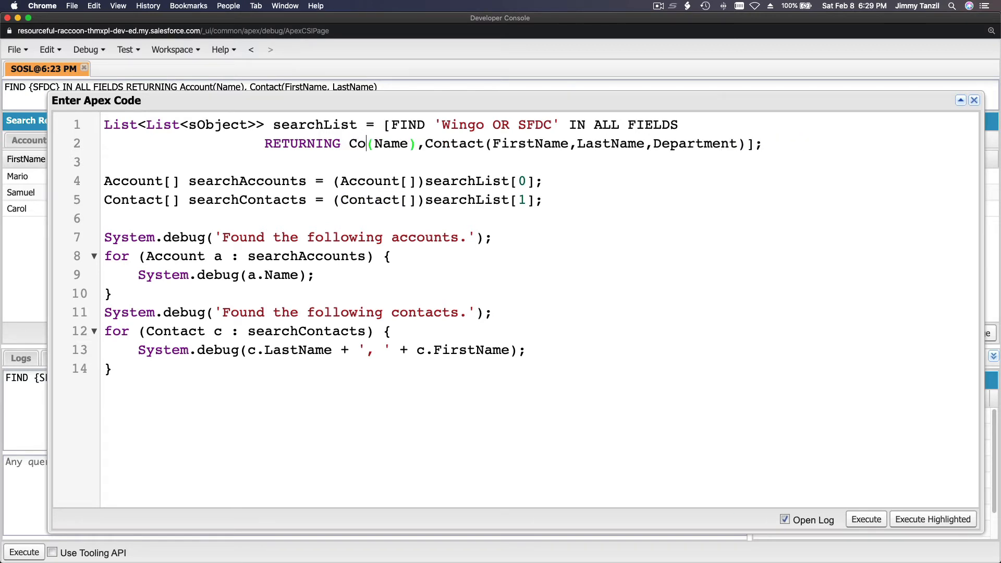
type("ntact")
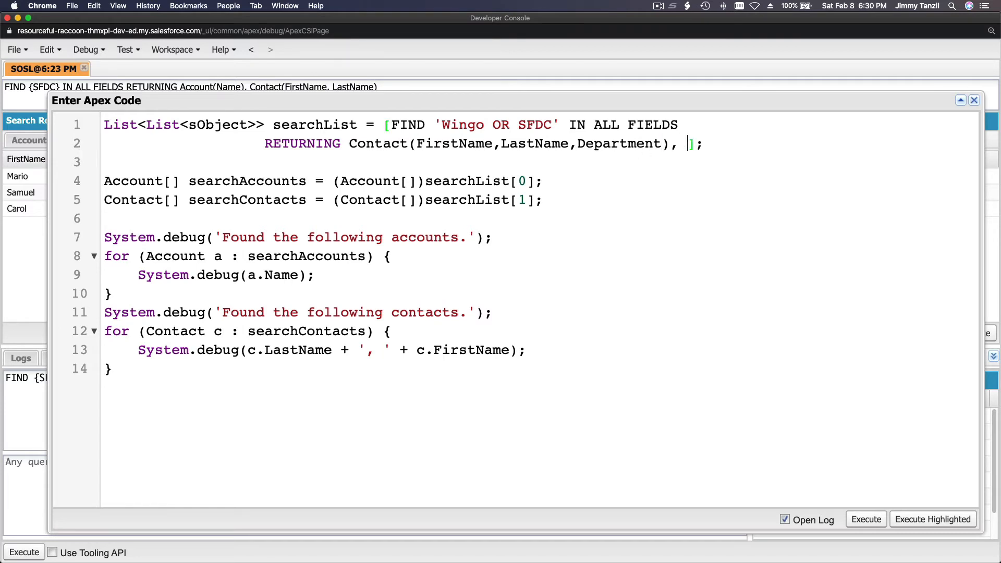
type("Account(Name)")
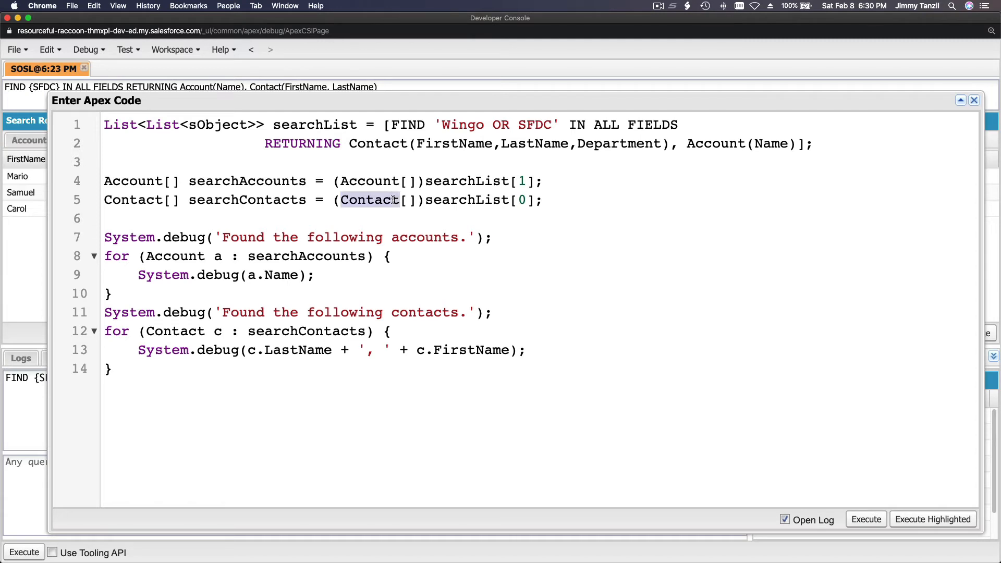
double_click(378, 143)
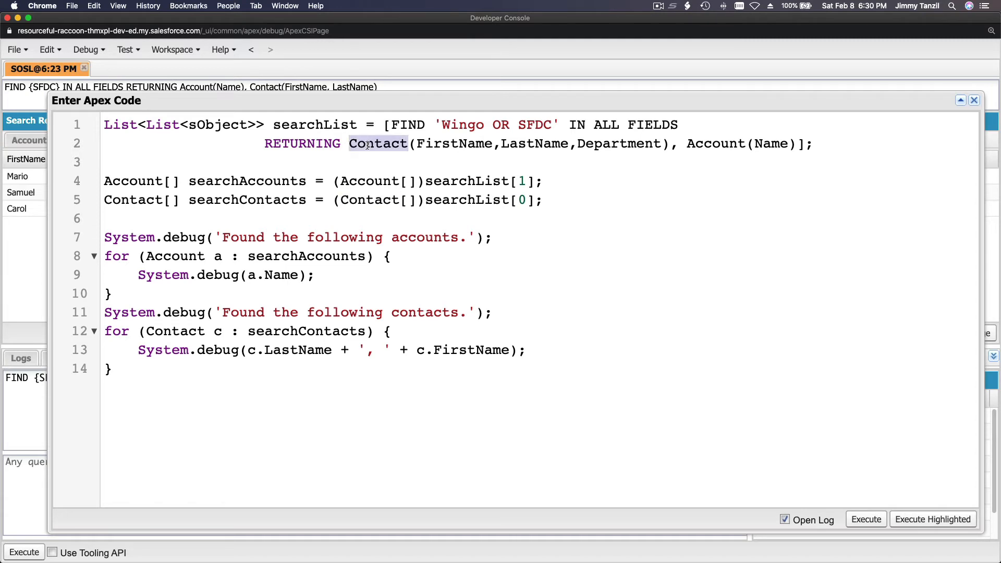
double_click(715, 143)
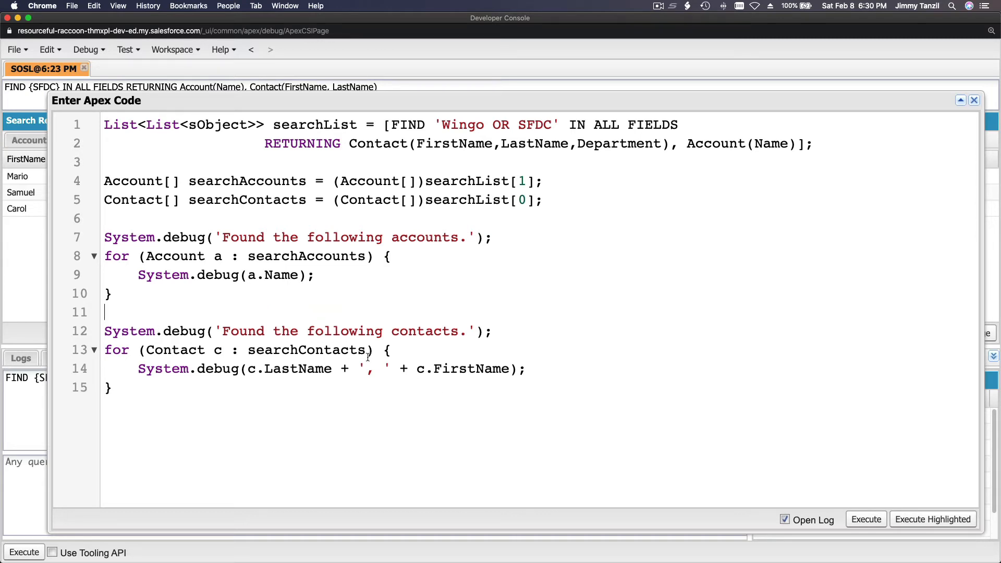
mouse_move(868, 505)
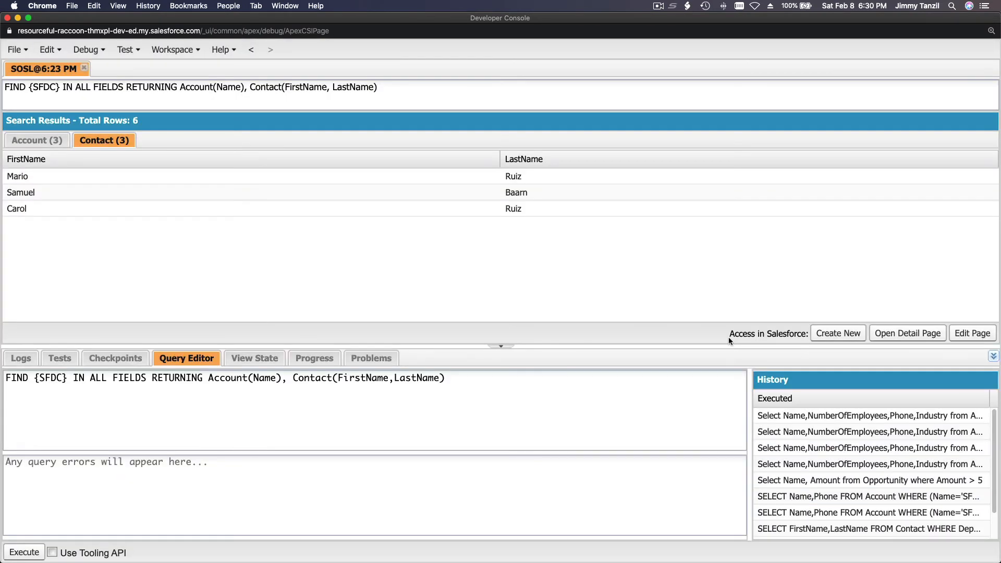
left_click(24, 552)
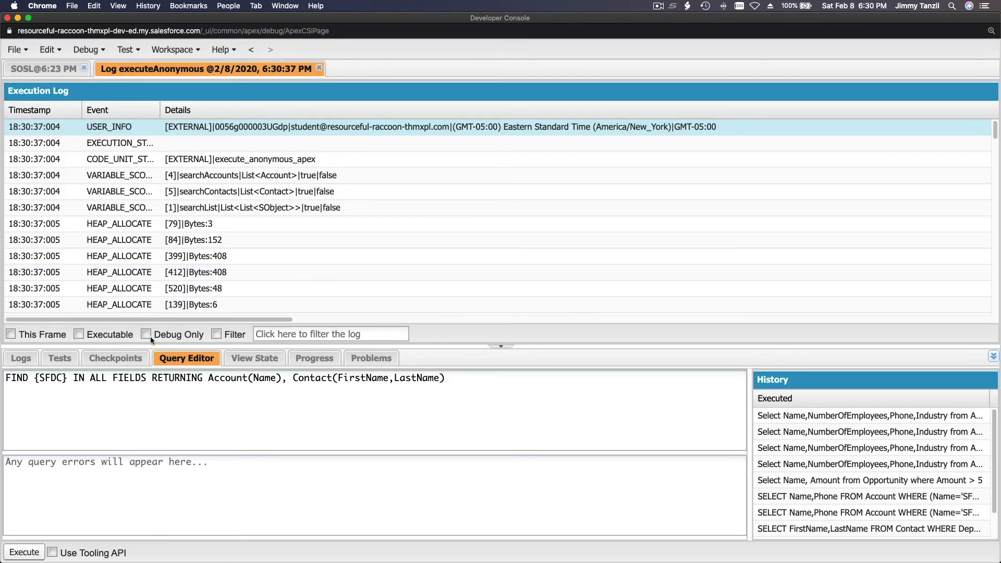
left_click(145, 333)
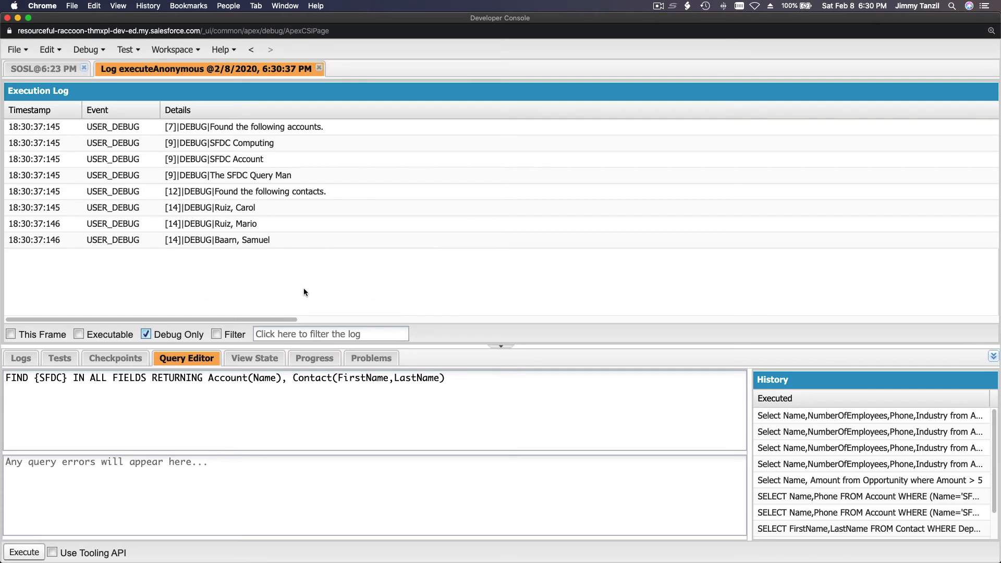
left_click(256, 126)
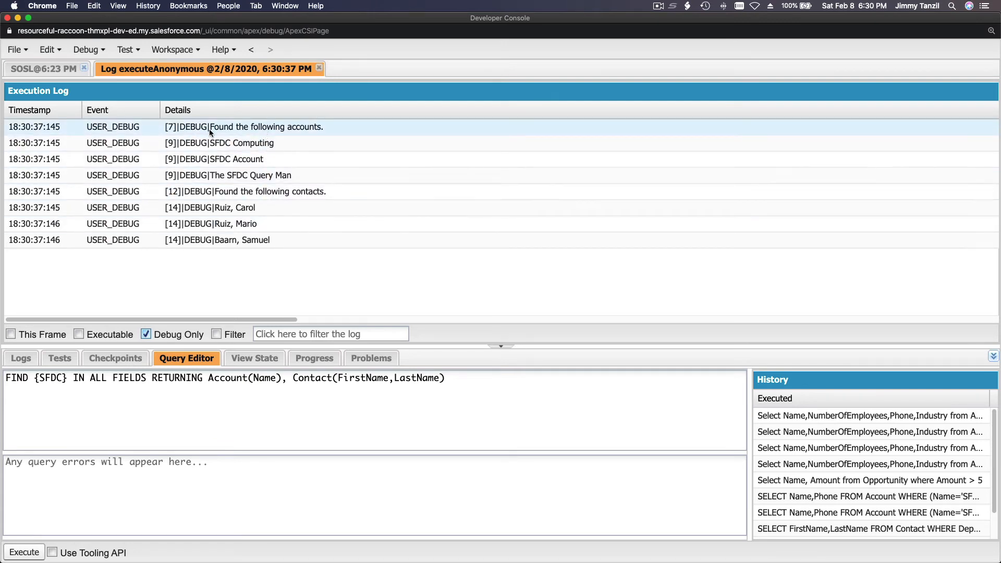
left_click(275, 143)
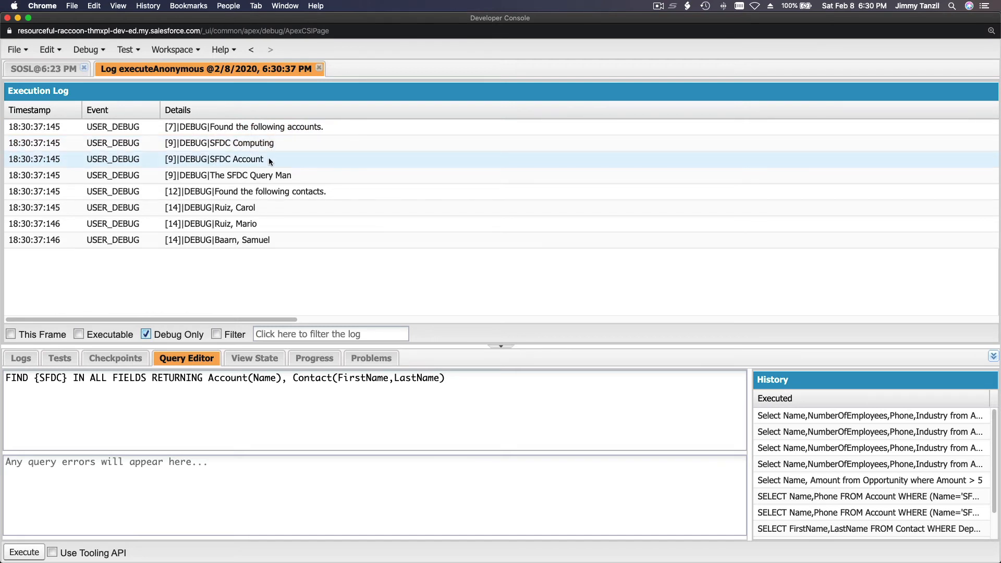
left_click(269, 175)
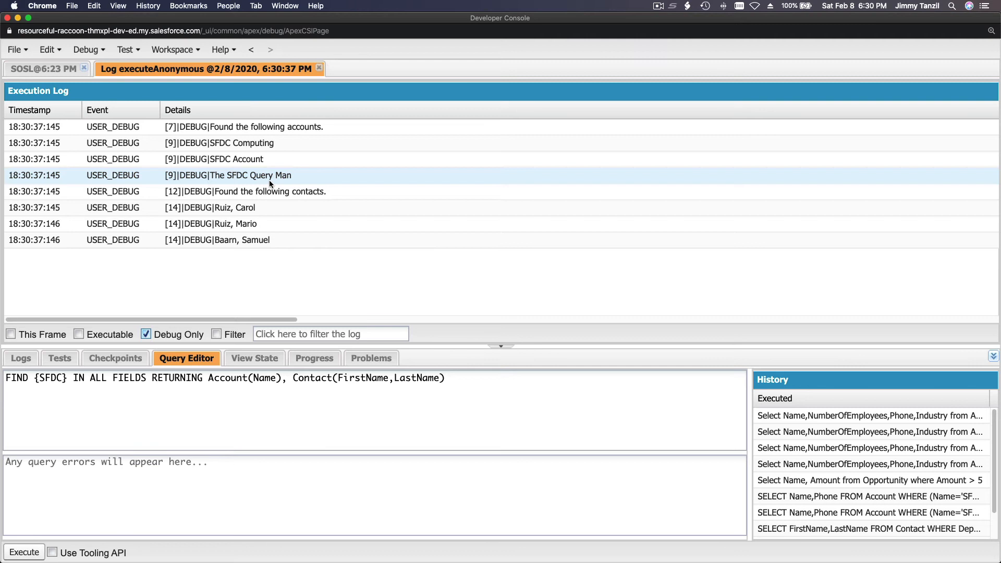
left_click(230, 208)
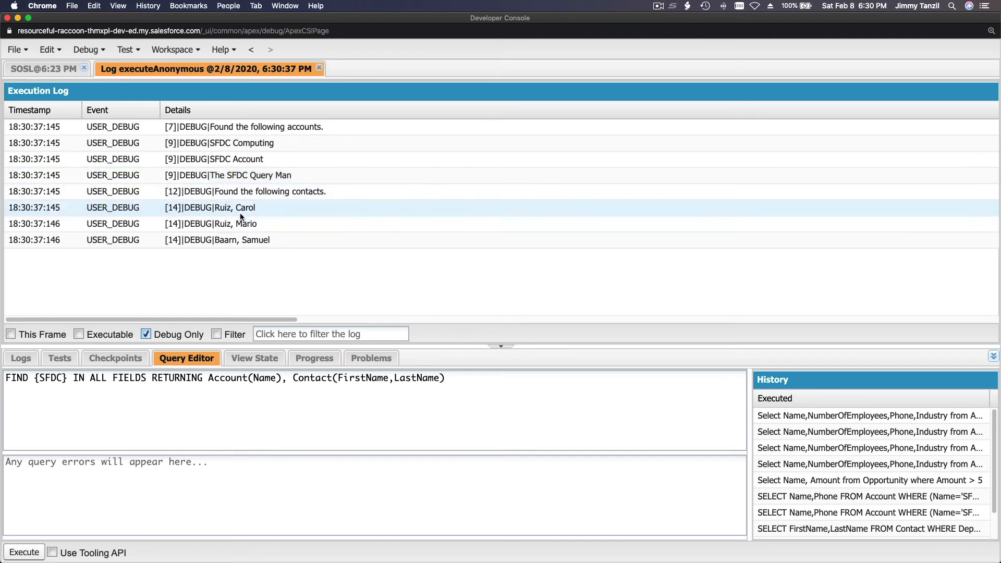
left_click(217, 240)
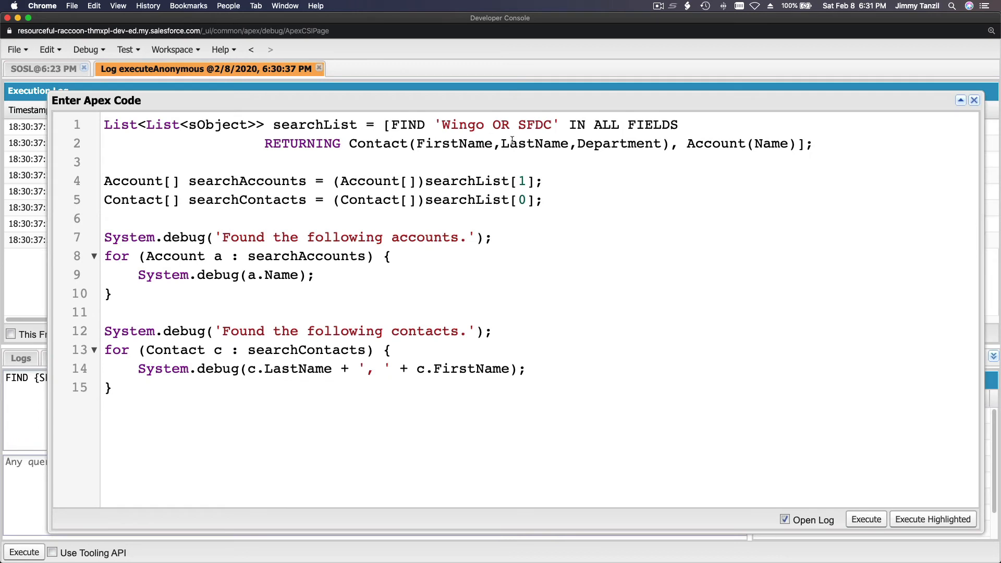
Highlight Contact in the RETURNING clause and line 5 of the Wingo OR SFDC snippet.
double_click(378, 143)
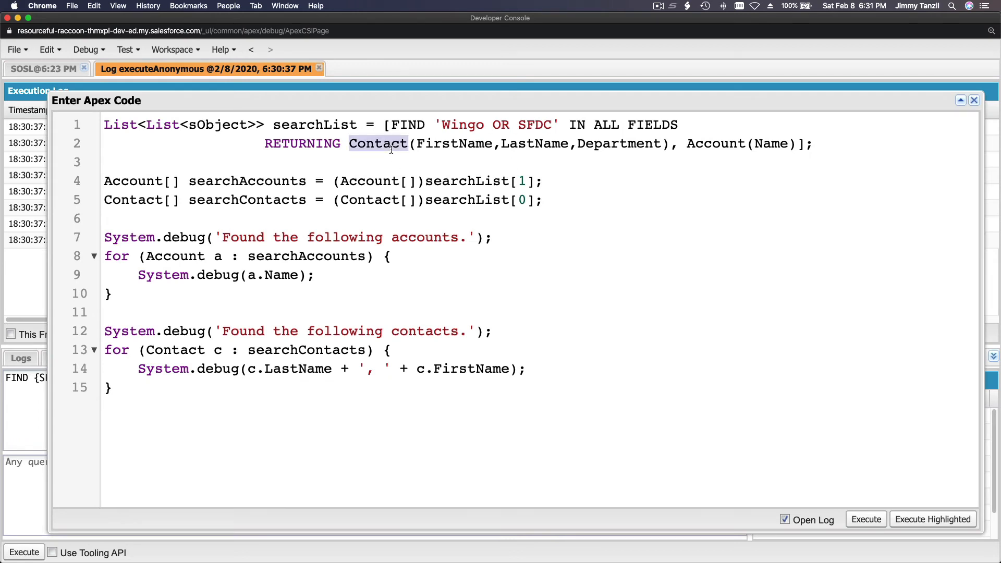
double_click(369, 181)
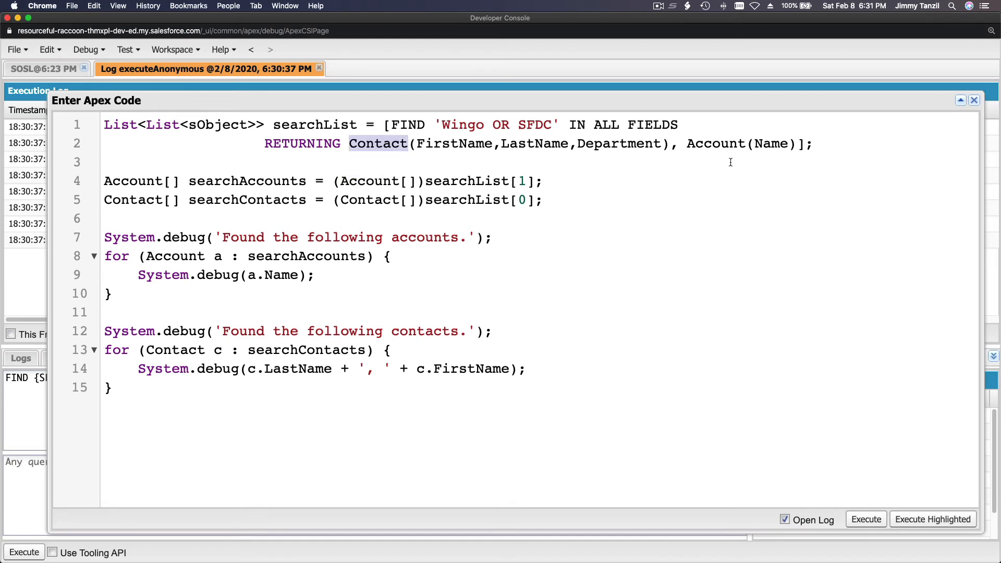
double_click(715, 143)
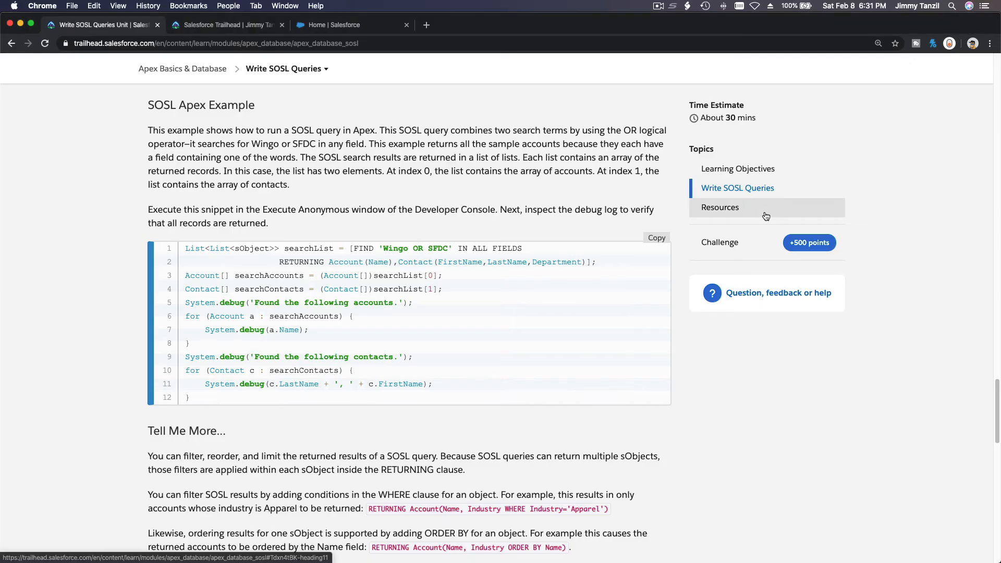
Scroll to the ContactAndLeadSearch Hands-on Challenge, then activate global search on the Salesforce home page.
scroll("down", 3)
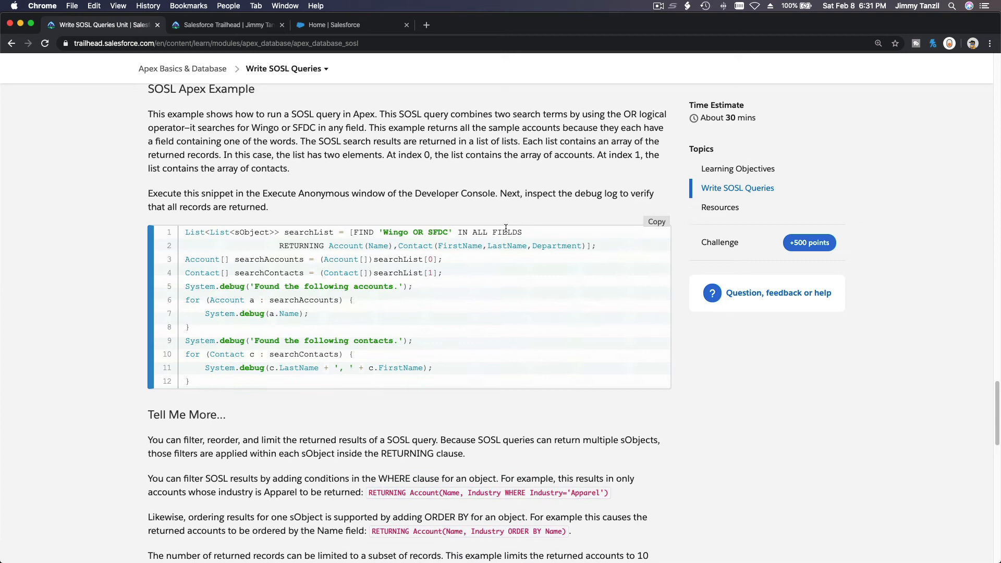
scroll("down", 3)
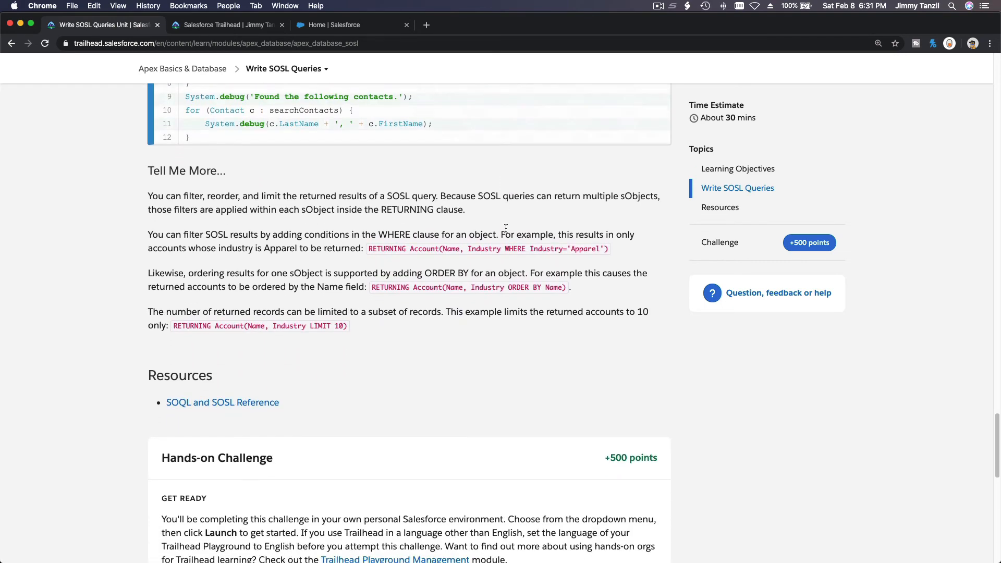
scroll("down", 3)
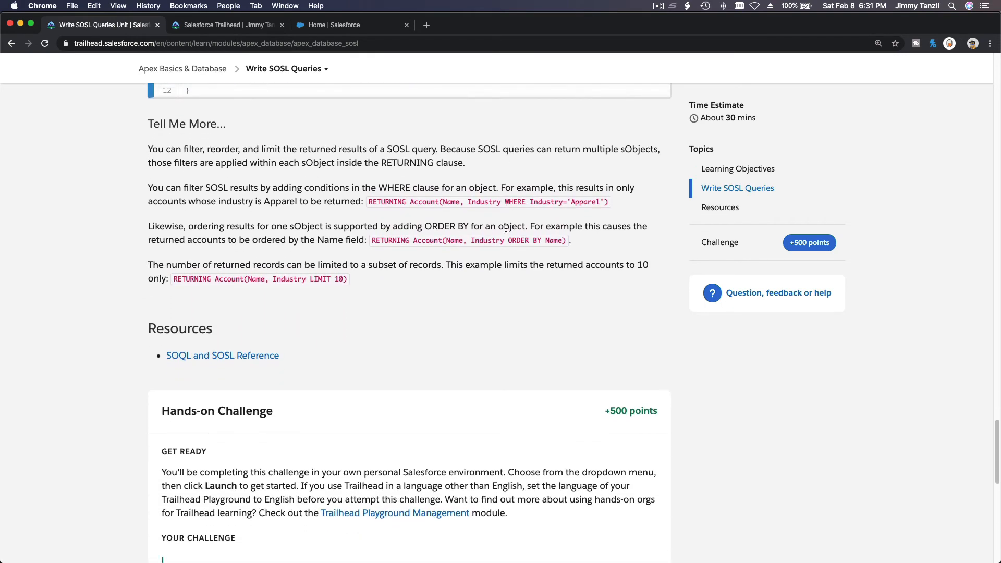
scroll("down", 3)
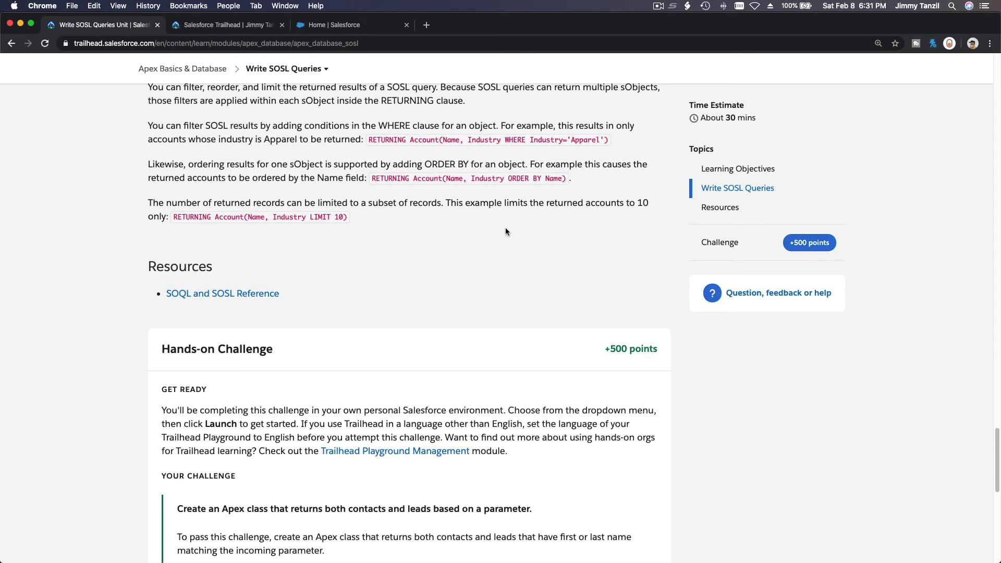
scroll("down", 3)
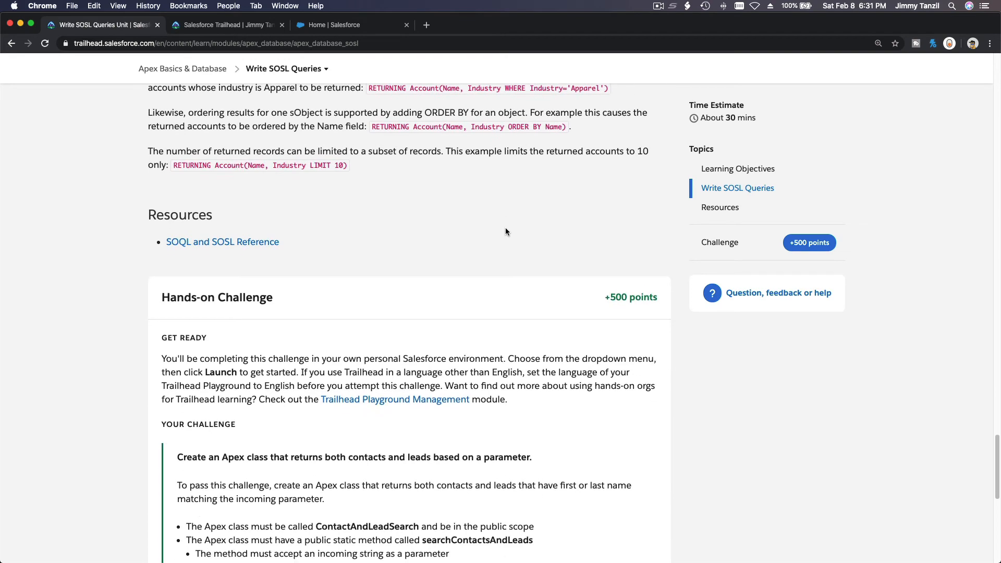
scroll("down", 3)
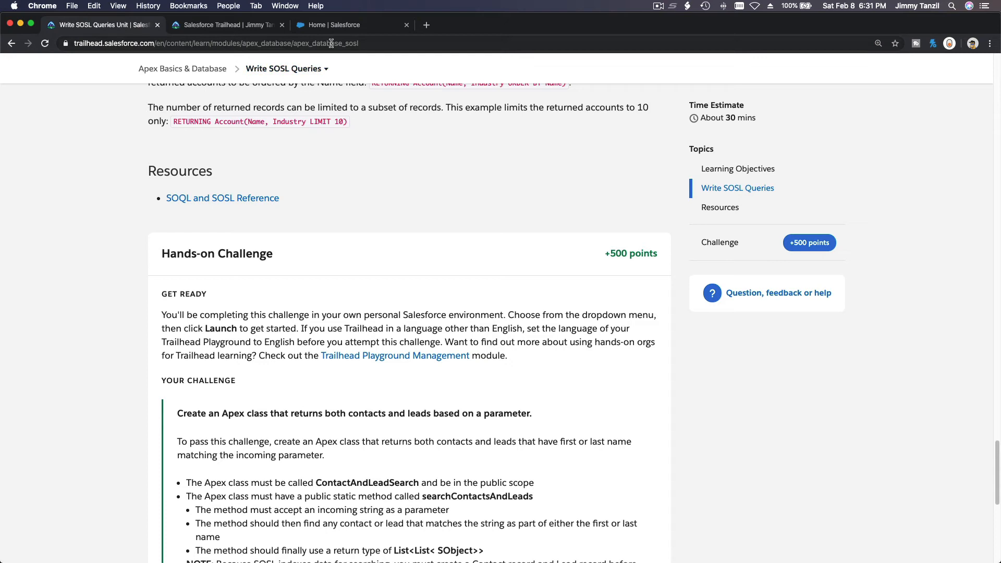
left_click(345, 24)
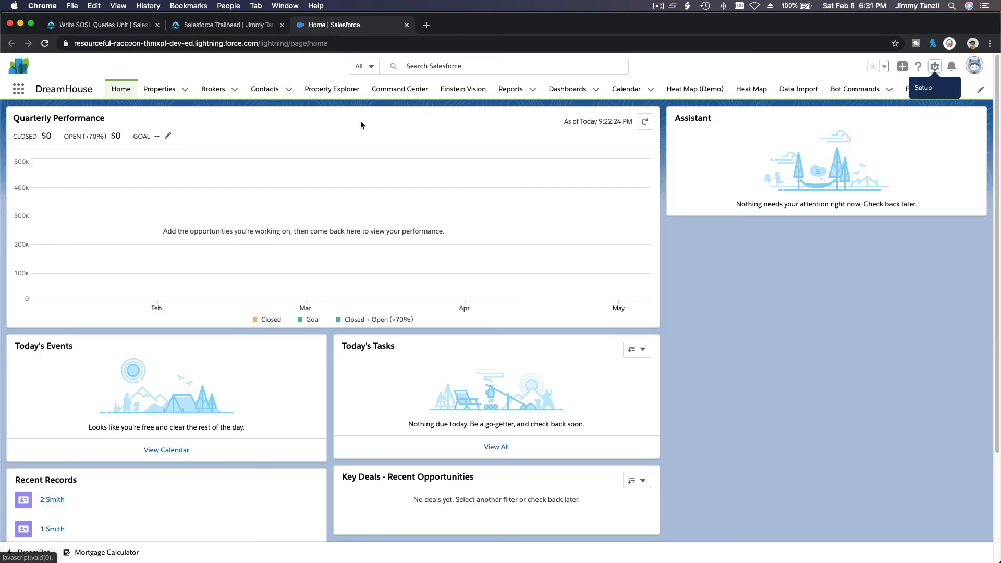
left_click(504, 65)
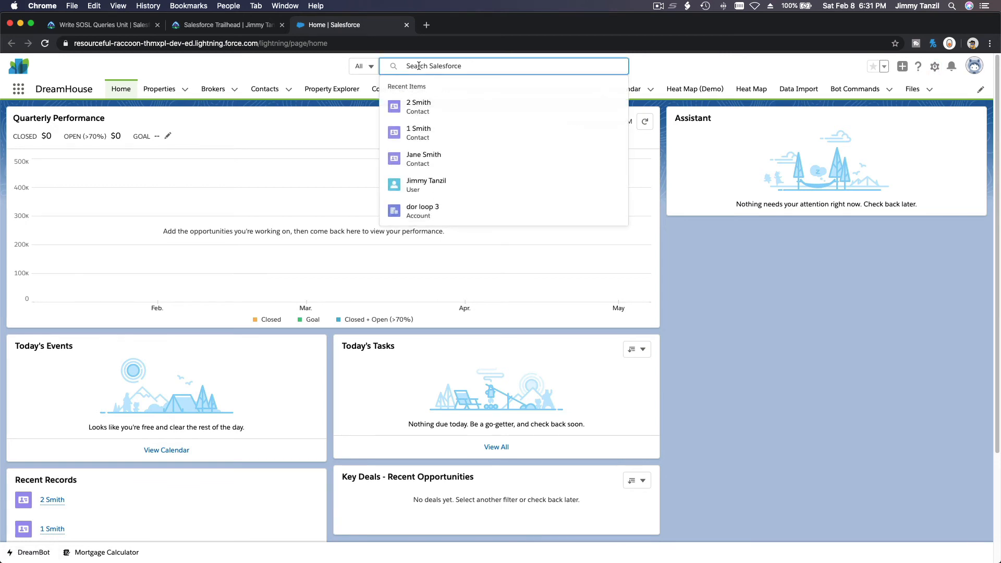
mouse_move(453, 65)
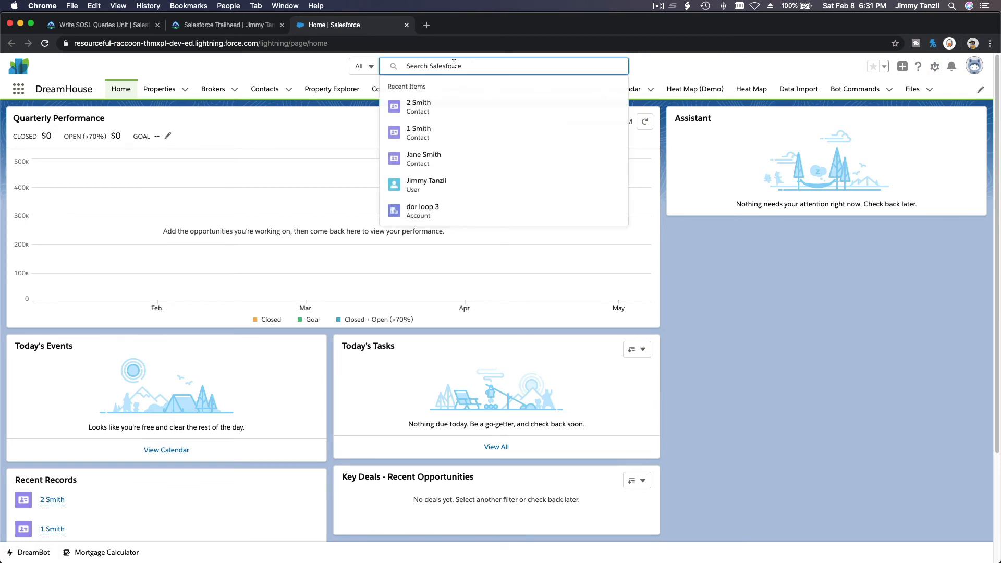
mouse_move(348, 75)
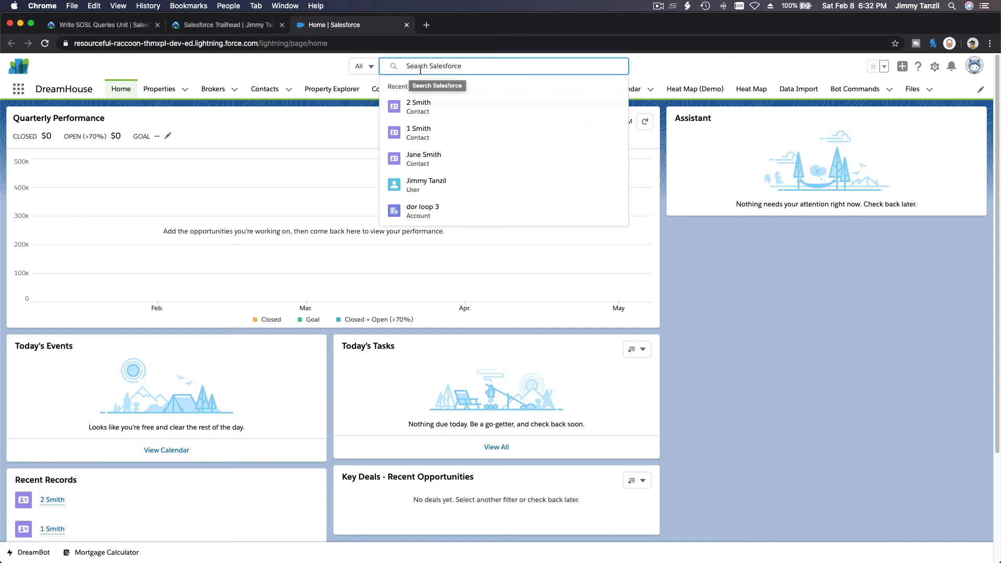
Search Salesforce for 'Smith' to list the five Smith contacts.
type("Smith")
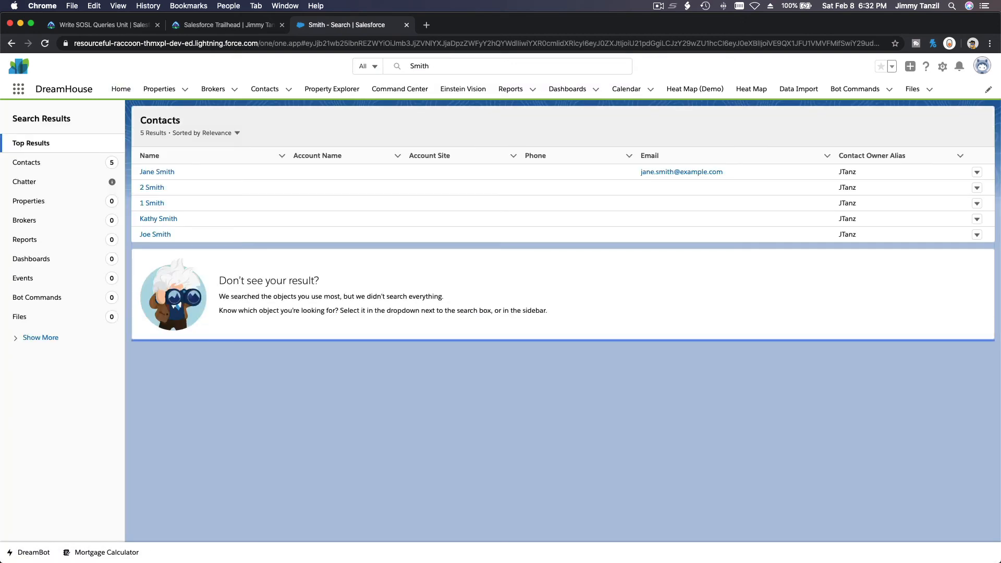
mouse_move(260, 225)
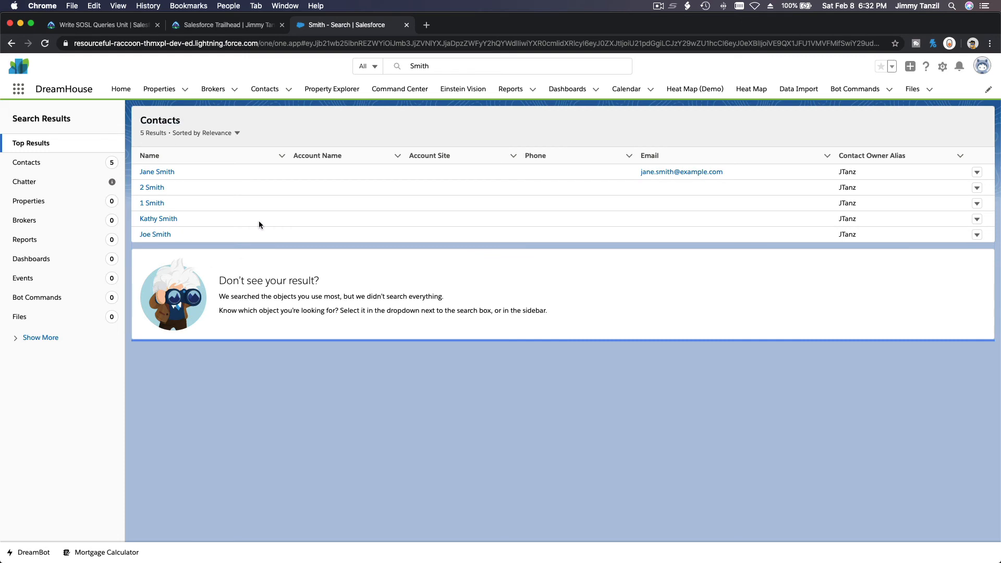
mouse_move(262, 275)
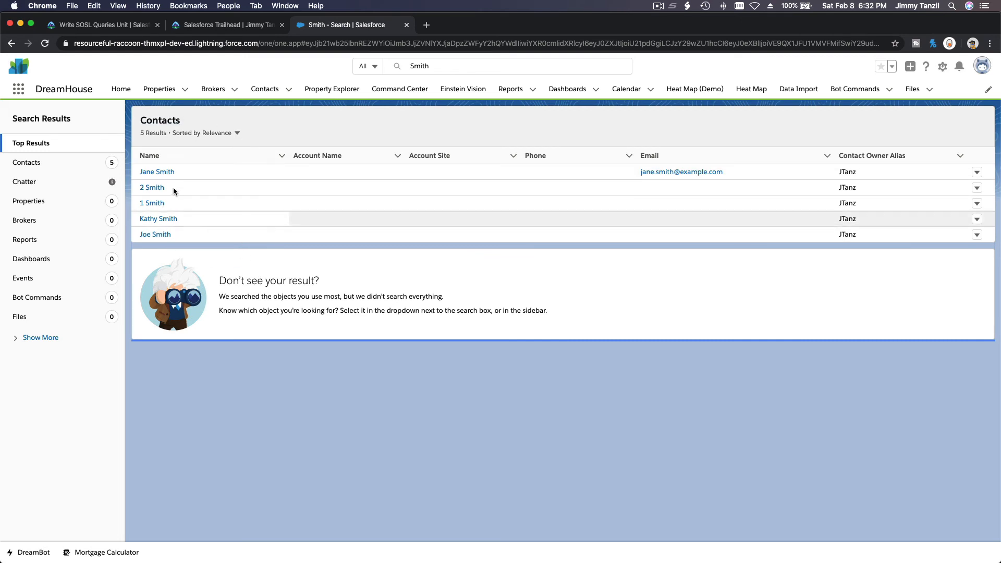
mouse_move(208, 167)
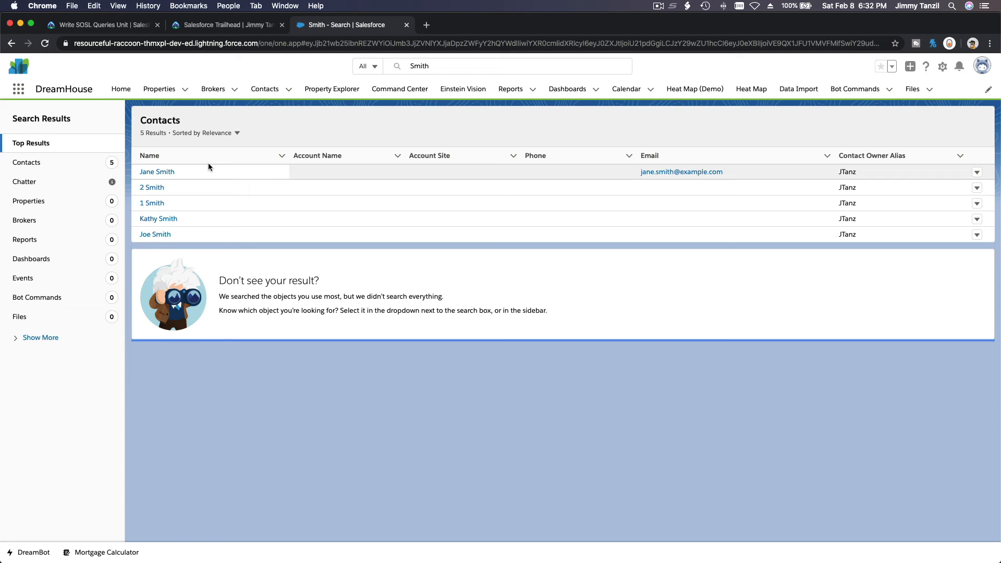
From the App Launcher, go to Accounts and open a blank New Account form.
left_click(150, 156)
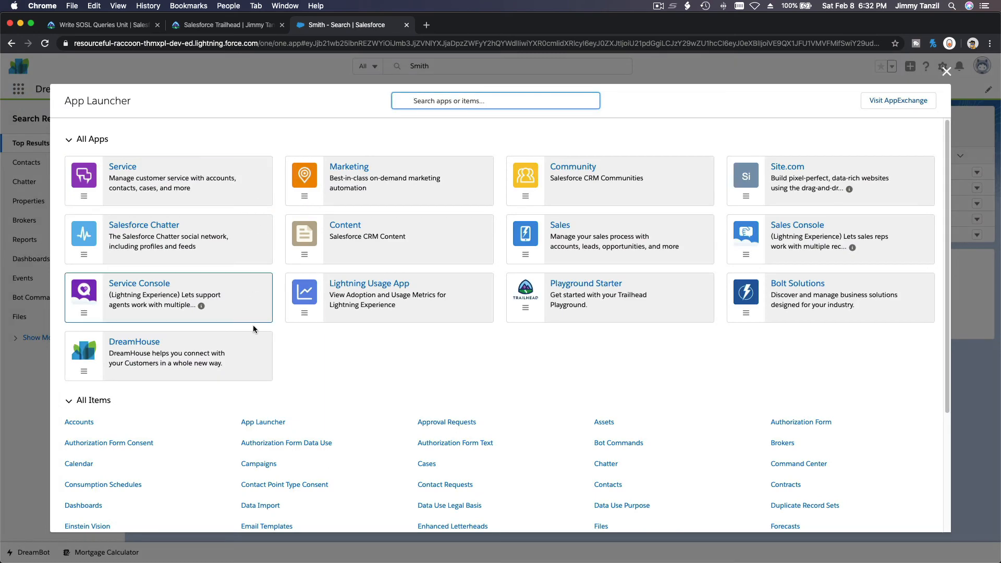
left_click(79, 421)
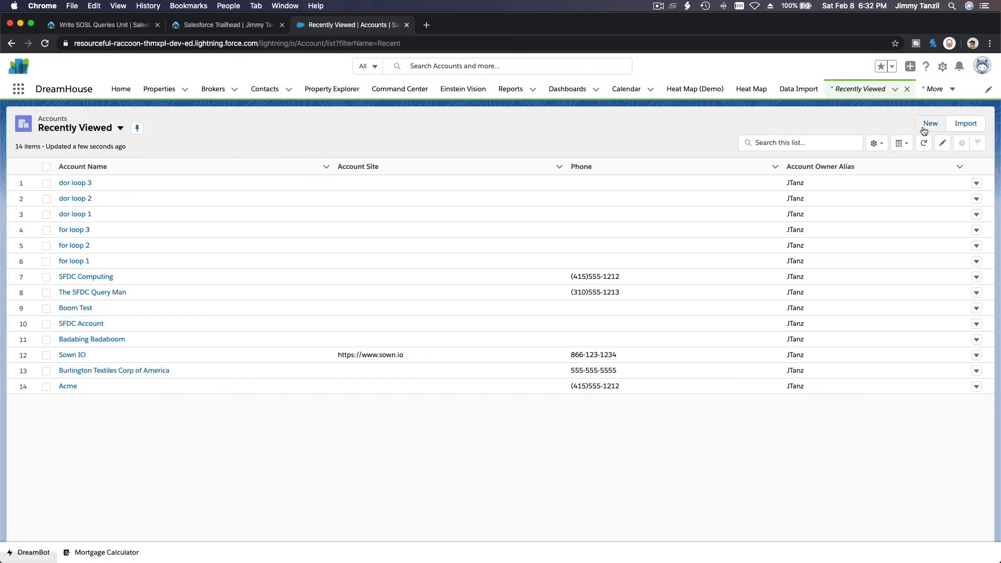
left_click(931, 123)
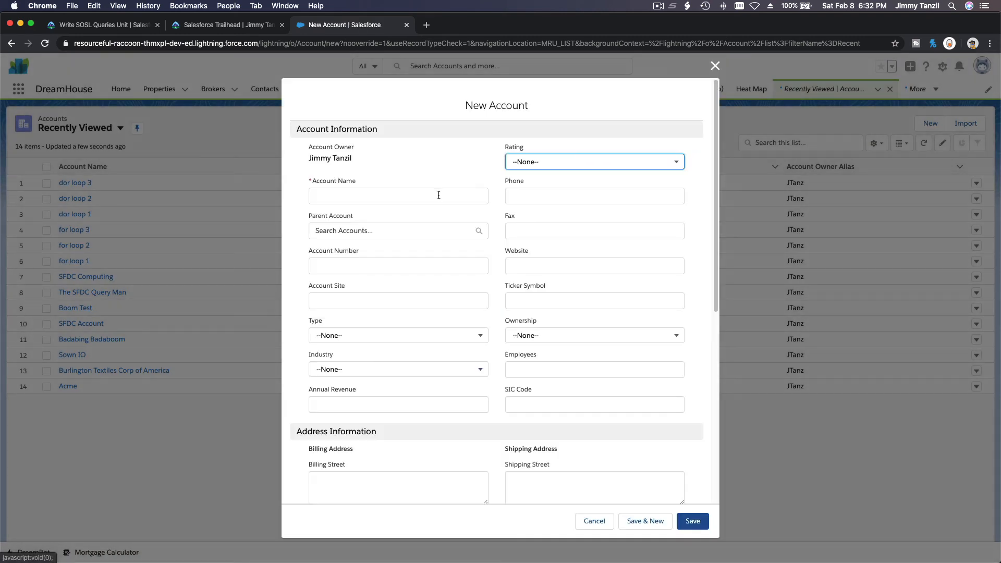
Enter Account Name 'Dick Smith', save the account, and dismiss the success toast.
type("Dick")
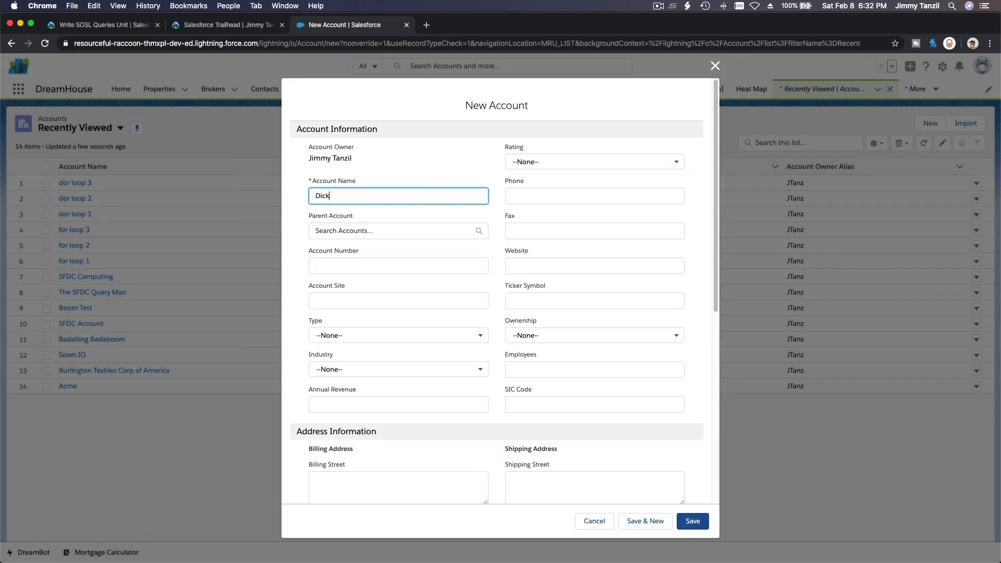
type("Smith")
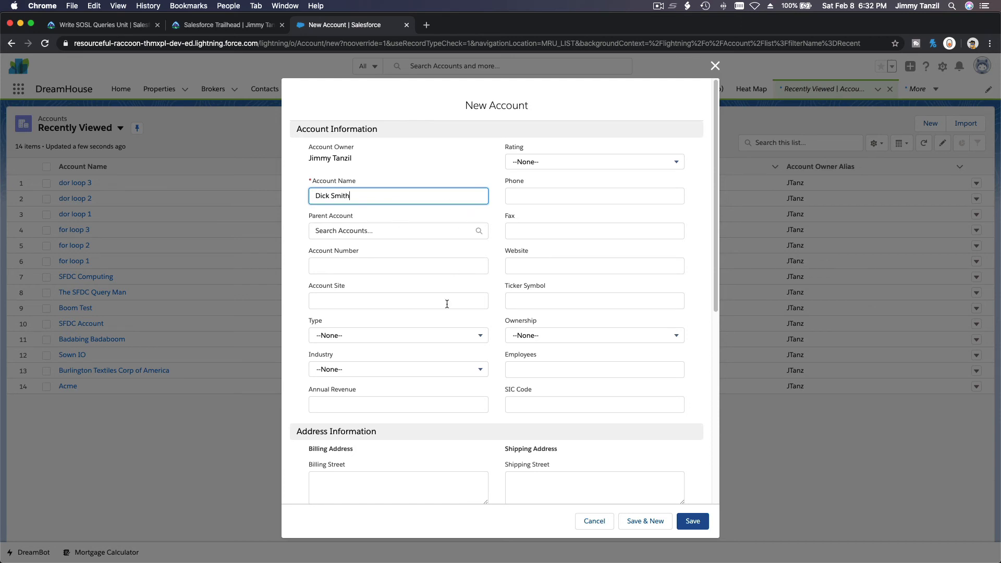
scroll("down", 3)
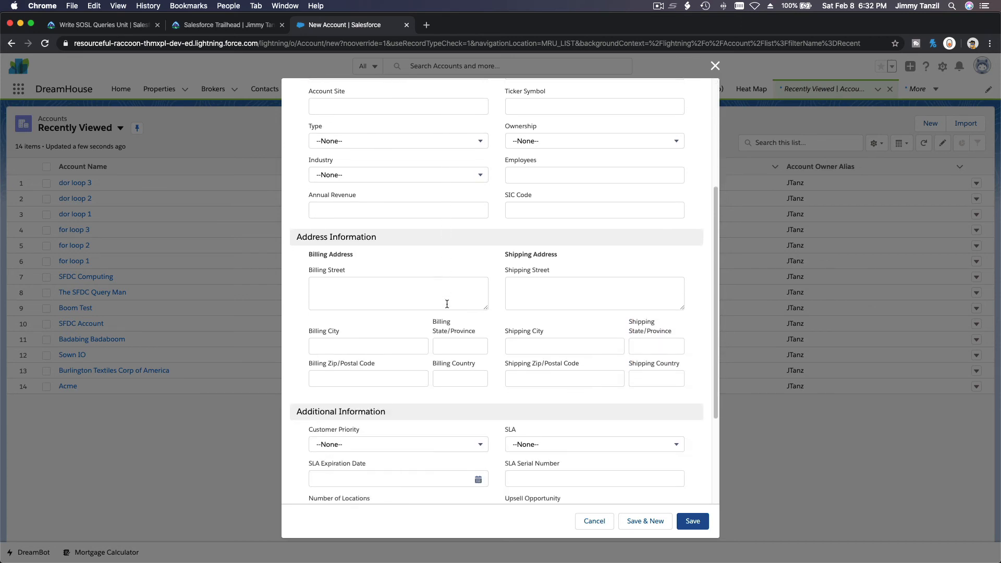
type("Dick Smith")
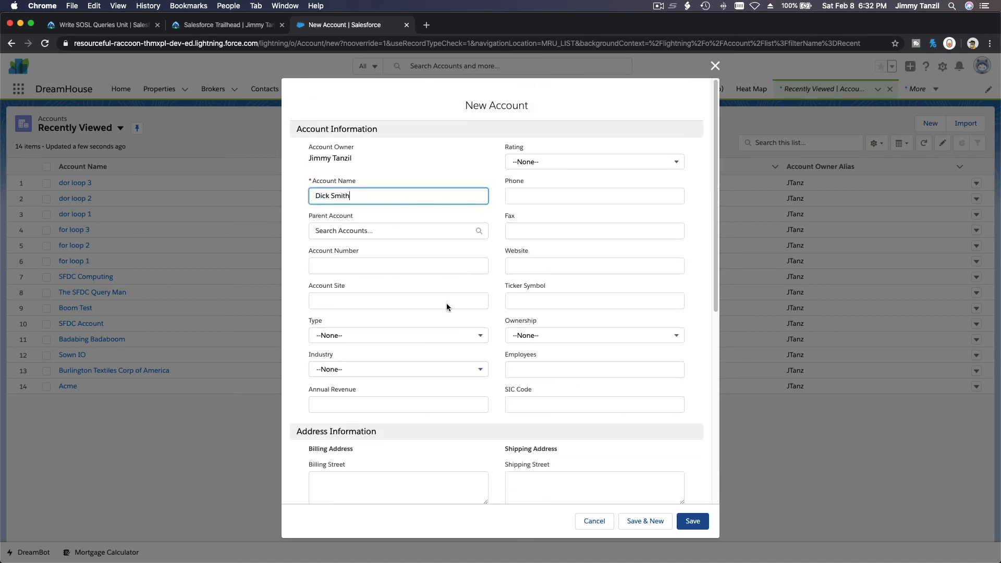
mouse_move(629, 441)
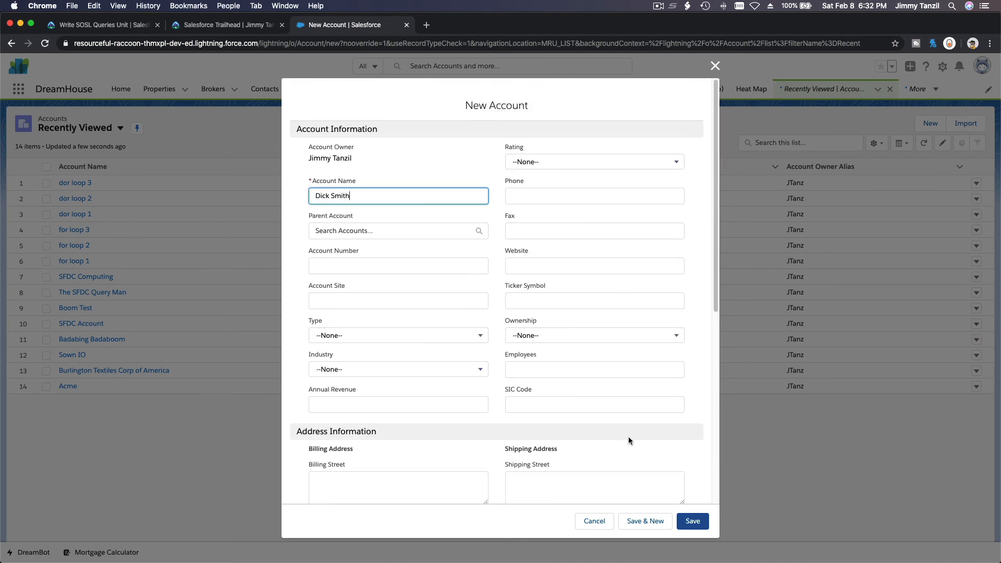
left_click(691, 521)
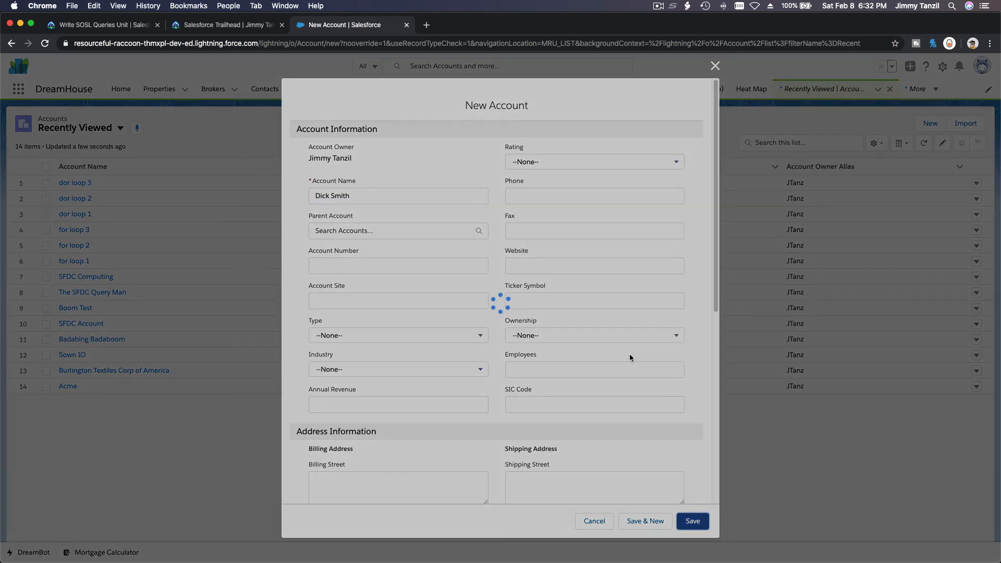
left_click(691, 521)
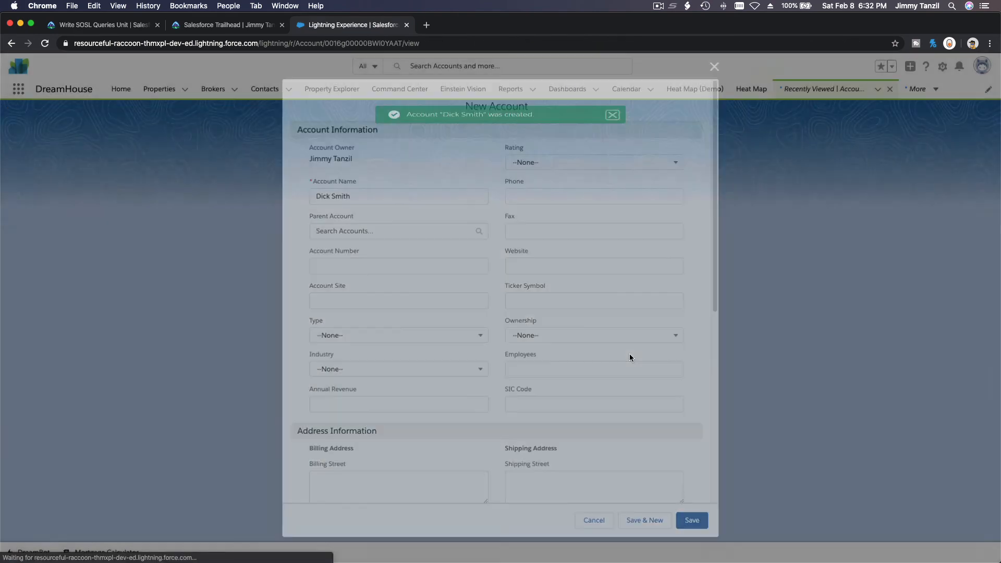
left_click(691, 520)
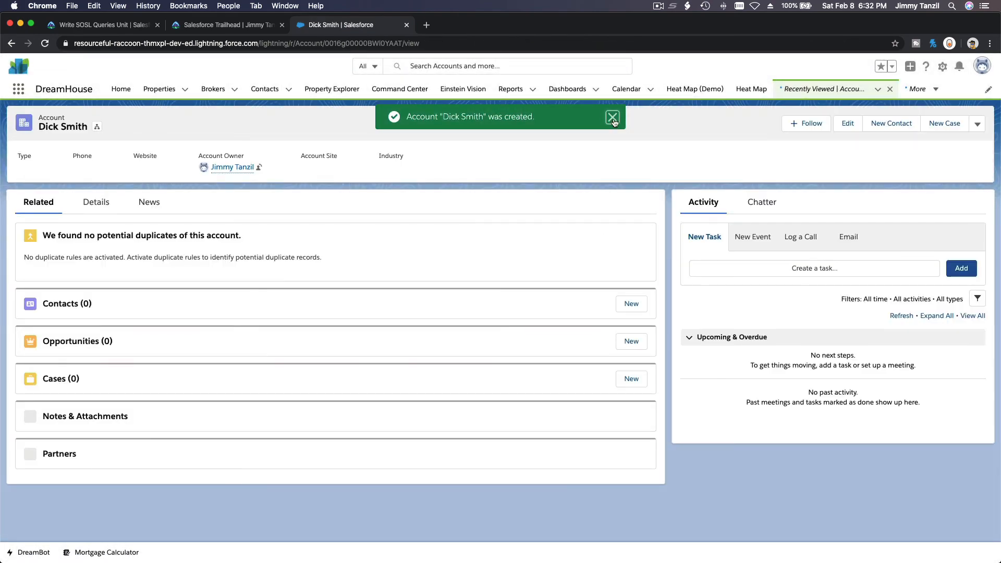
Search 'Smith' globally, filter results to Accounts, then rerun the Smith search.
left_click(505, 66)
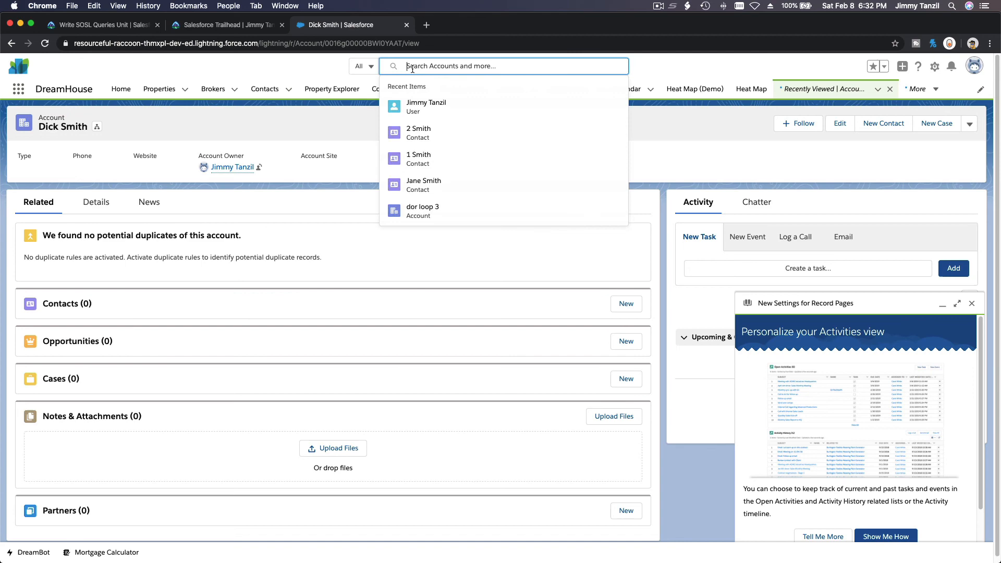
type("Smith")
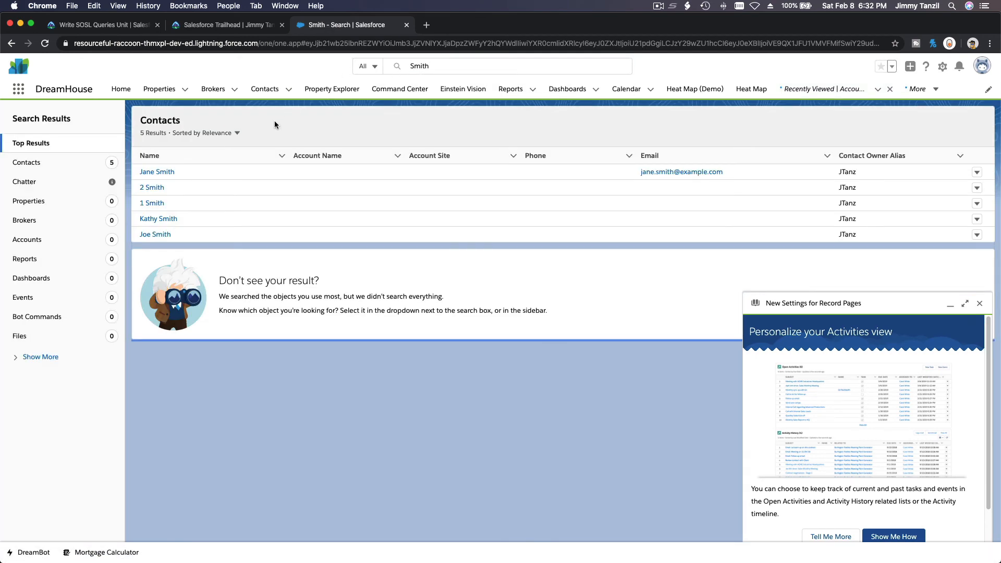
mouse_move(598, 264)
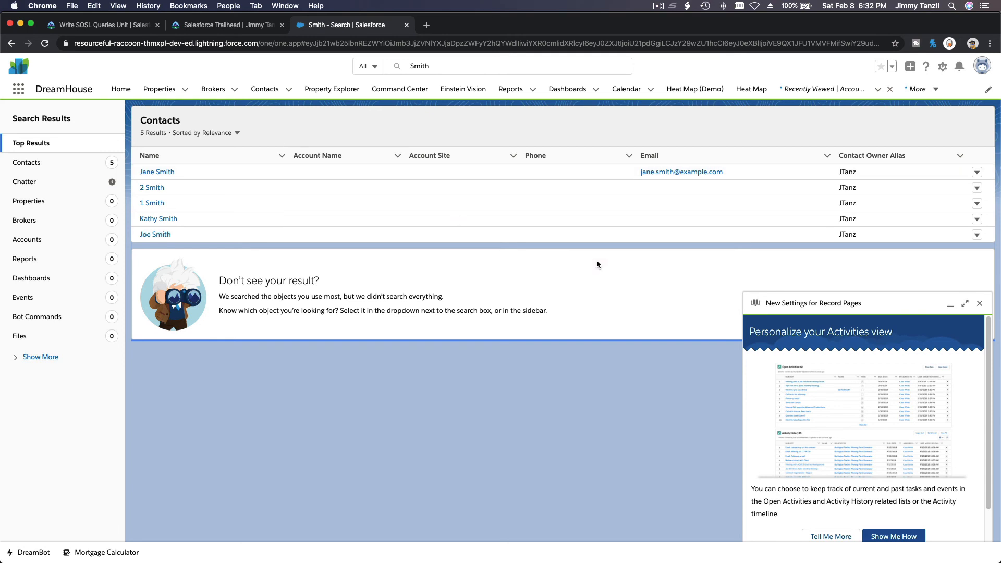
left_click(979, 304)
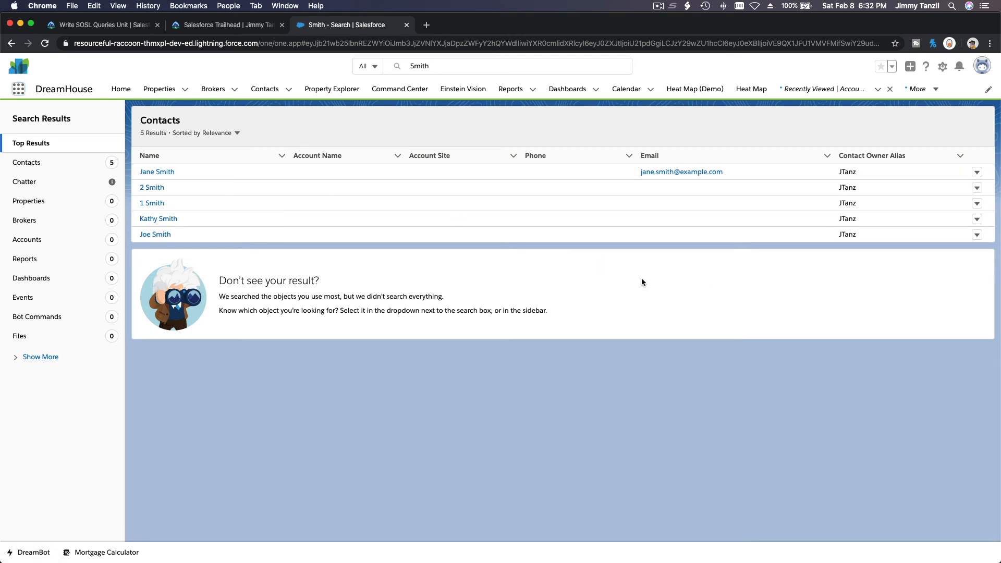
left_click(27, 239)
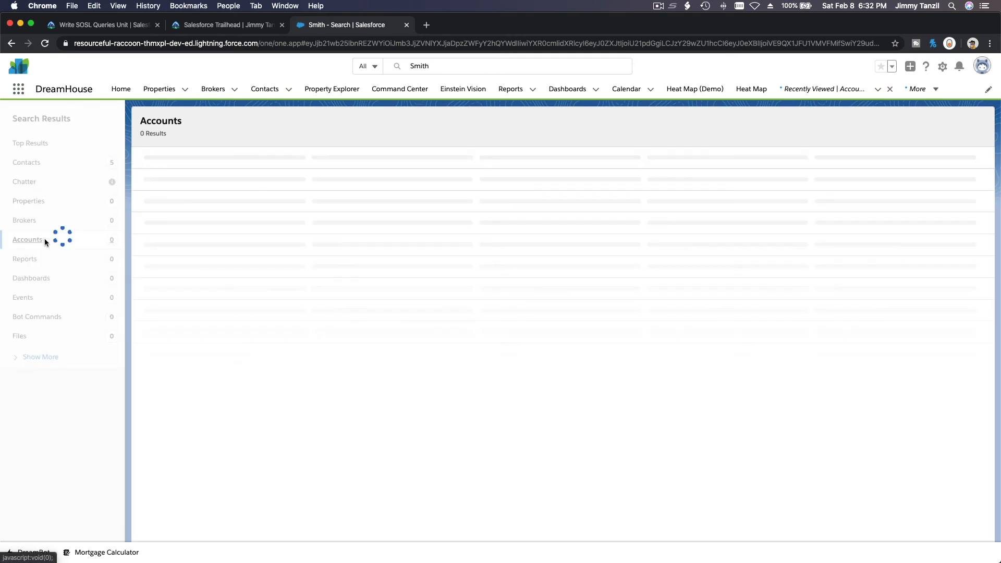
left_click(28, 240)
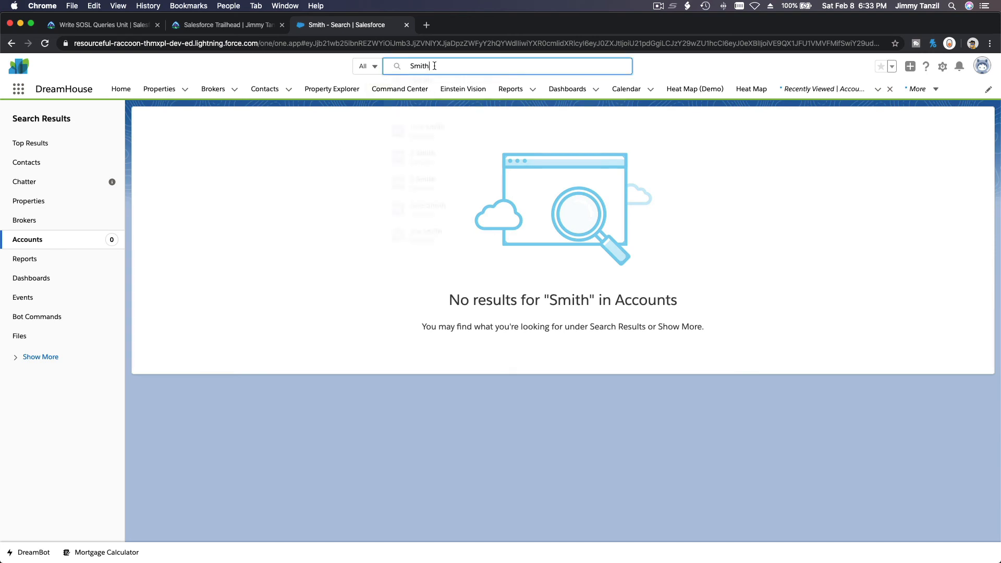
left_click(506, 65)
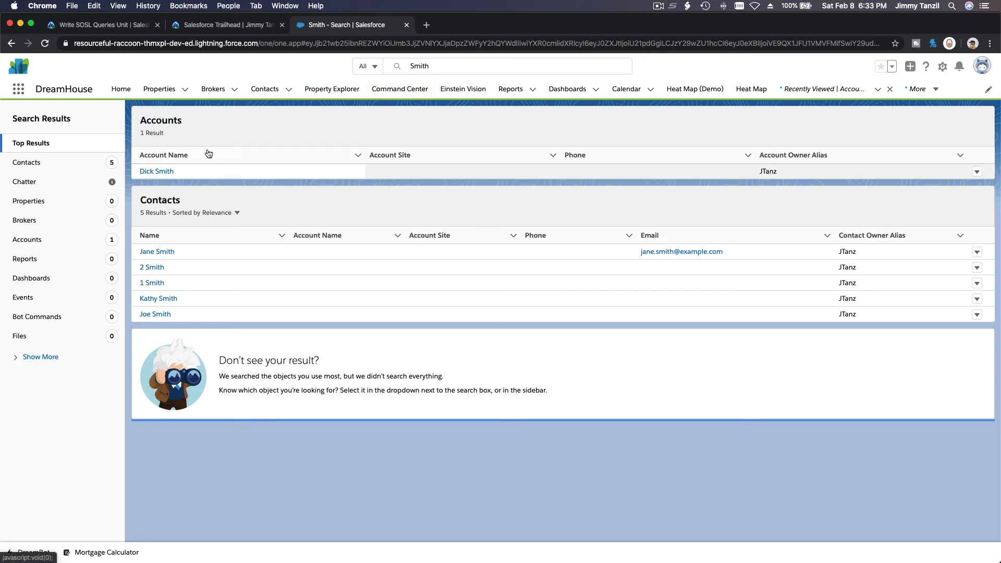
mouse_move(242, 342)
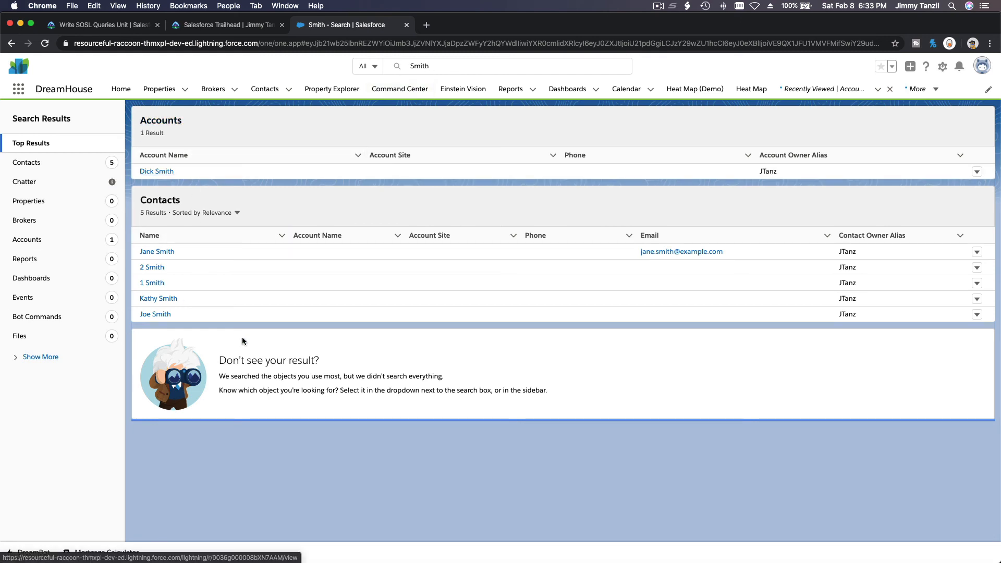
mouse_move(219, 124)
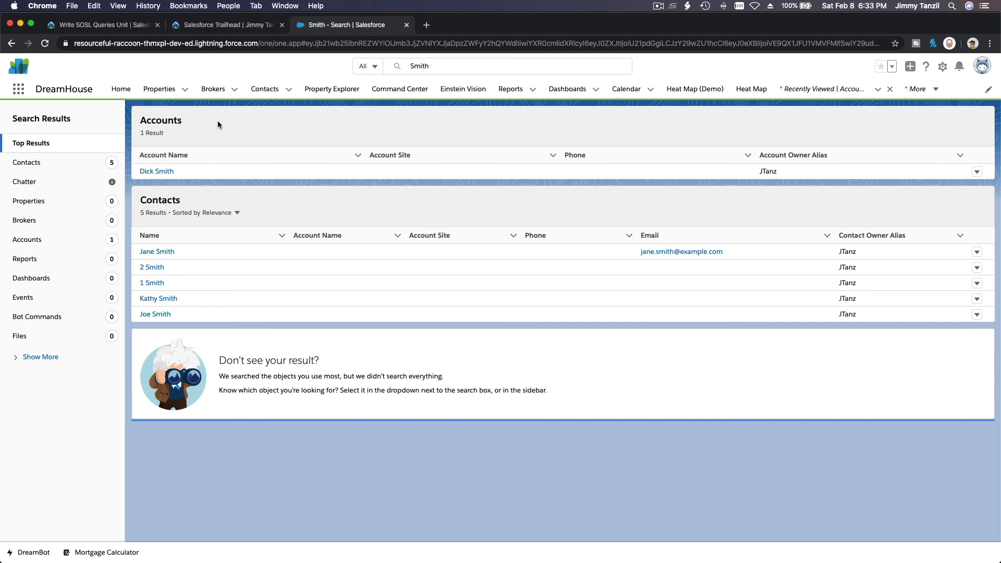
mouse_move(430, 130)
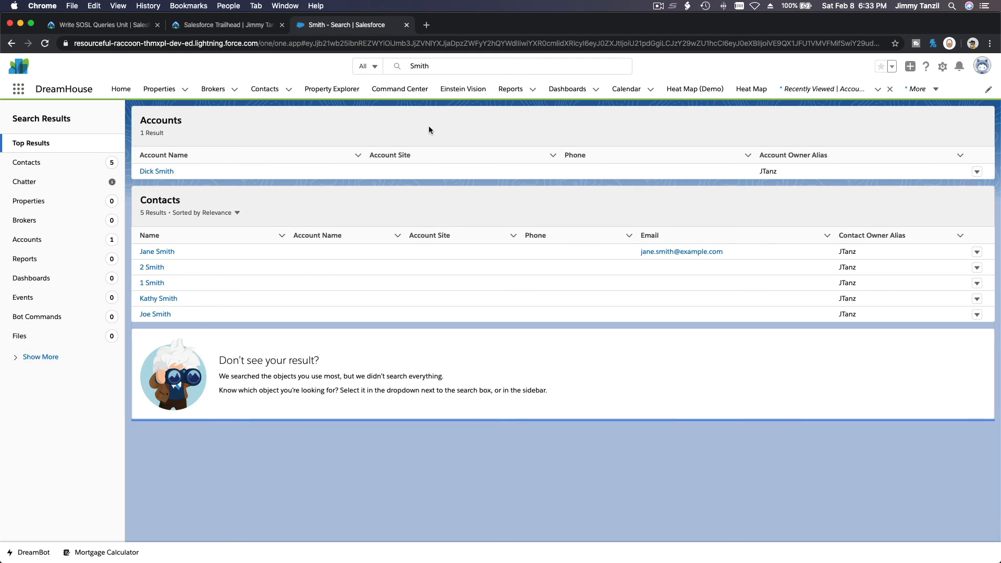
mouse_move(415, 225)
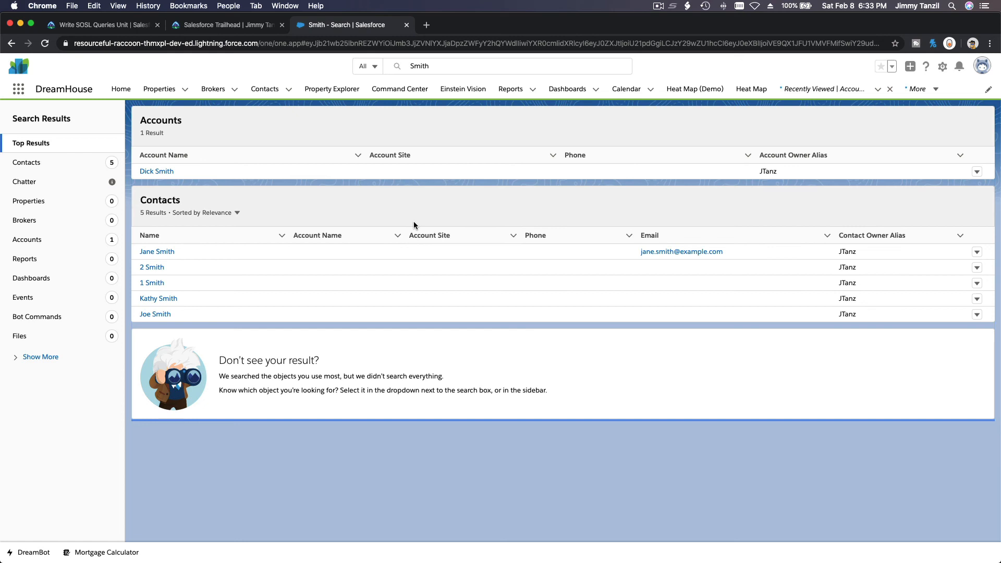
mouse_move(405, 210)
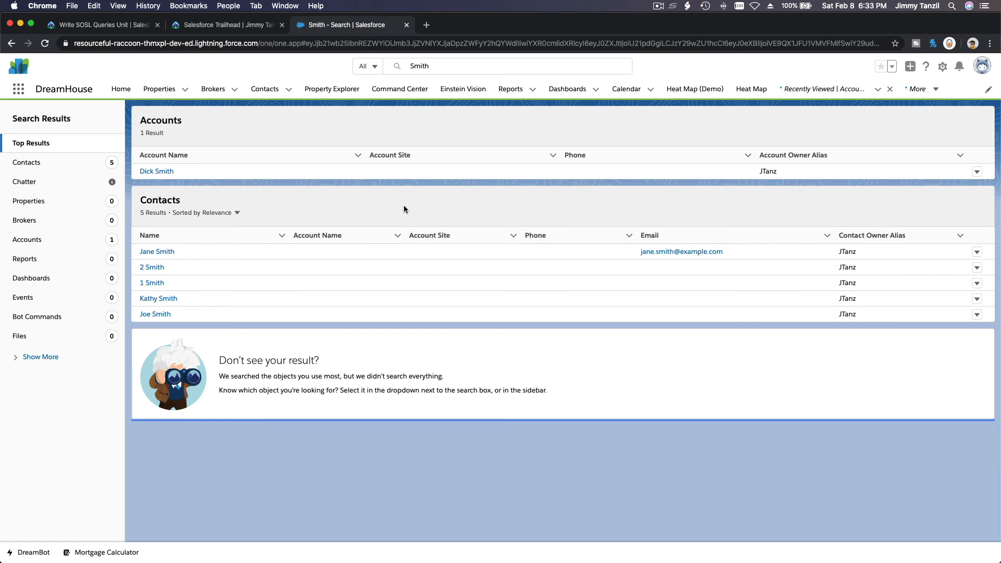
mouse_move(356, 175)
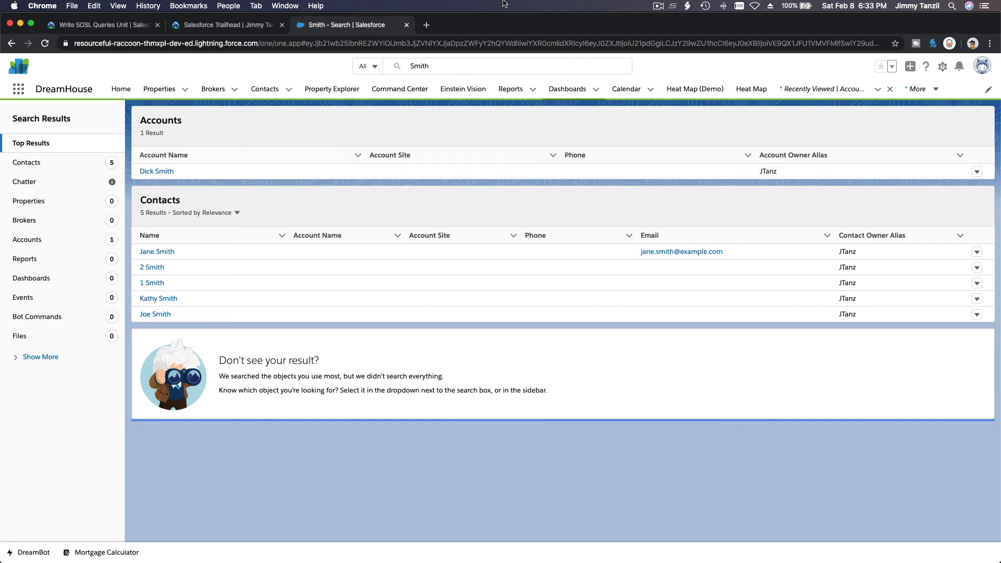
mouse_move(394, 349)
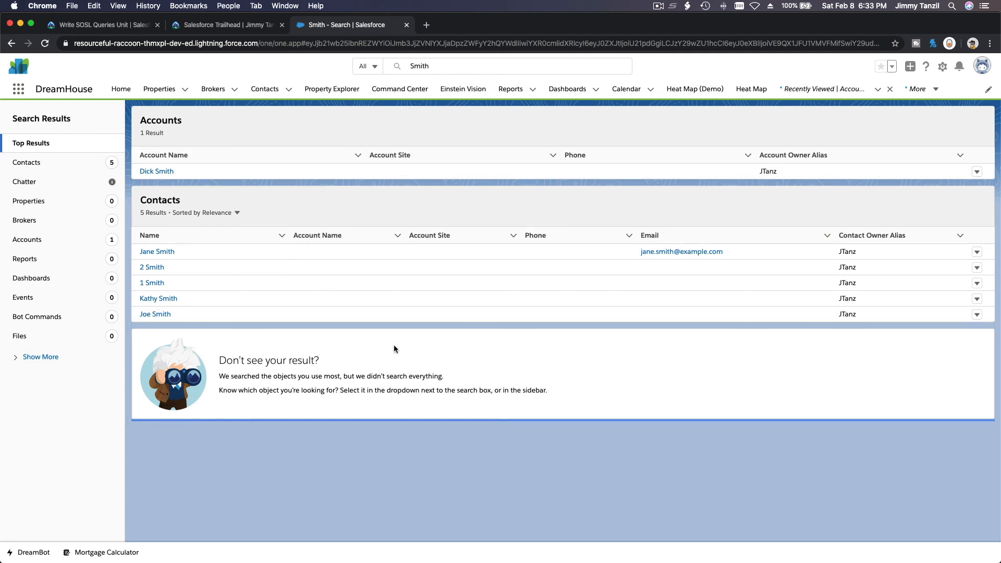
mouse_move(280, 122)
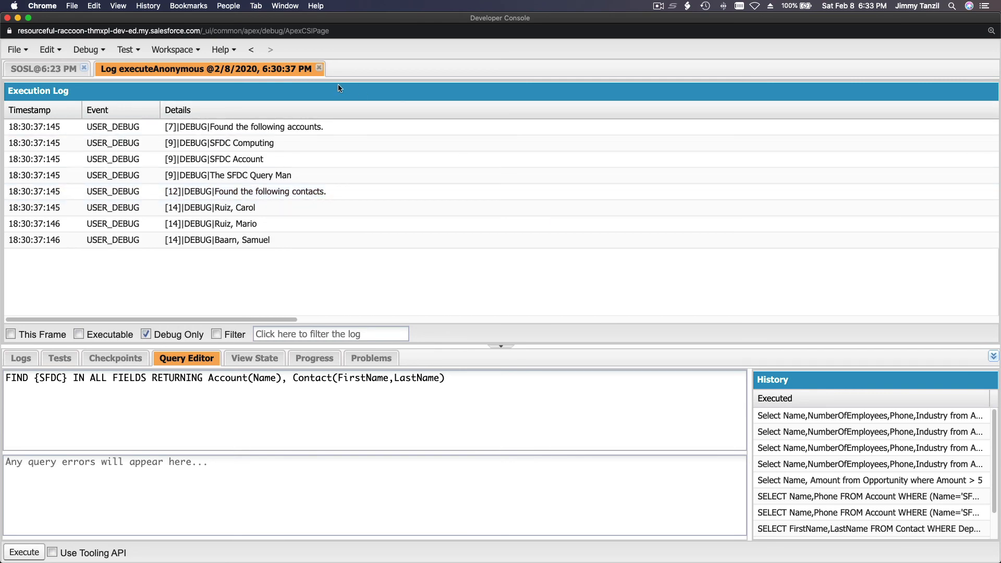
Glance at the Developer Console SOSL results, then return to the Smith search results.
left_click(42, 69)
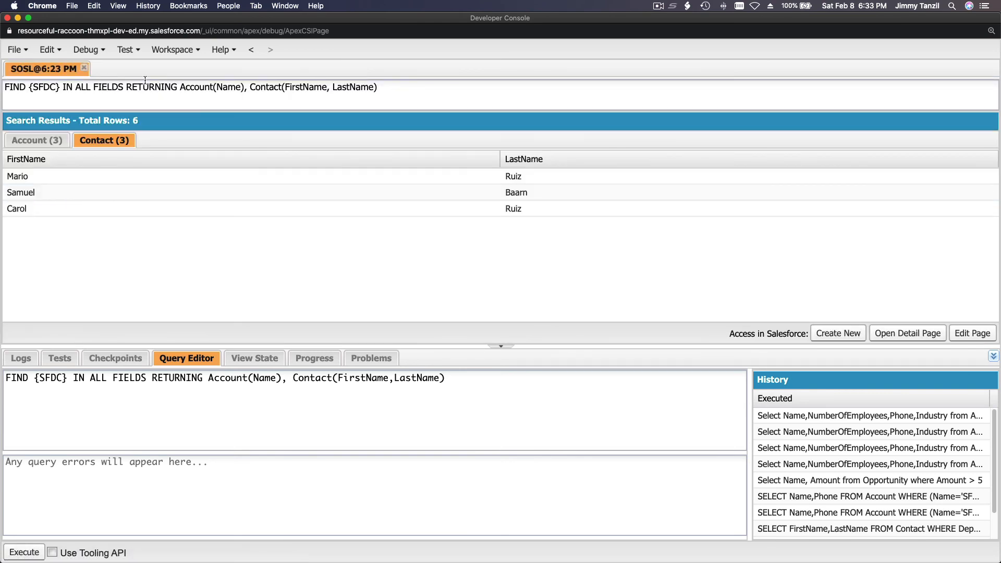
left_click(341, 25)
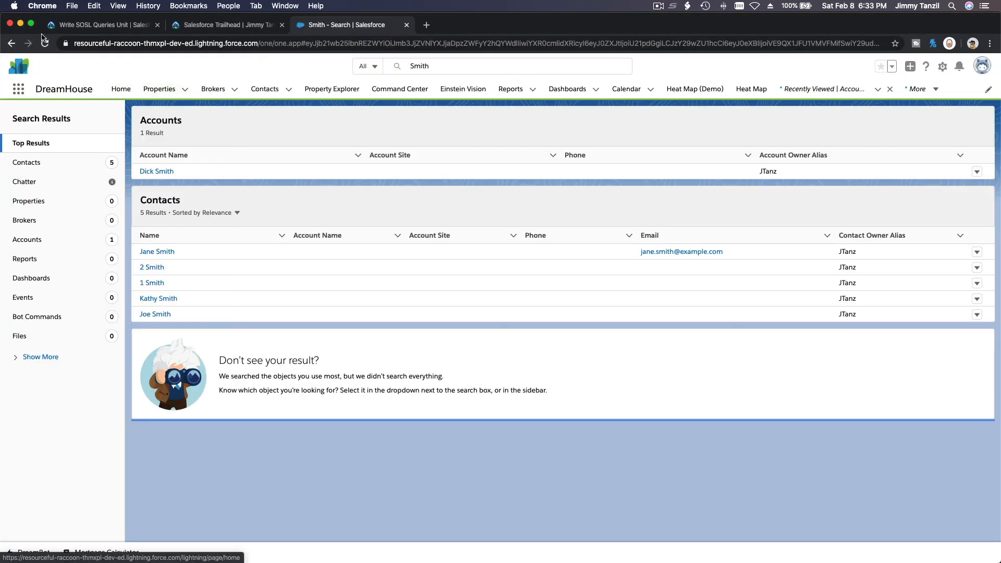
Return to the Write SOSL Queries unit tab and scroll to its Hands-on Challenge.
left_click(96, 25)
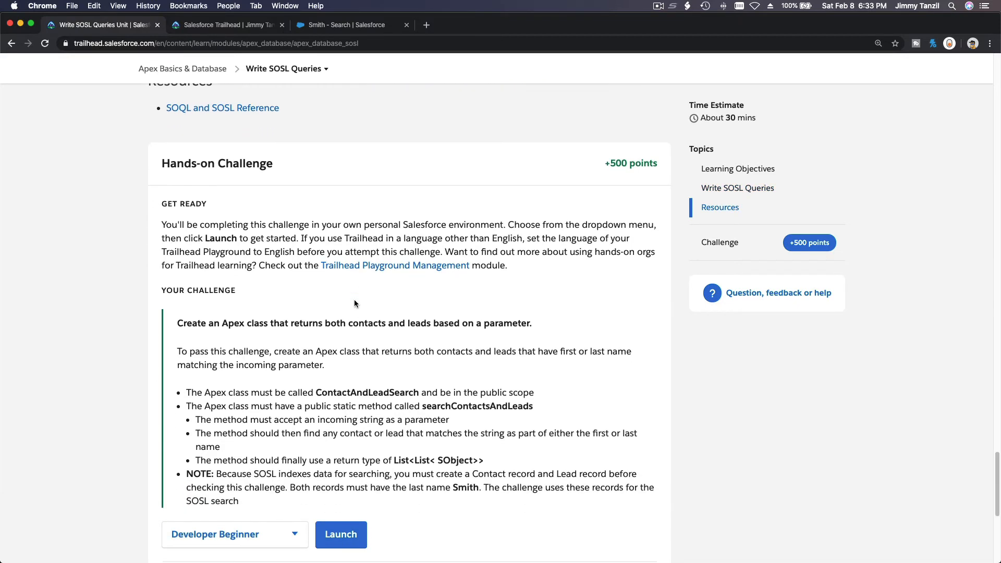
scroll("down", 3)
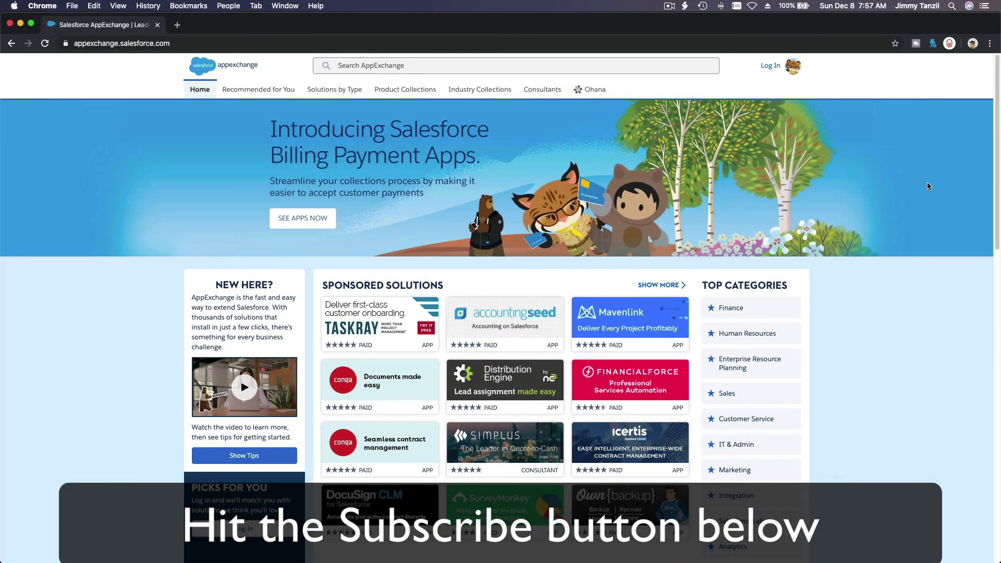
scroll("down", 3)
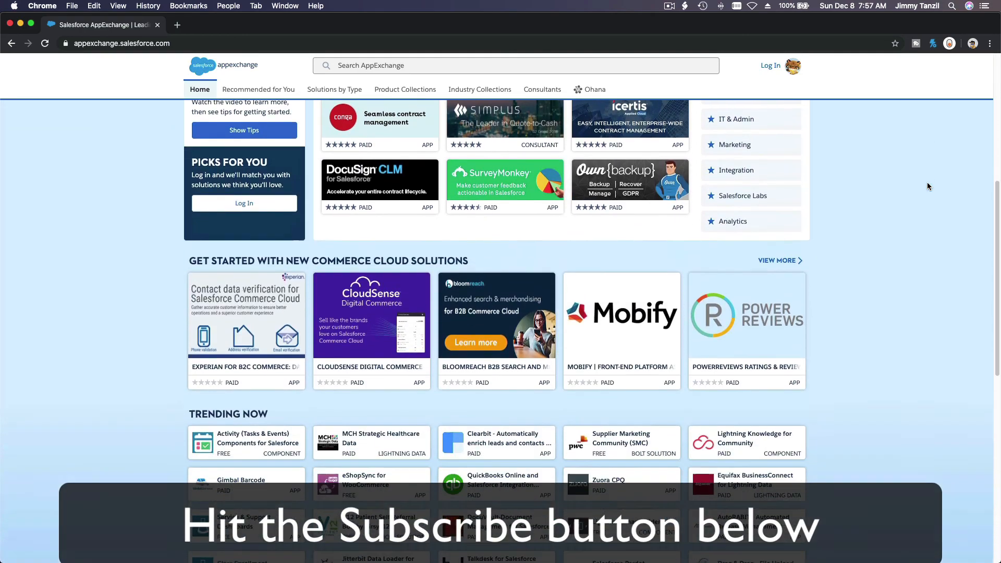
scroll("down", 3)
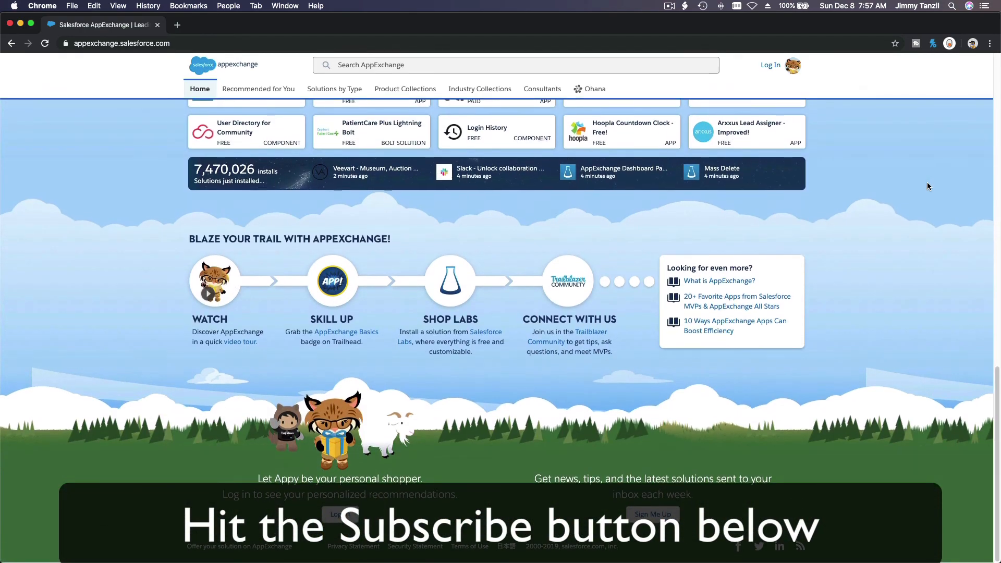